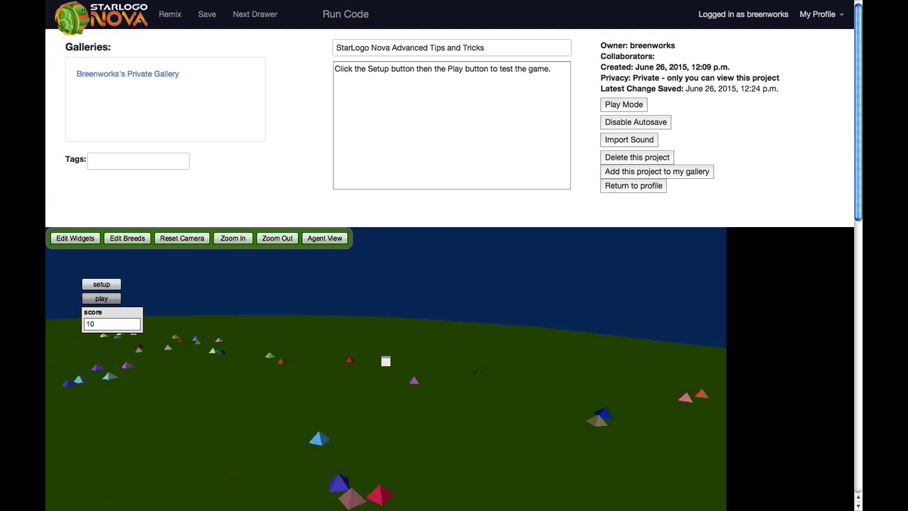
# Run the chase game and collect pyramids until the score reaches 16.
pyautogui.click(102, 283)
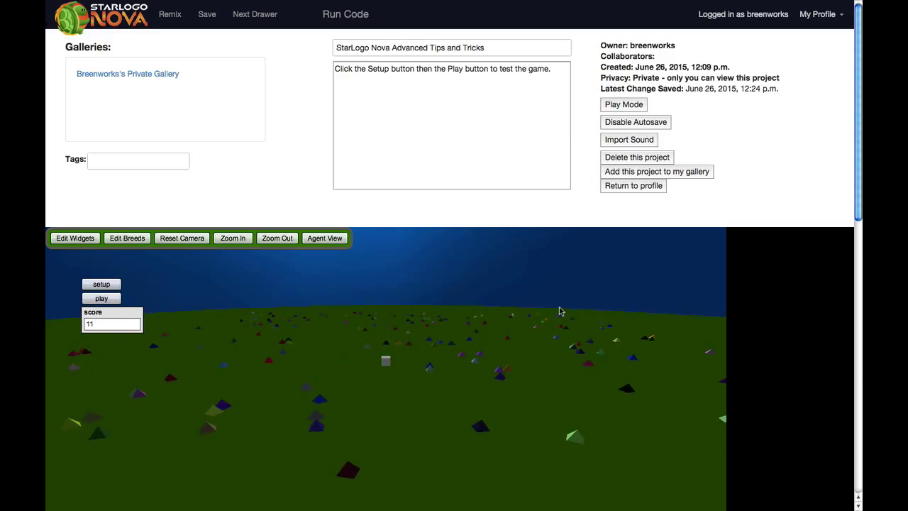
pyautogui.moveTo(825, 149)
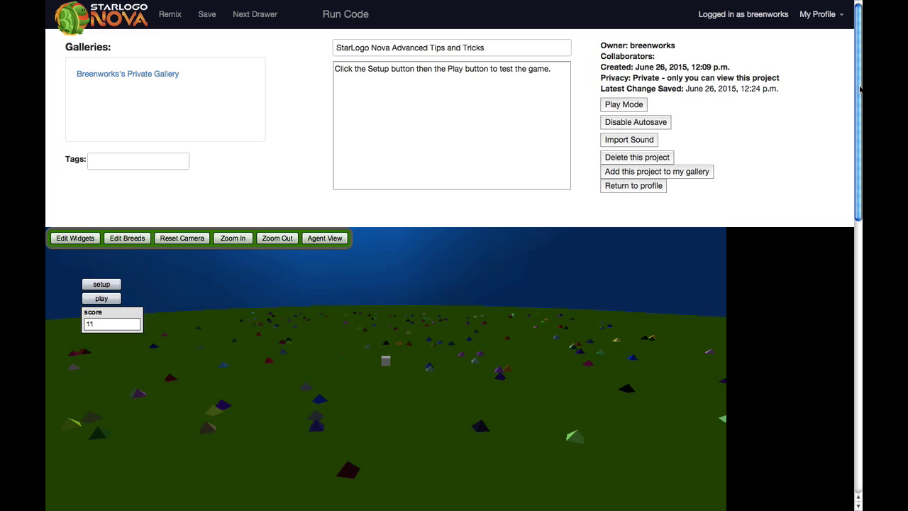
pyautogui.scroll(-3)
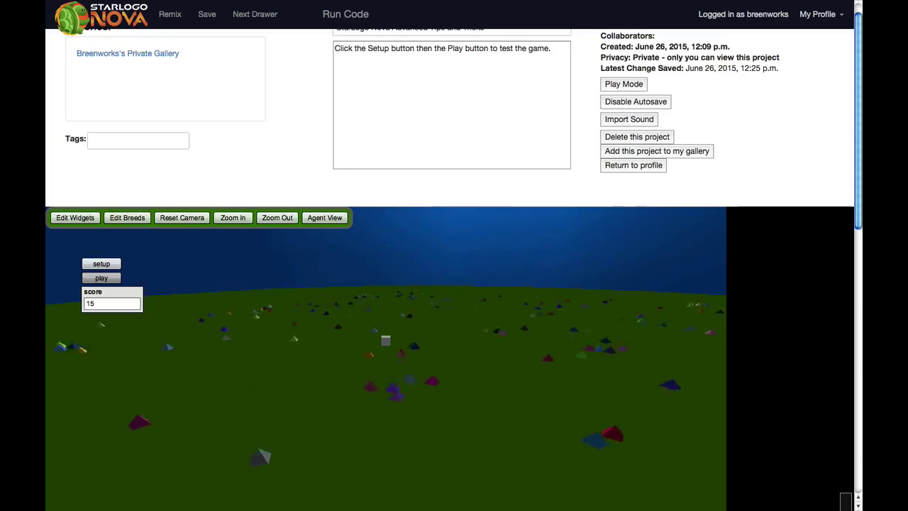
pyautogui.click(101, 277)
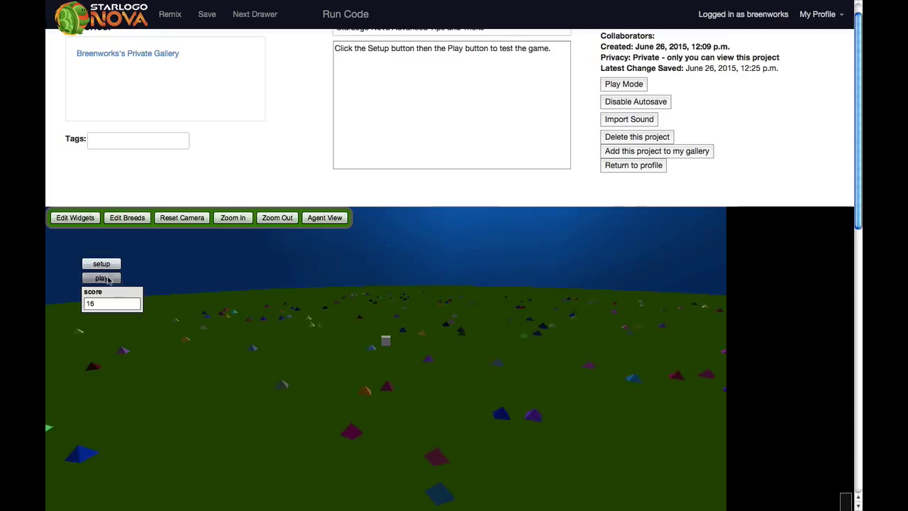
pyautogui.moveTo(464, 294)
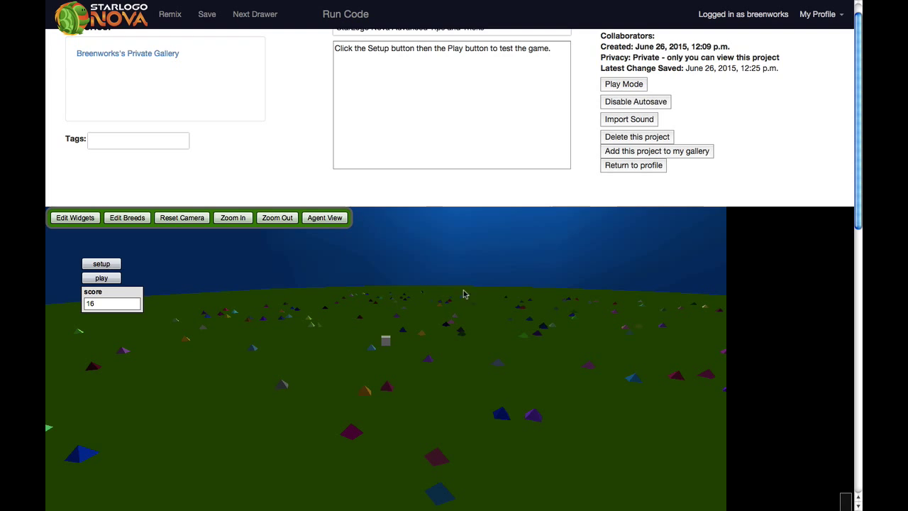
pyautogui.moveTo(193, 372)
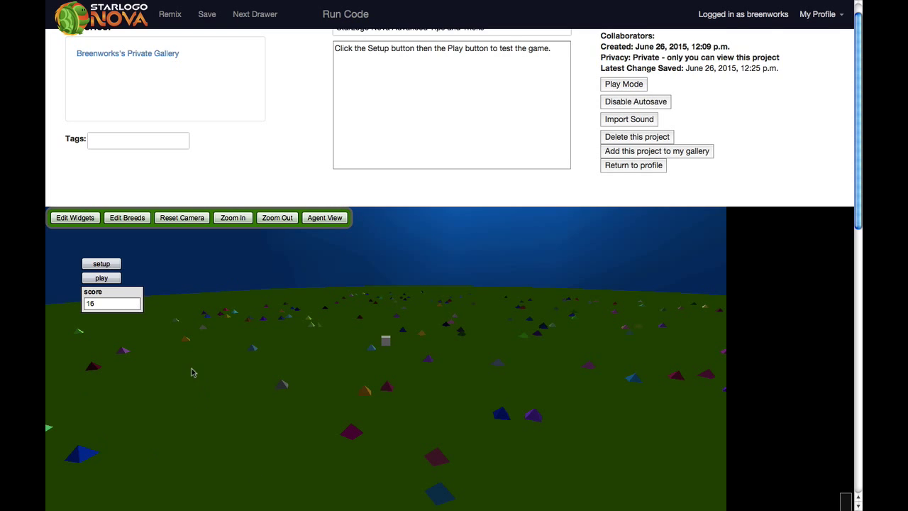
pyautogui.moveTo(482, 408)
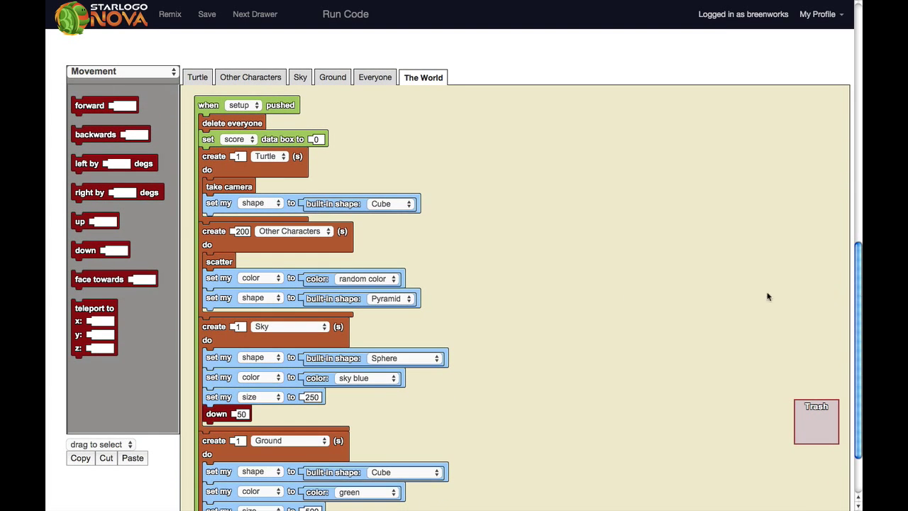
pyautogui.moveTo(381, 233)
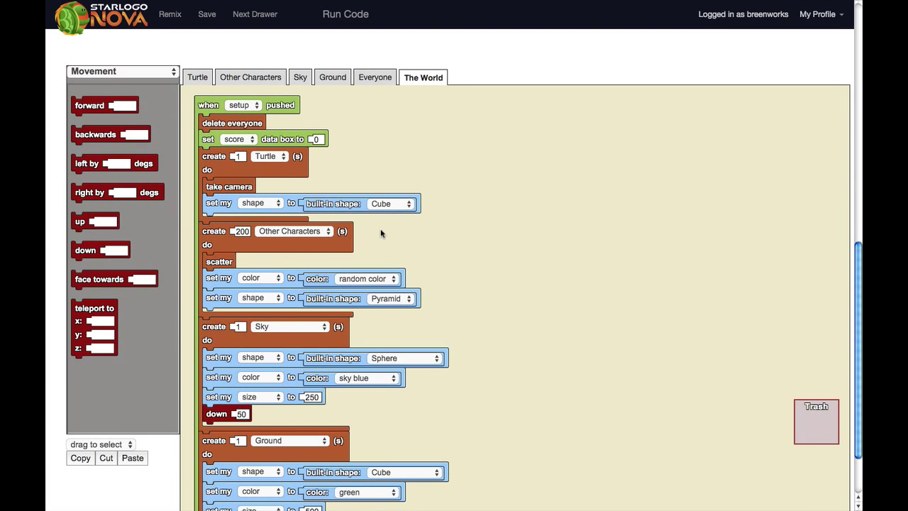
pyautogui.moveTo(468, 344)
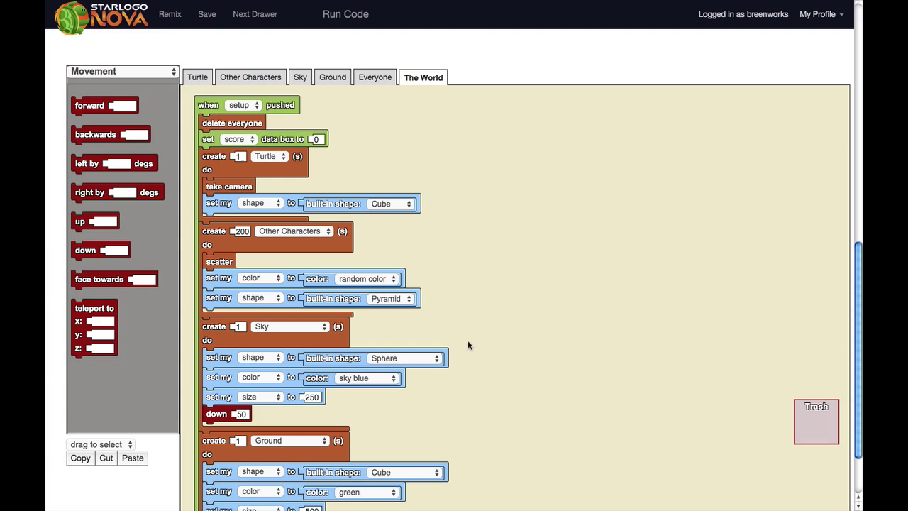
pyautogui.moveTo(261, 246)
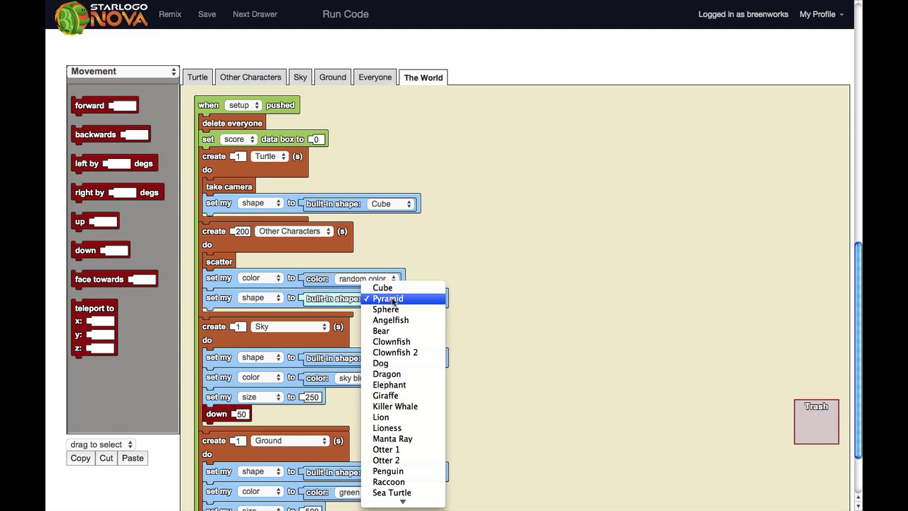
pyautogui.moveTo(390, 320)
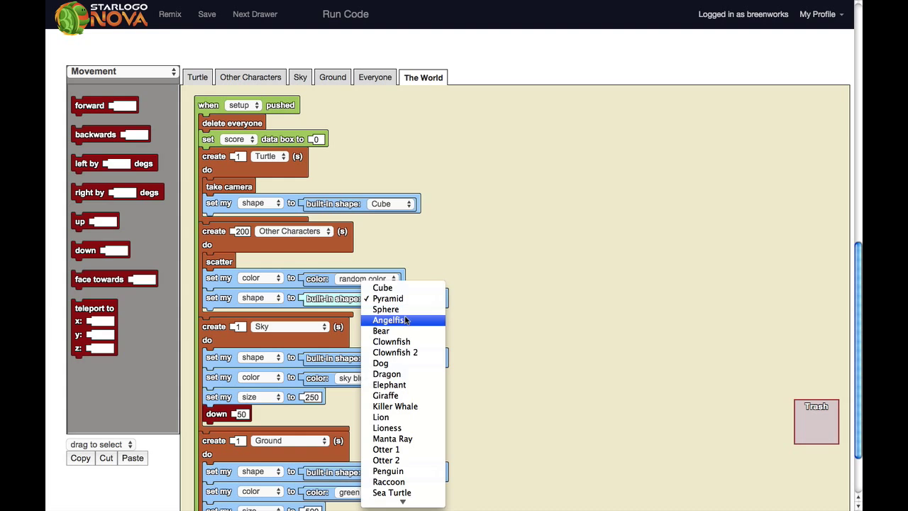
pyautogui.moveTo(389, 341)
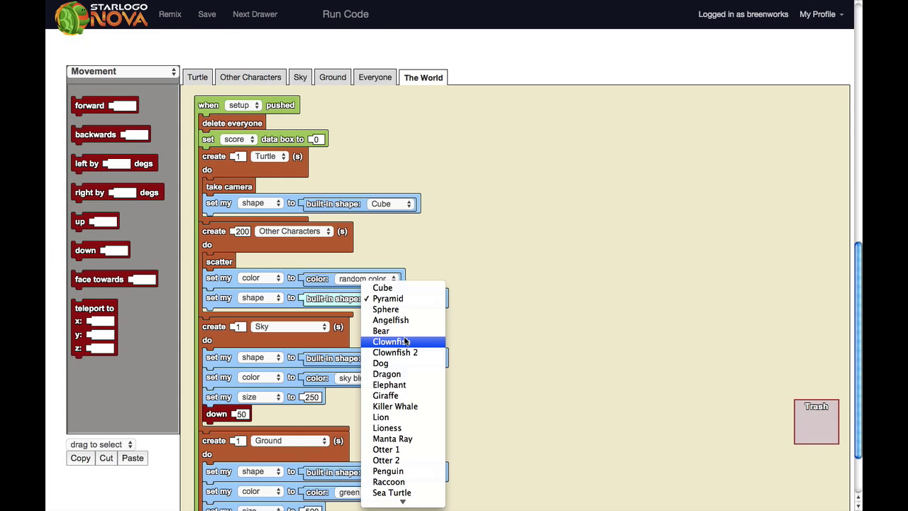
# Set the Other Characters shape to Clownfish and the Turtle shape to Shark.
pyautogui.click(388, 340)
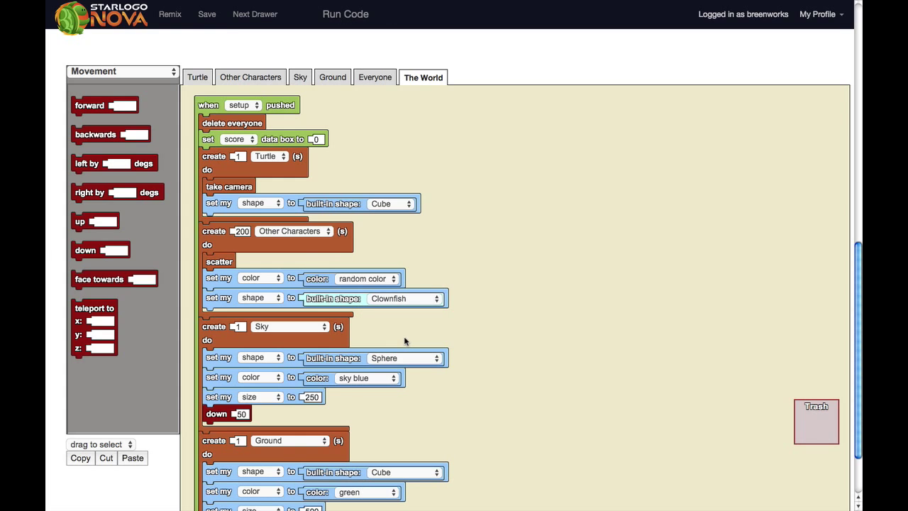
pyautogui.moveTo(412, 204)
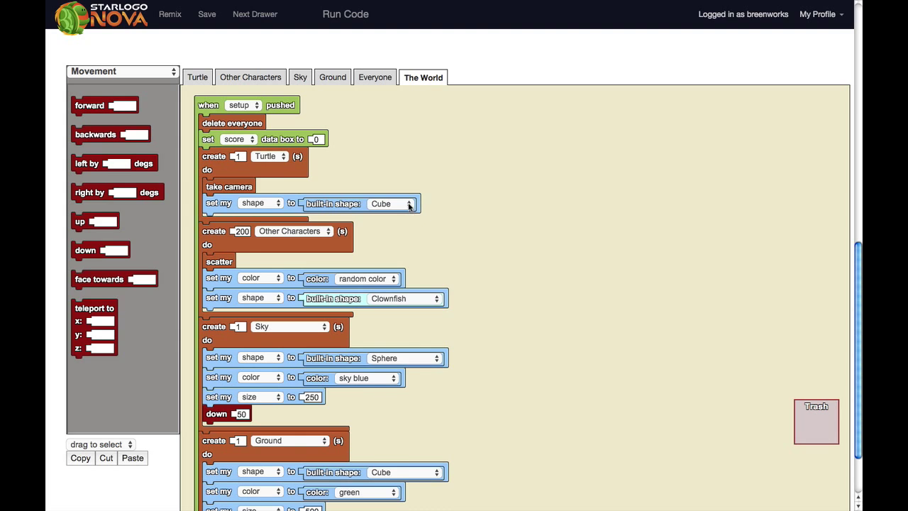
pyautogui.click(414, 204)
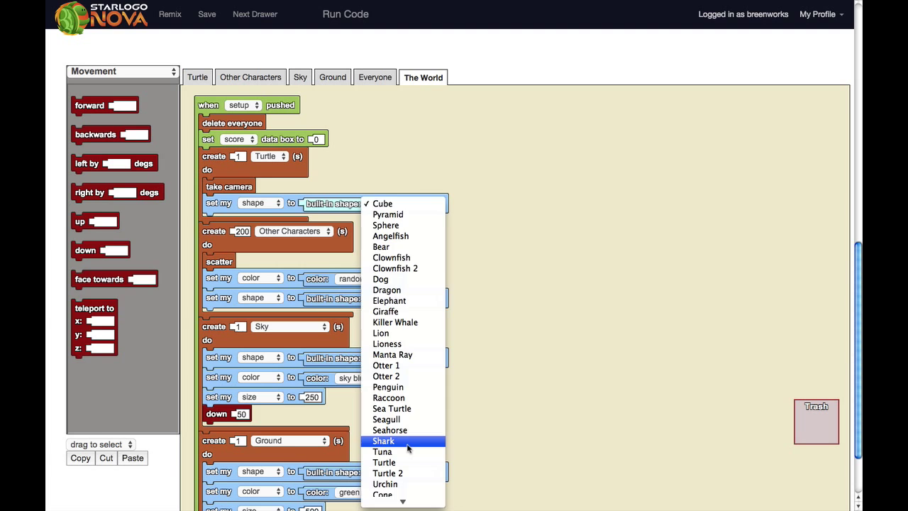
pyautogui.click(380, 440)
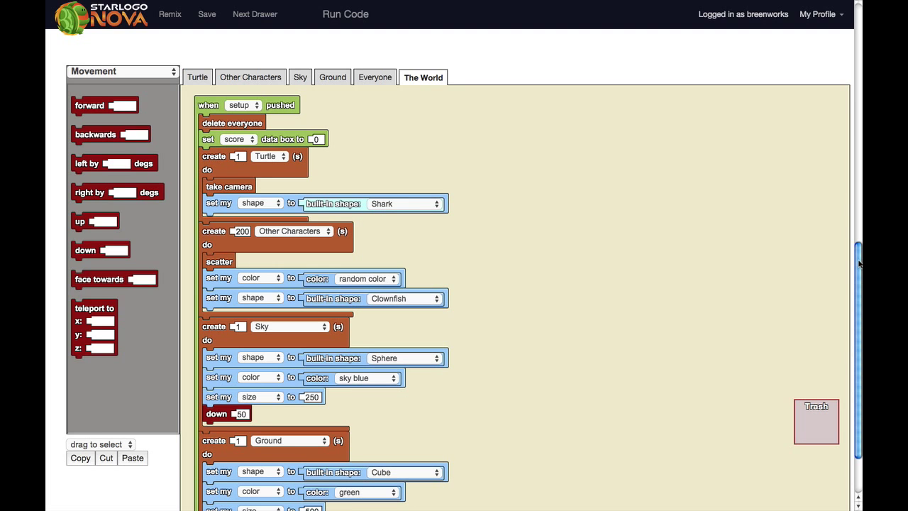
# Reset the world with the fish shapes and replay until the score reaches 2.
pyautogui.click(343, 14)
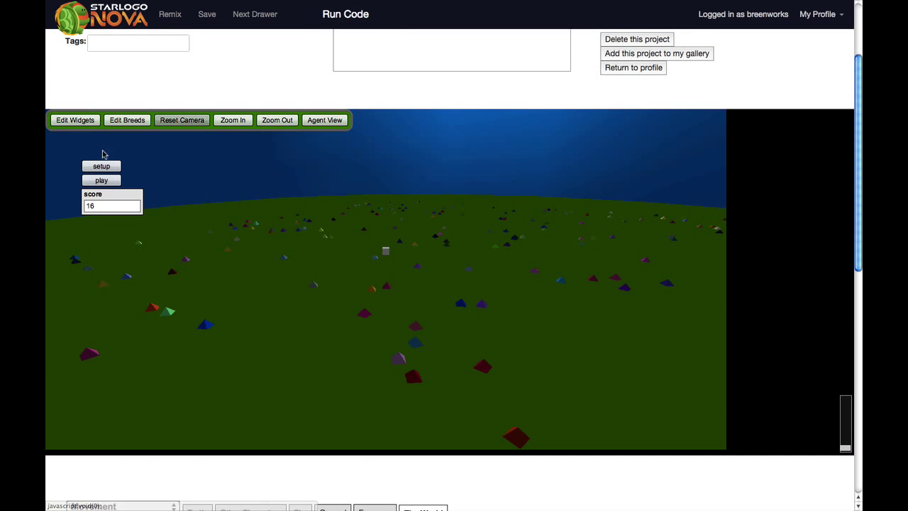
pyautogui.click(102, 165)
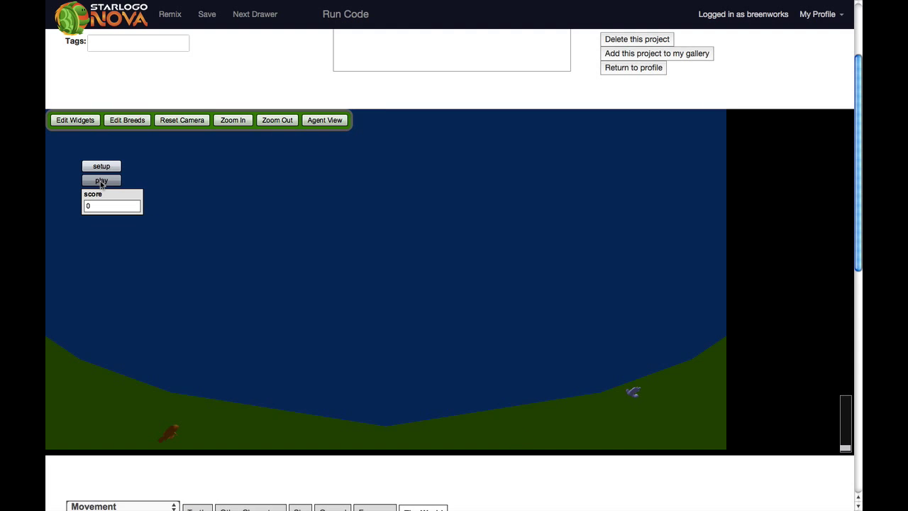
pyautogui.click(100, 164)
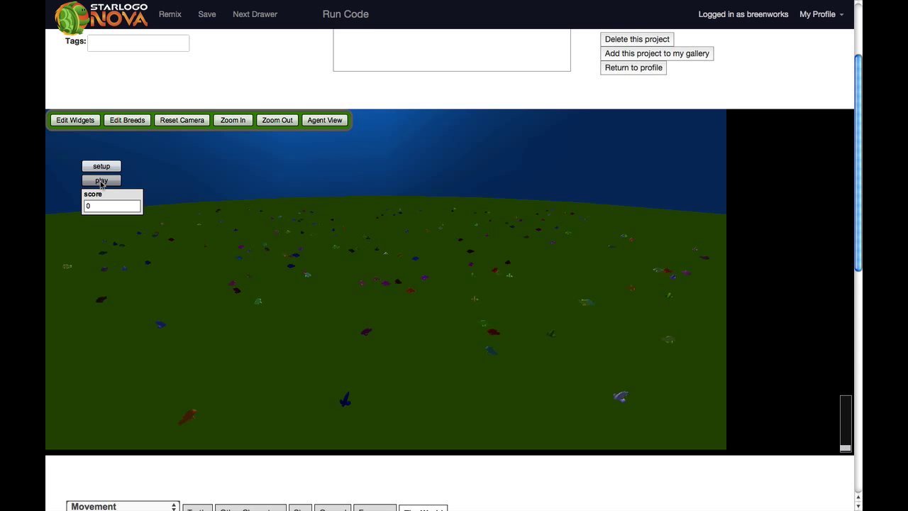
pyautogui.click(100, 179)
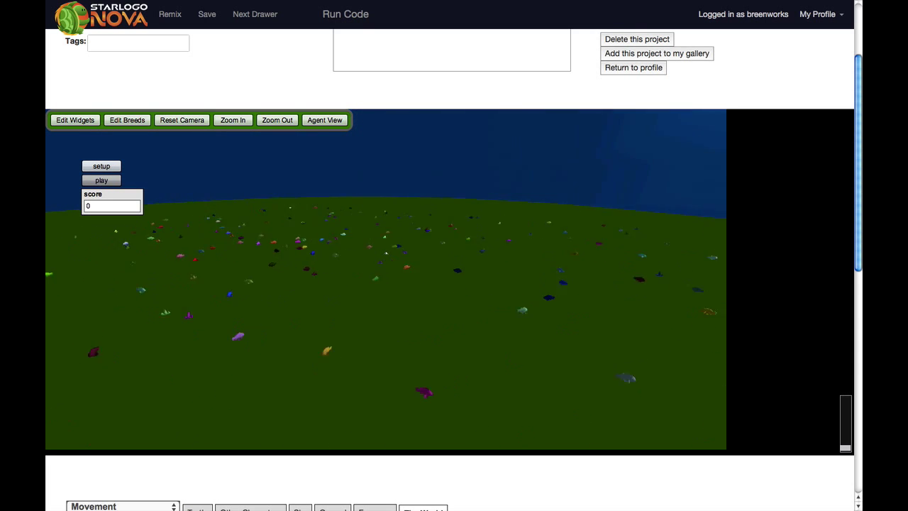
pyautogui.click(102, 178)
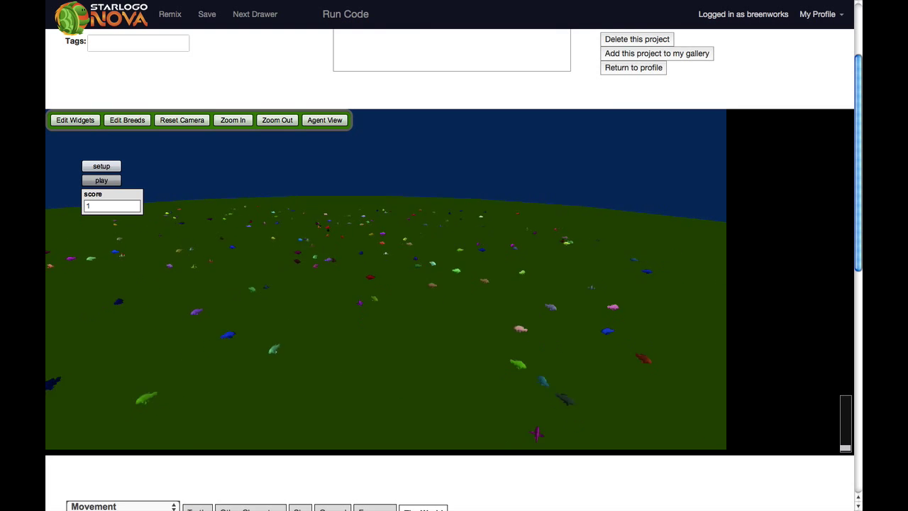
pyautogui.click(101, 179)
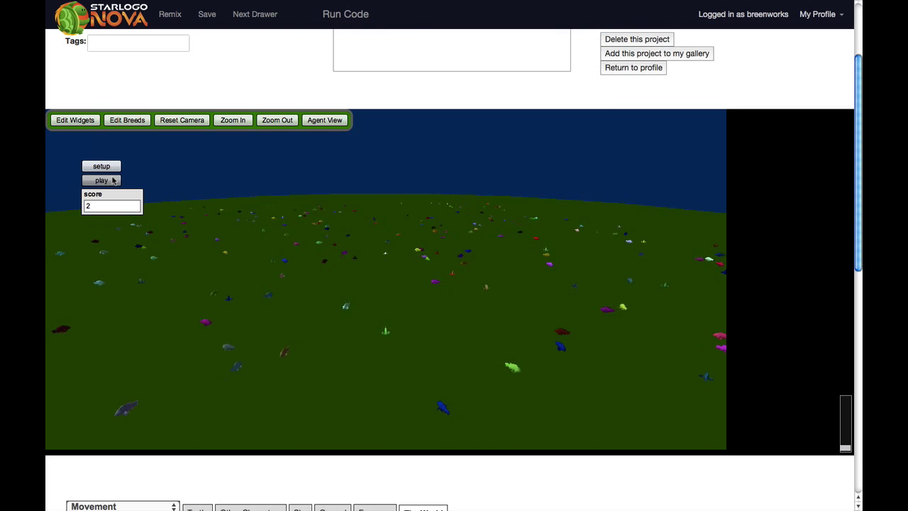
pyautogui.scroll(-3)
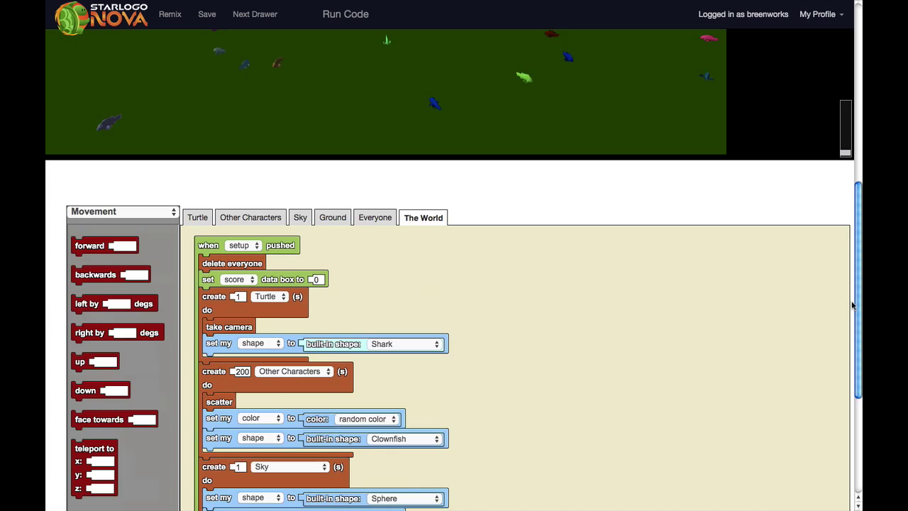
# Add a Traits 'set my size to 7' block under the Turtle's shape block.
pyautogui.scroll(-3)
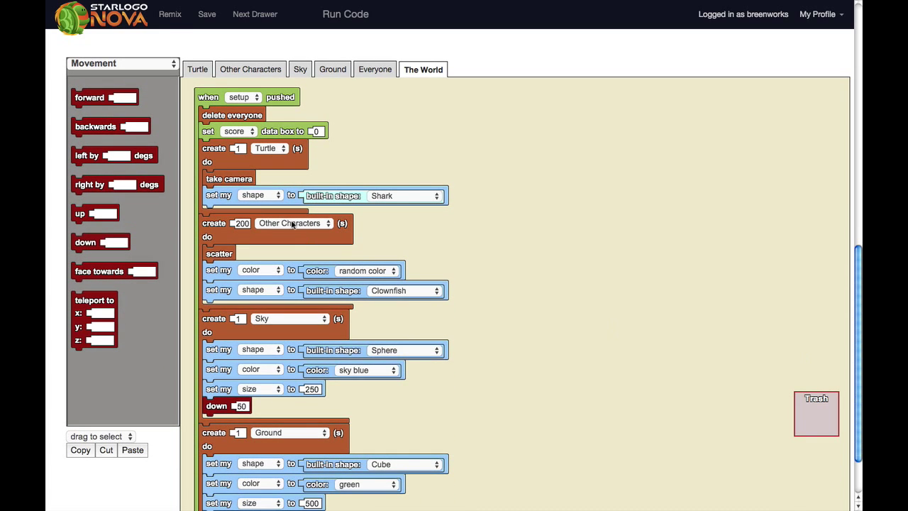
pyautogui.click(120, 63)
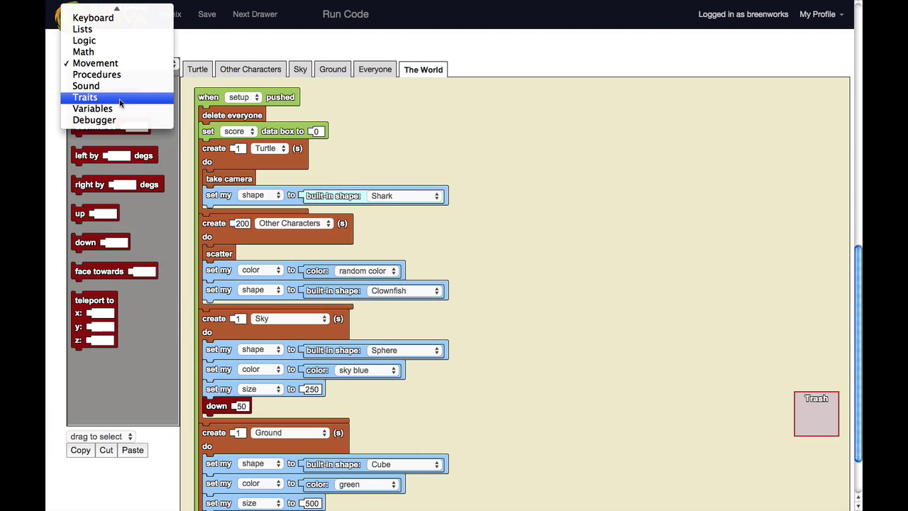
pyautogui.click(82, 96)
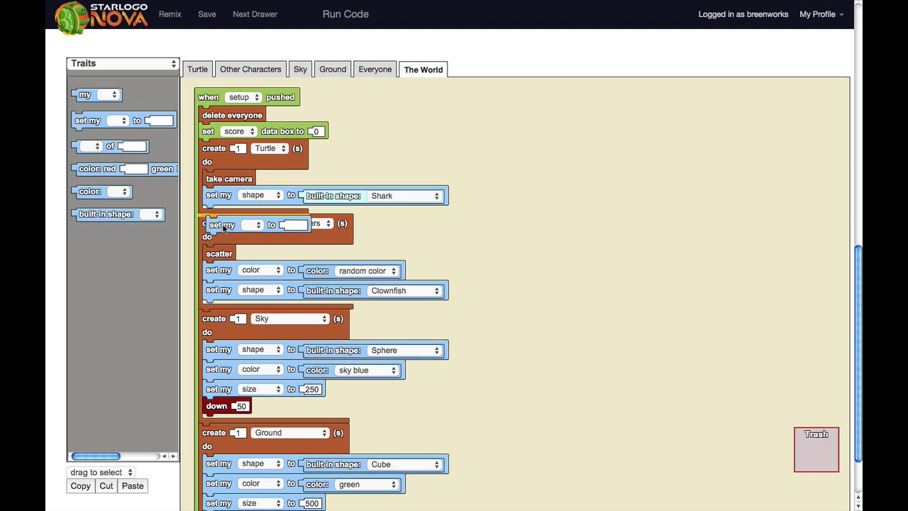
pyautogui.click(253, 224)
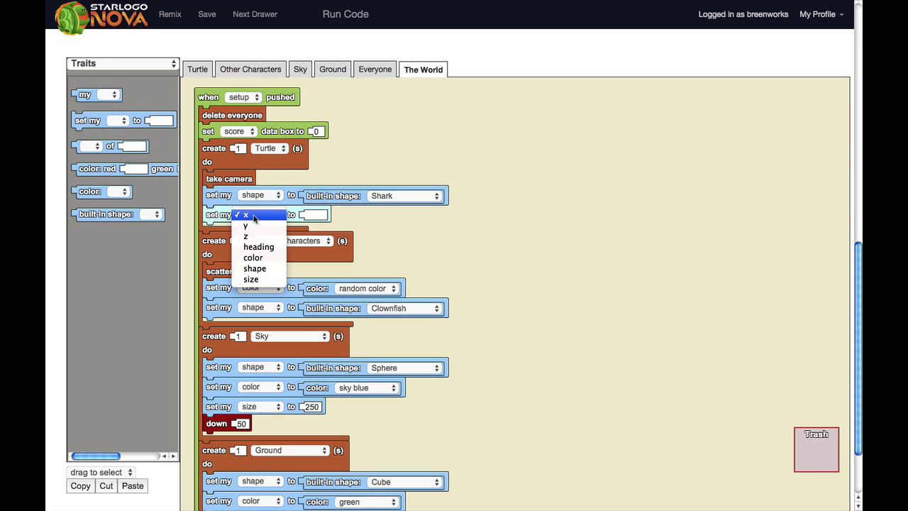
pyautogui.moveTo(250, 278)
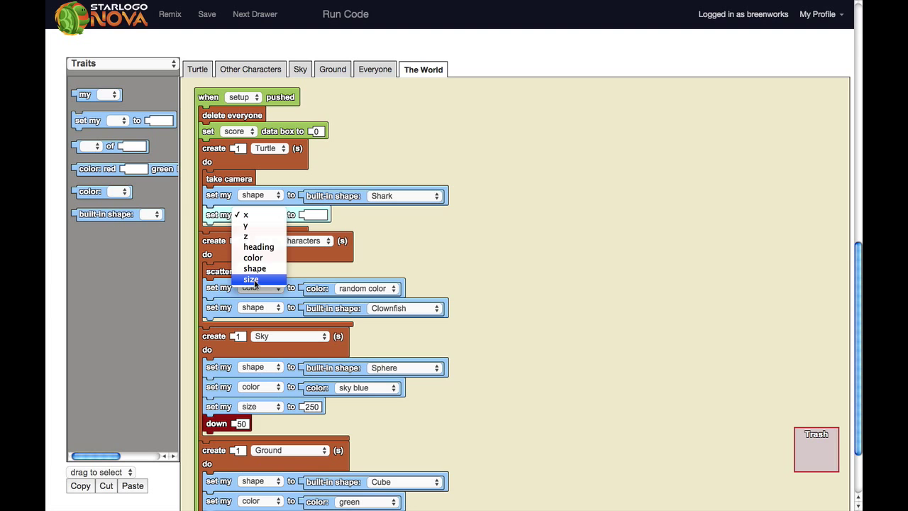
pyautogui.click(250, 278)
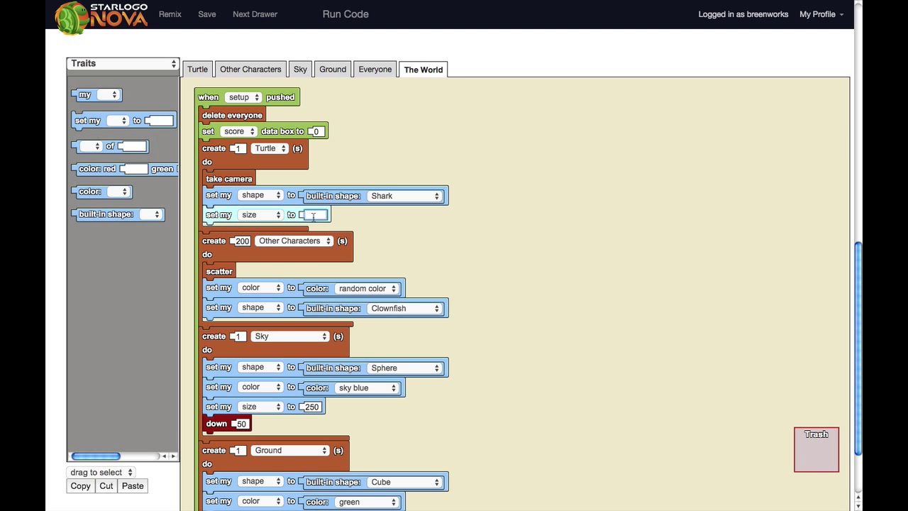
pyautogui.write('7')
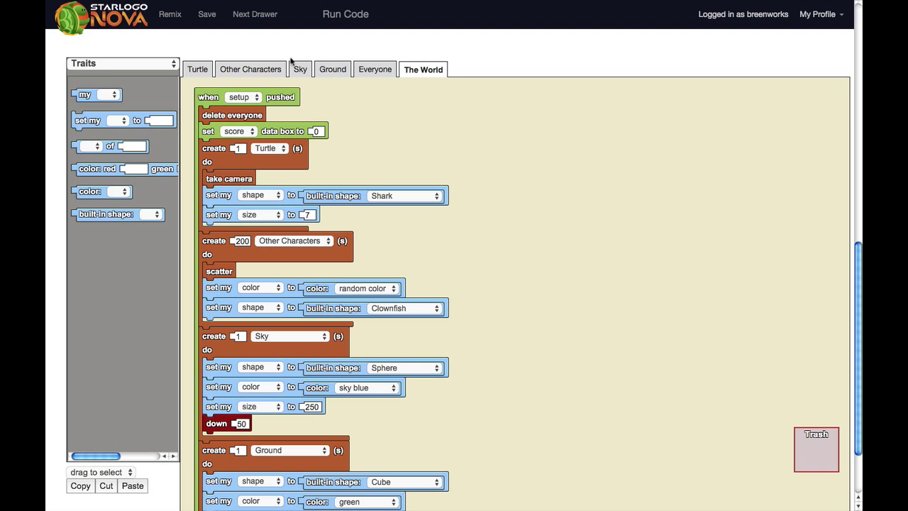
pyautogui.click(343, 15)
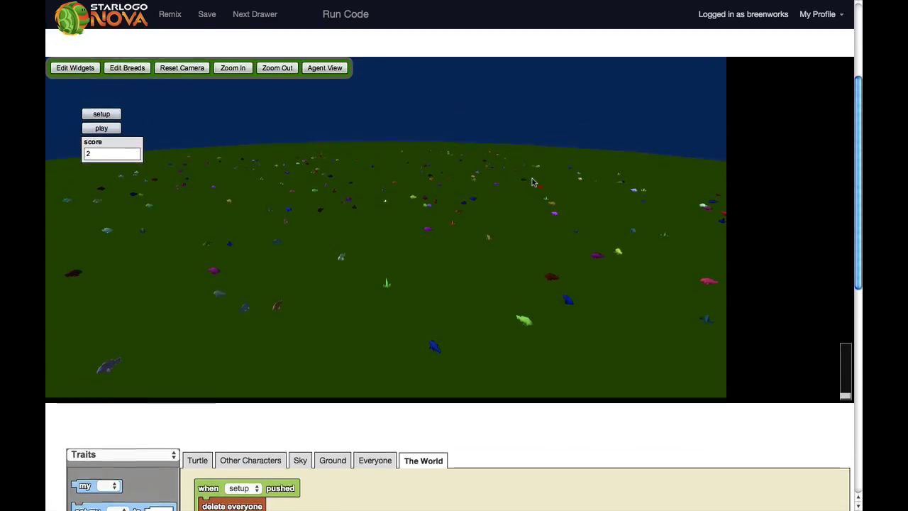
# Rename the Turtle breed to Shark in Edit Breeds and confirm.
pyautogui.click(126, 68)
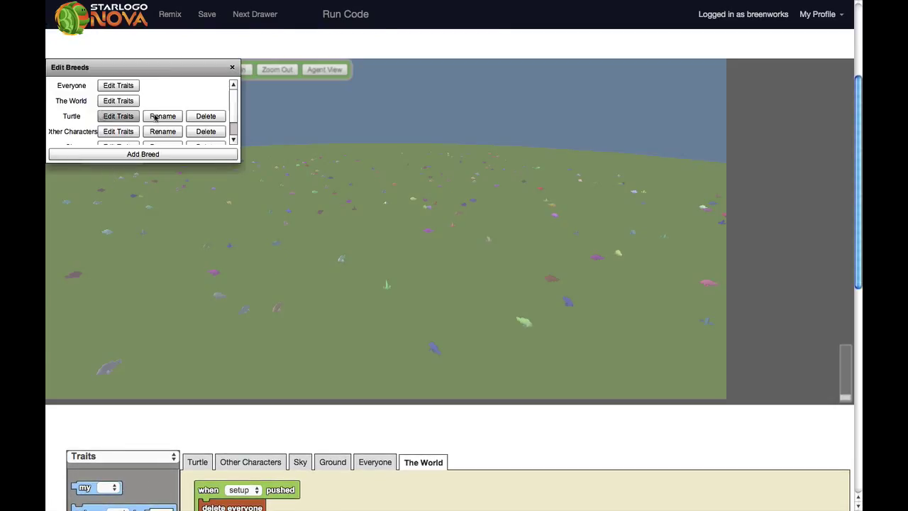
pyautogui.click(162, 116)
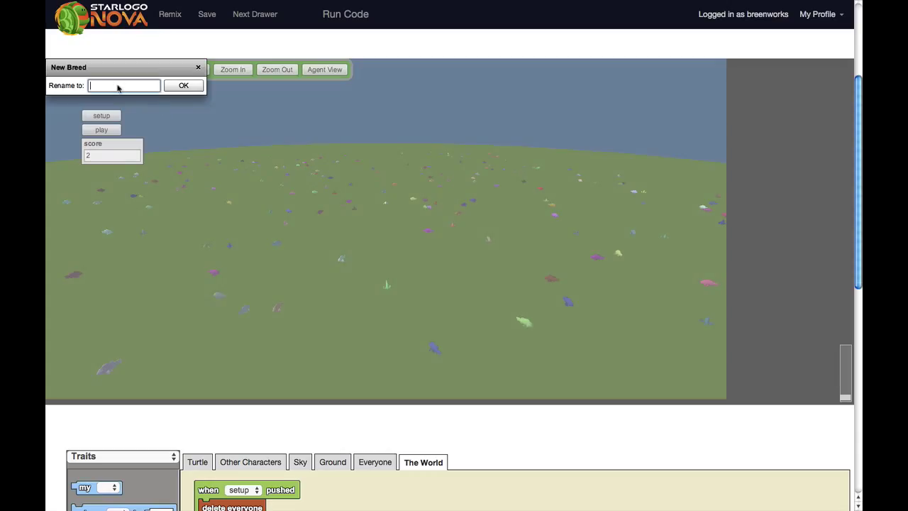
pyautogui.write('Shark')
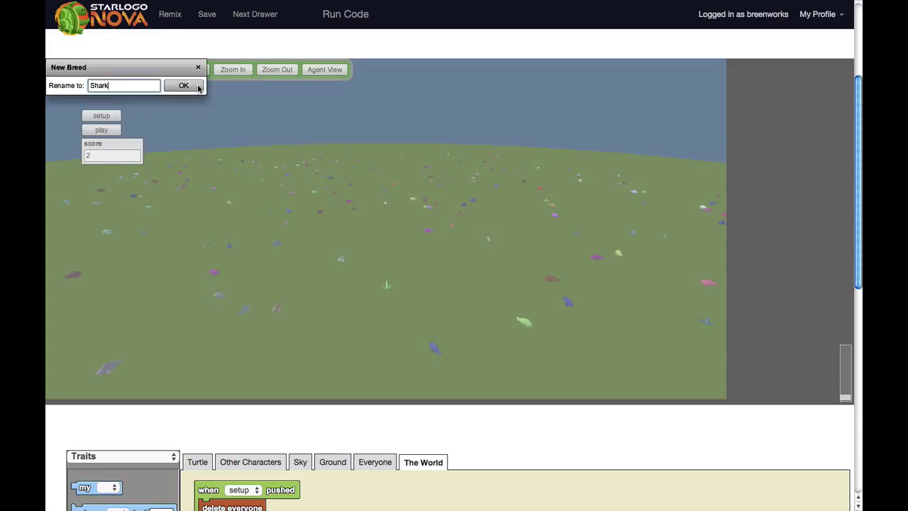
pyautogui.click(182, 85)
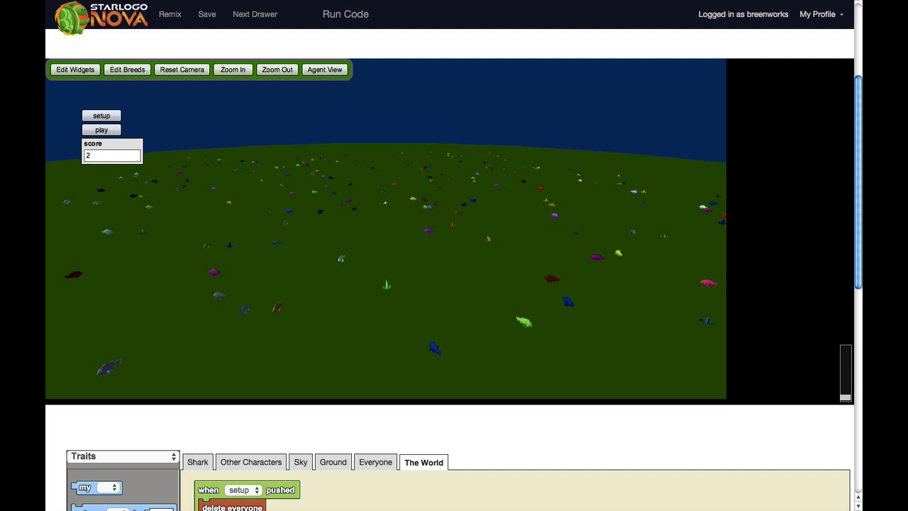
pyautogui.scroll(-3)
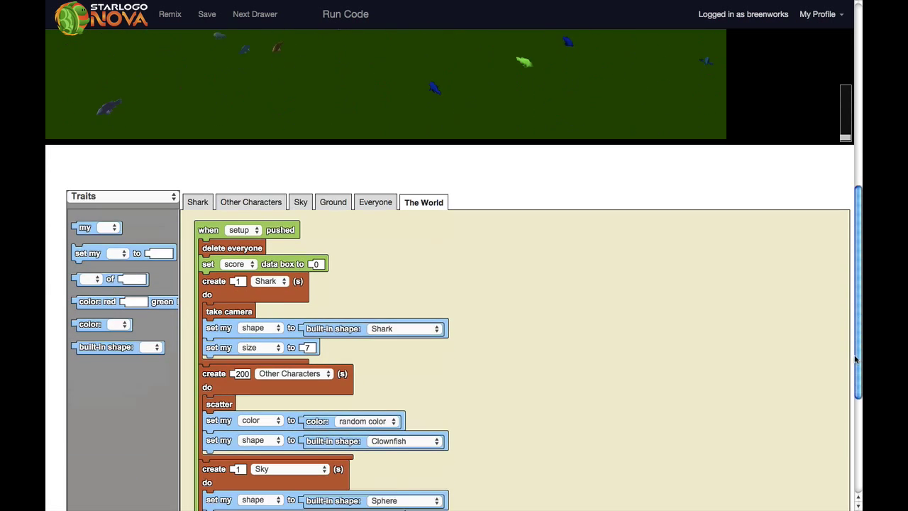
pyautogui.scroll(-3)
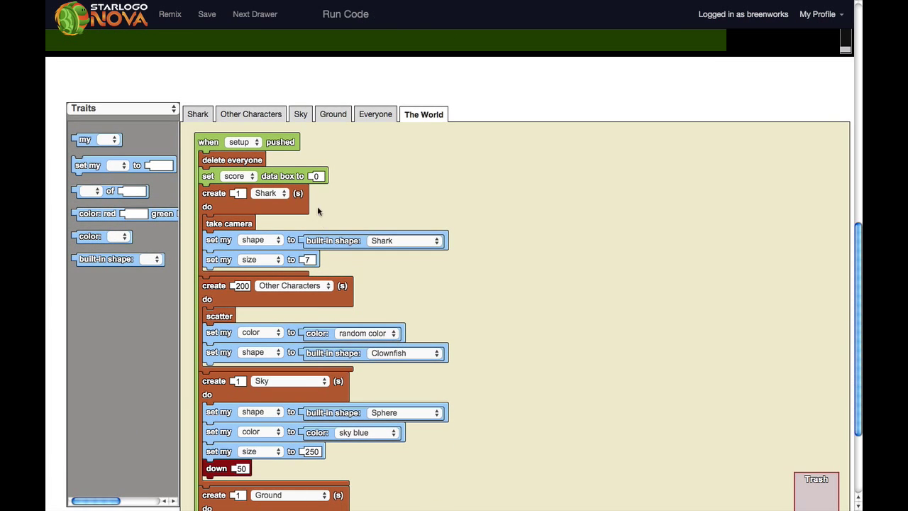
pyautogui.moveTo(268, 202)
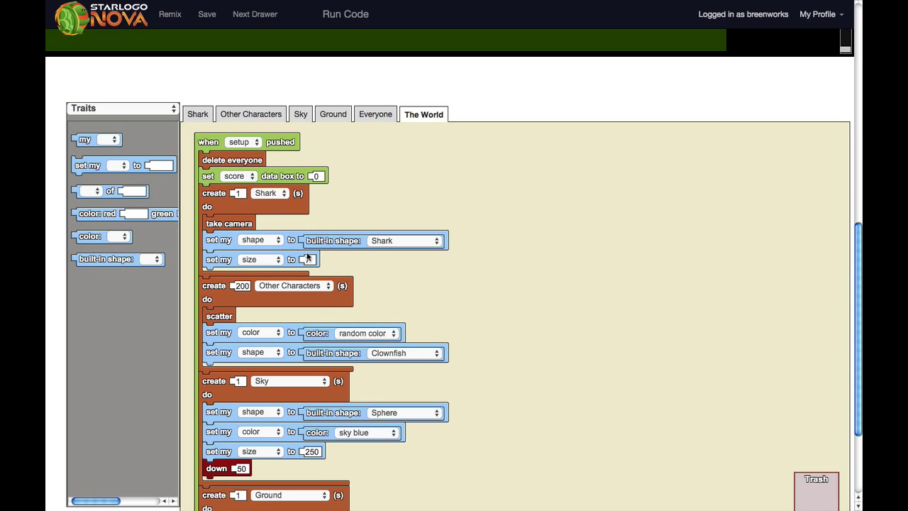
# Duplicate the shark's size block under the Clownfish shape block and set it to size 4.
pyautogui.rightClick(309, 258)
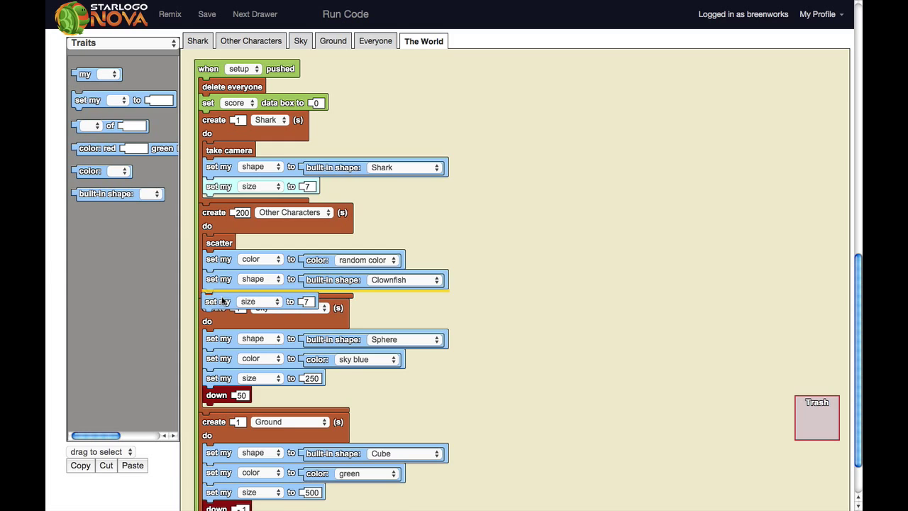
pyautogui.click(272, 301)
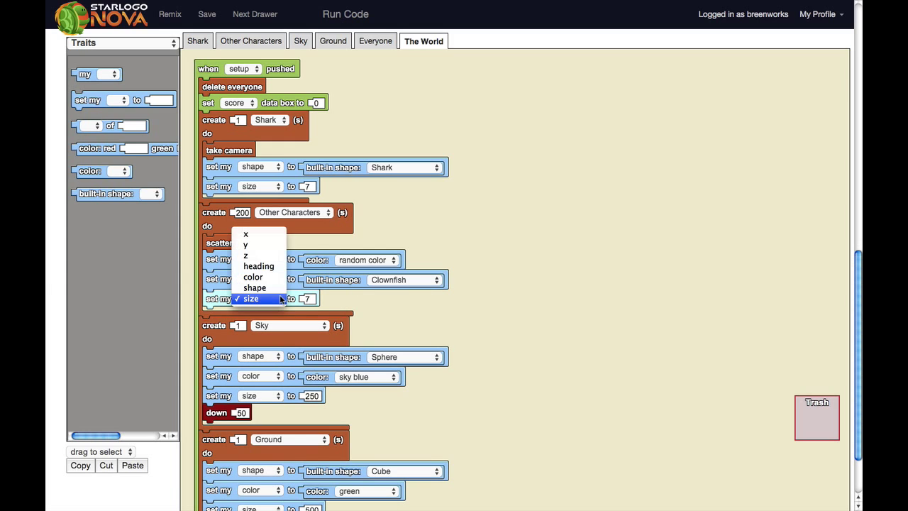
pyautogui.moveTo(252, 277)
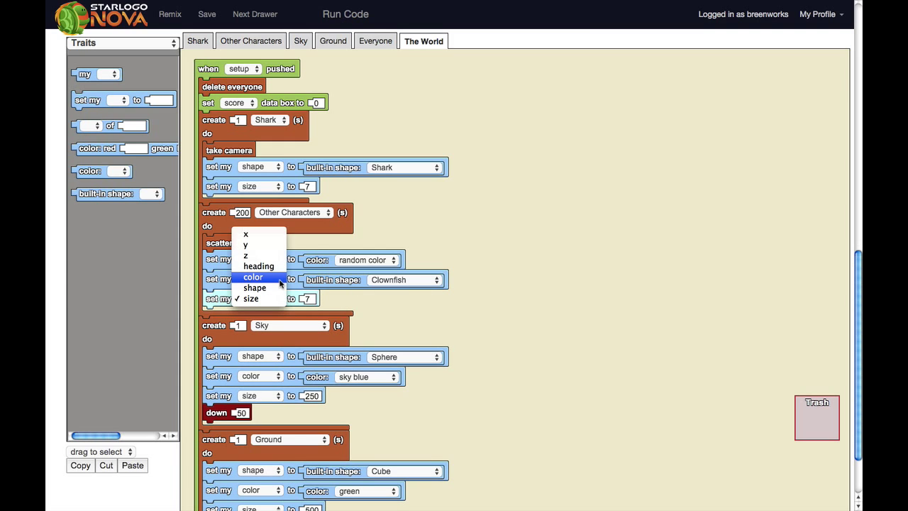
pyautogui.click(253, 276)
pyautogui.write('4')
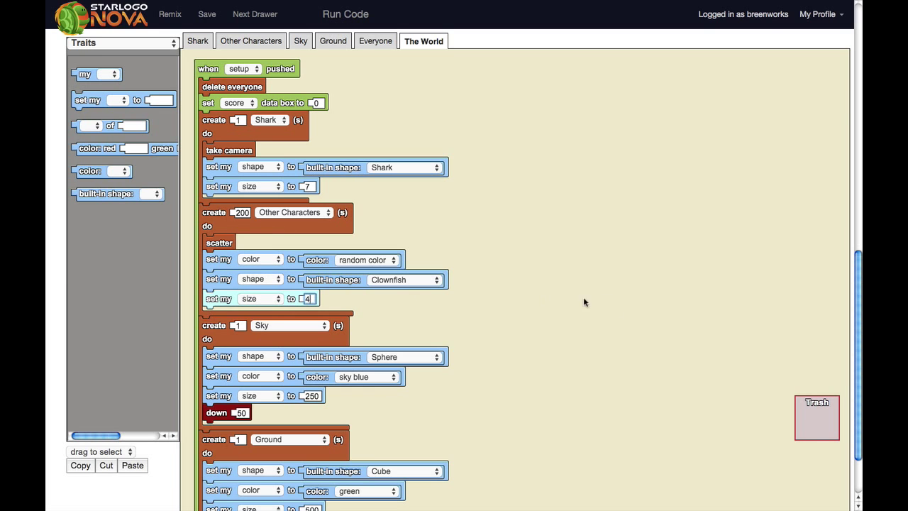
pyautogui.click(354, 15)
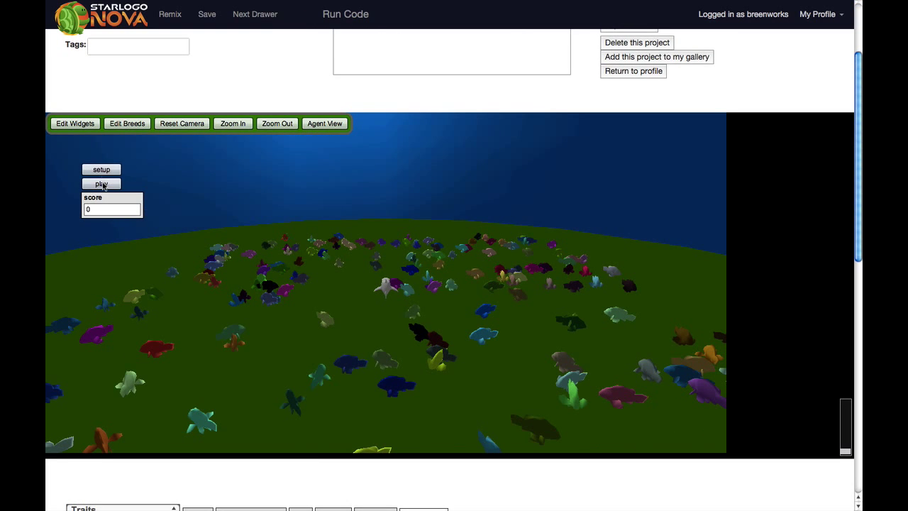
# Reset and replay the world with the size-4 clownfish, raising the score to 6.
pyautogui.click(102, 184)
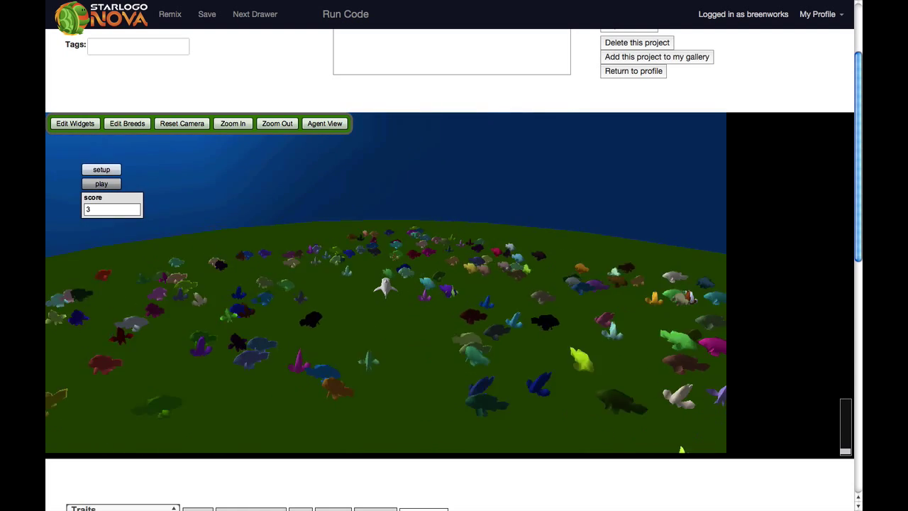
pyautogui.click(102, 185)
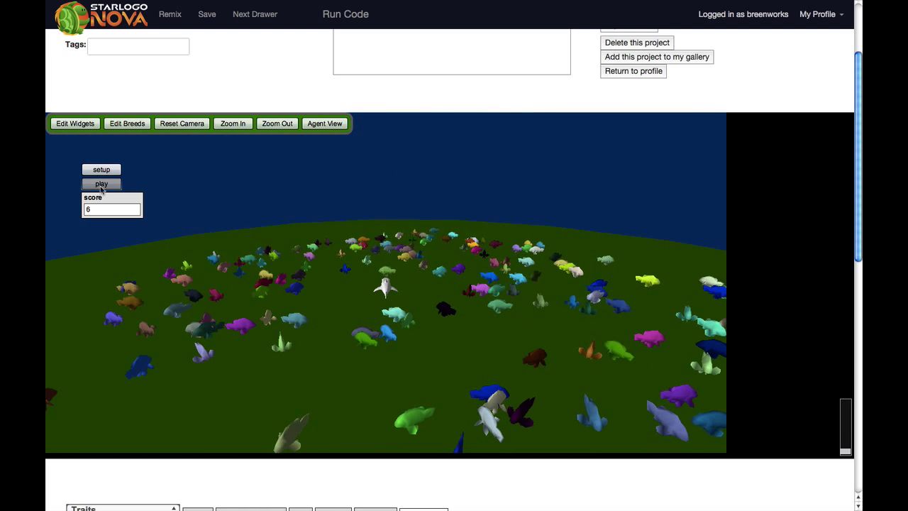
pyautogui.scroll(-3)
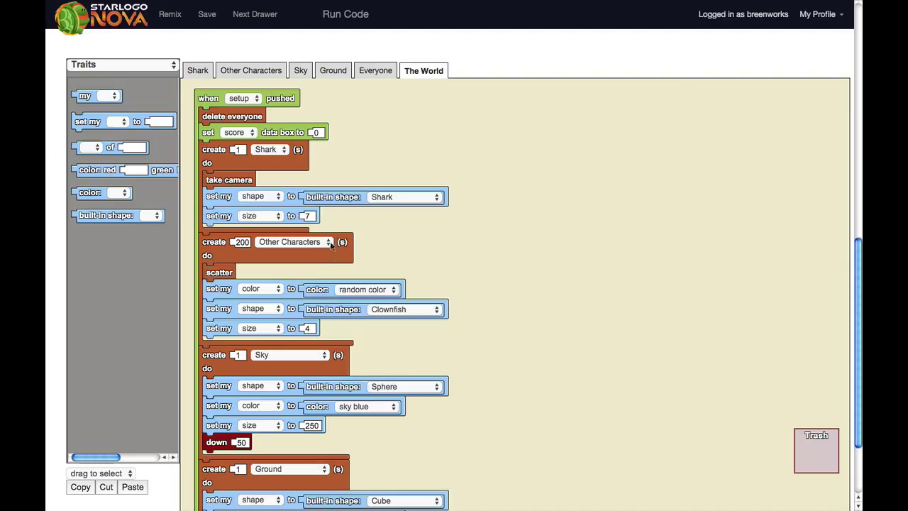
pyautogui.moveTo(294, 216)
pyautogui.write('13')
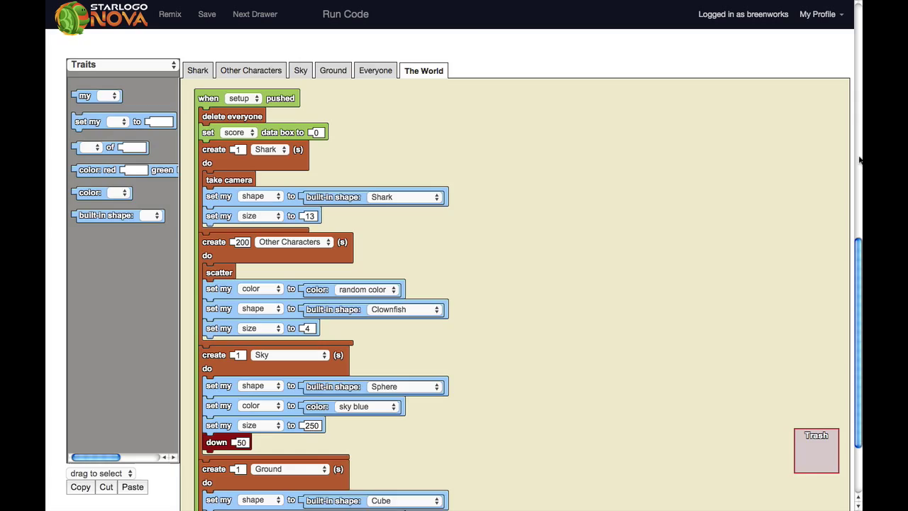
# Change the shark's starting size from 7 to 13 and rerun setup.
pyautogui.click(342, 14)
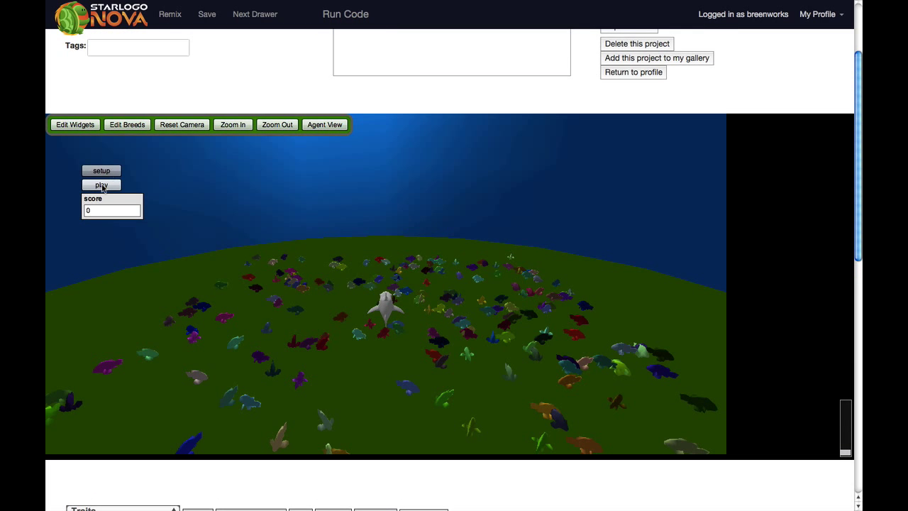
pyautogui.click(101, 185)
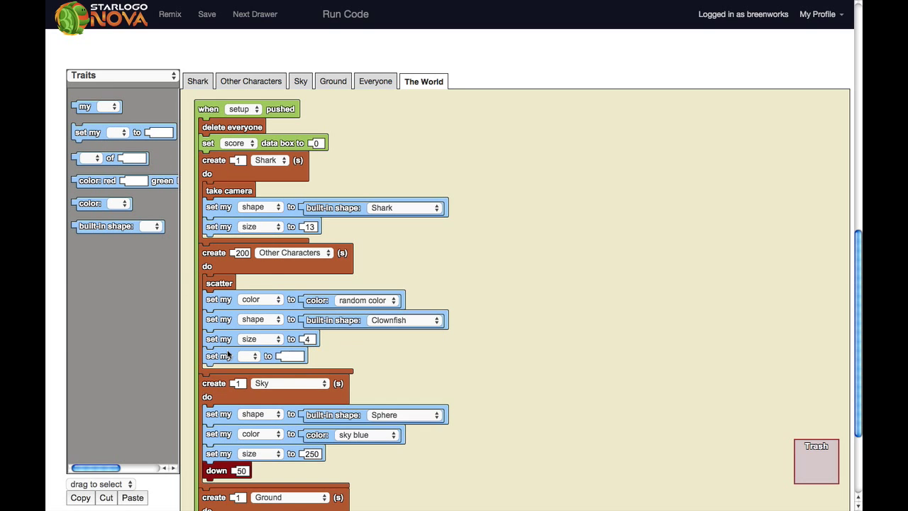
# Set the clownfish's new trait block to z with a Math 'random 100' value.
pyautogui.click(258, 356)
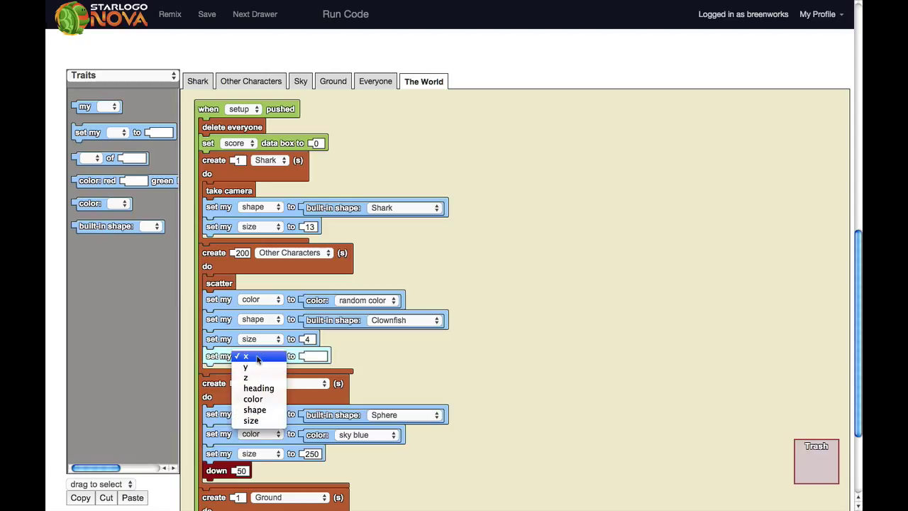
pyautogui.moveTo(246, 366)
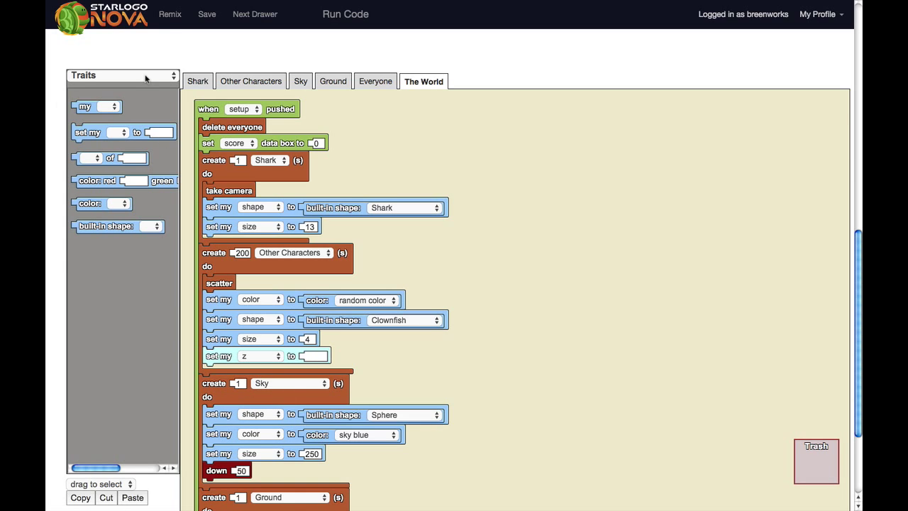
pyautogui.click(121, 77)
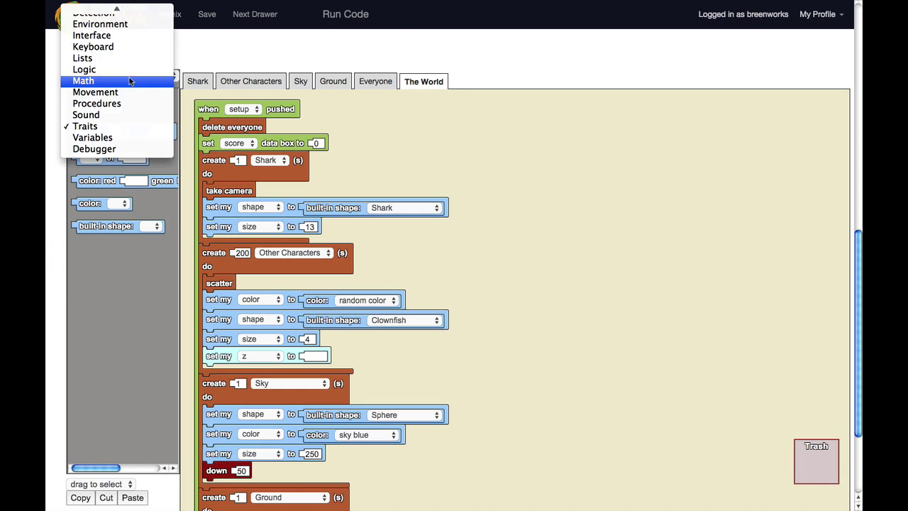
pyautogui.click(91, 81)
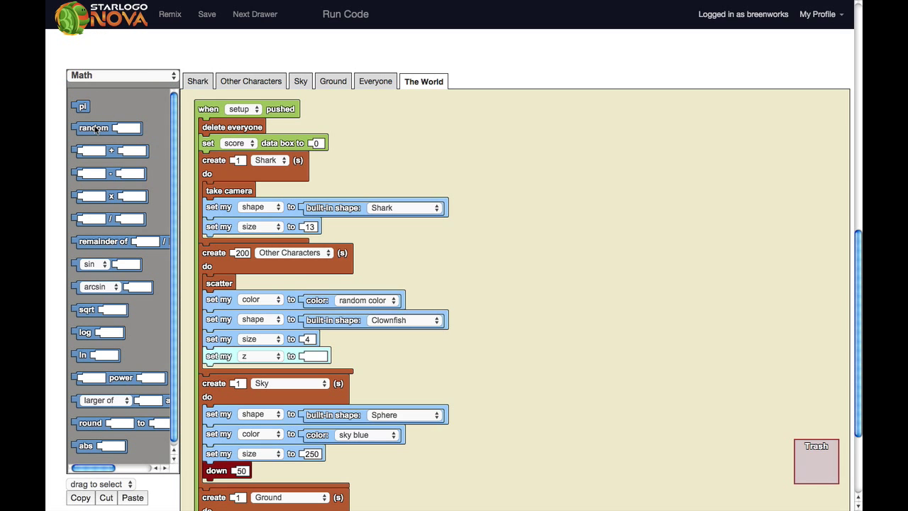
pyautogui.moveTo(94, 128); pyautogui.dragTo(319, 356)
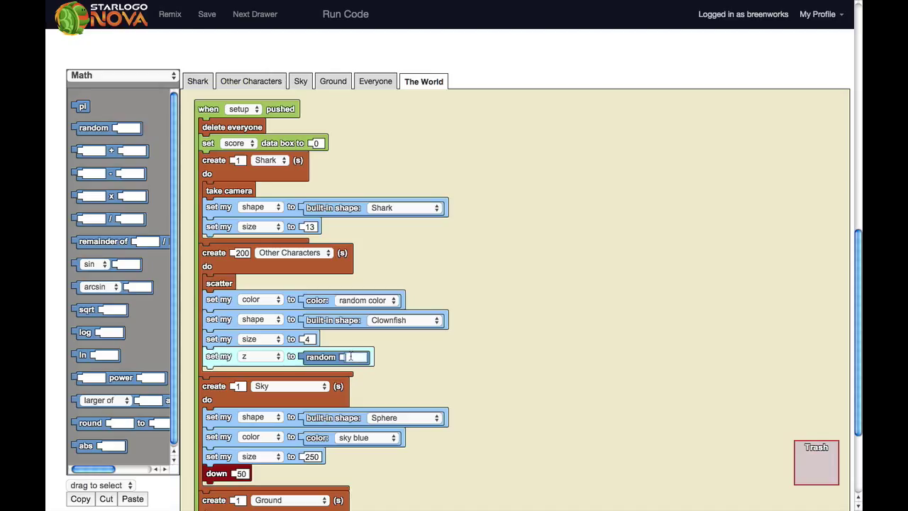
pyautogui.moveTo(514, 371)
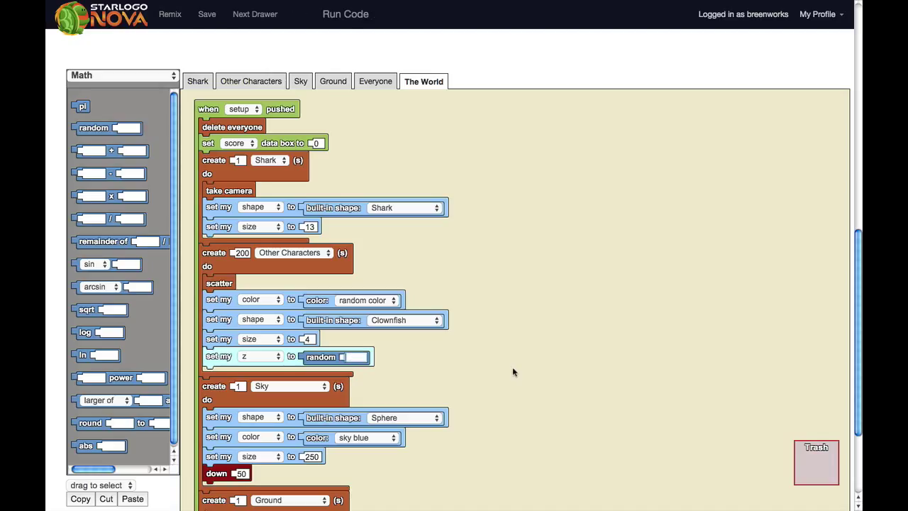
pyautogui.write('100')
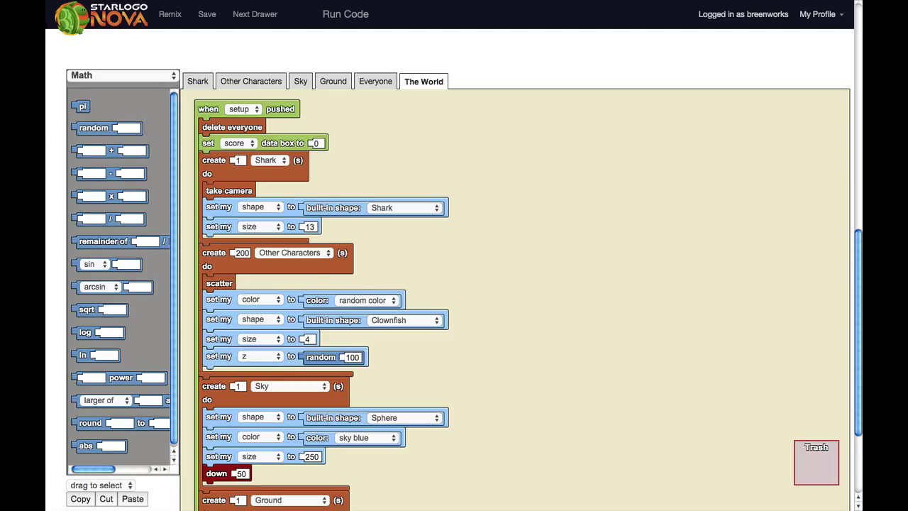
pyautogui.moveTo(358, 262)
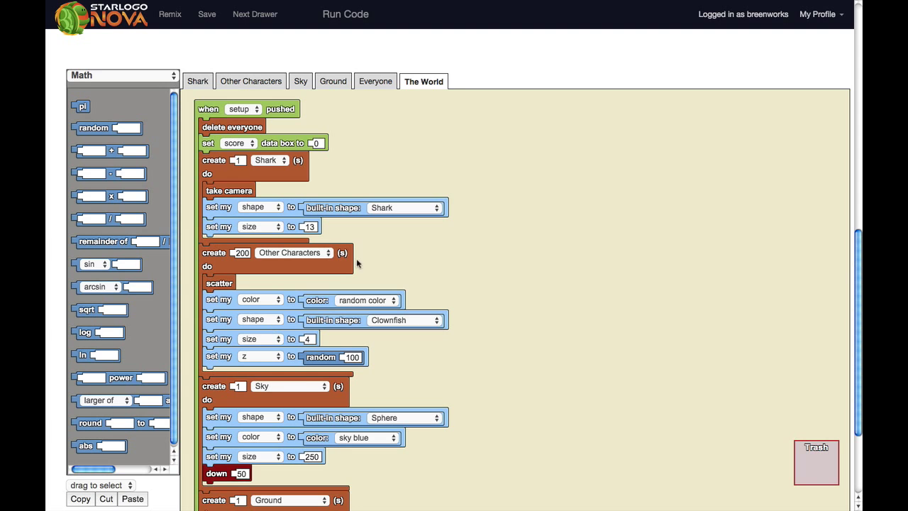
pyautogui.moveTo(816, 332)
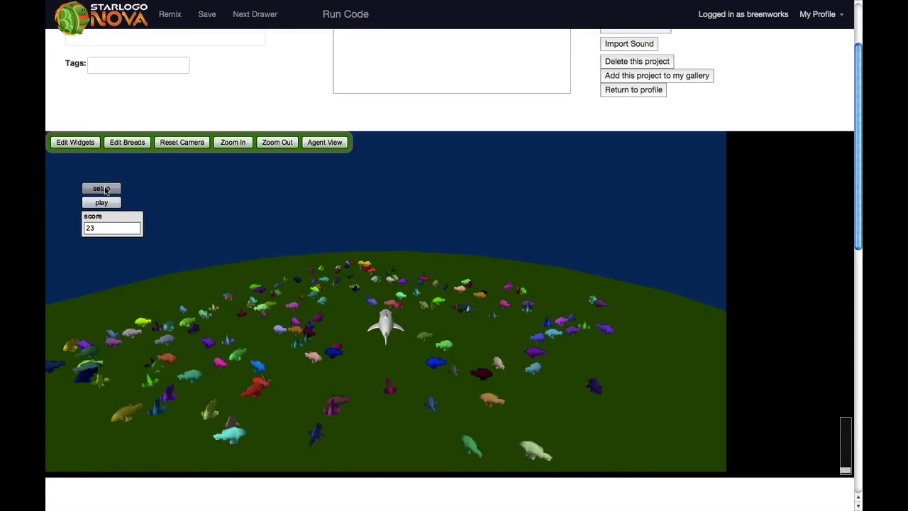
# Reset the world with fish at random heights, save the project and run the game.
pyautogui.click(100, 188)
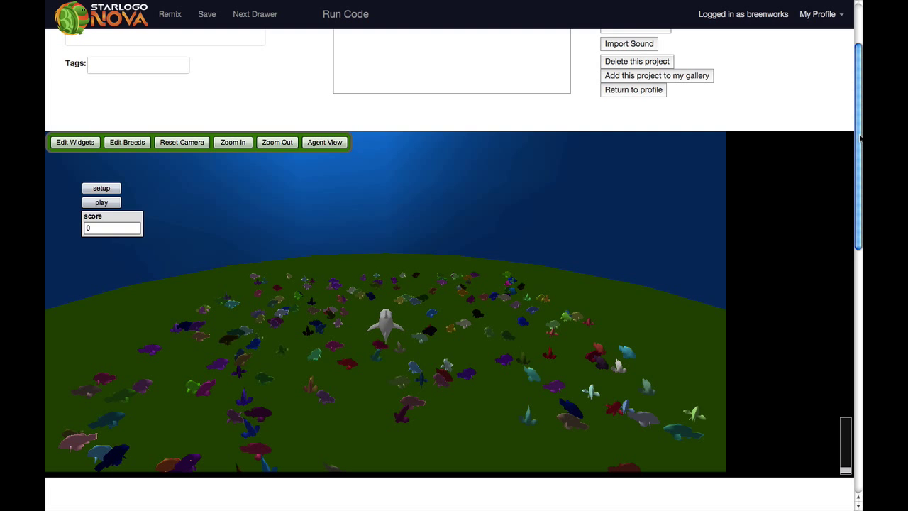
pyautogui.moveTo(846, 150)
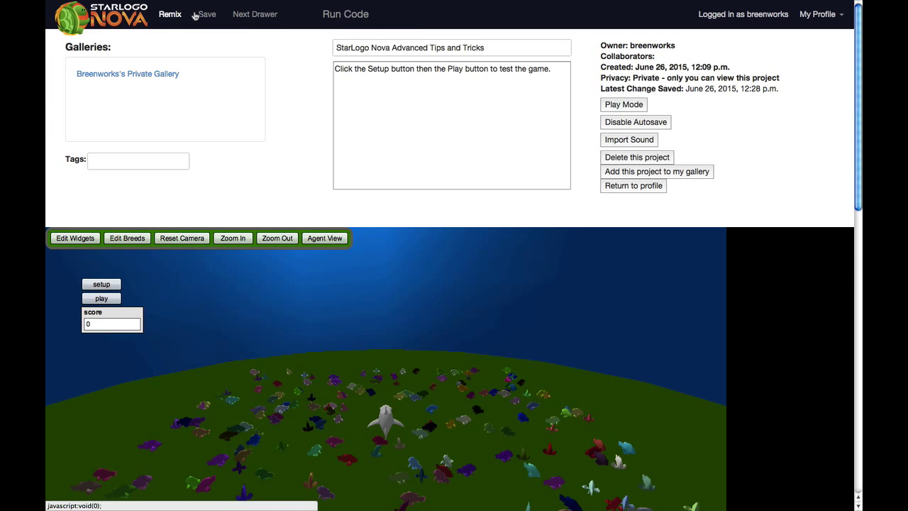
pyautogui.click(207, 14)
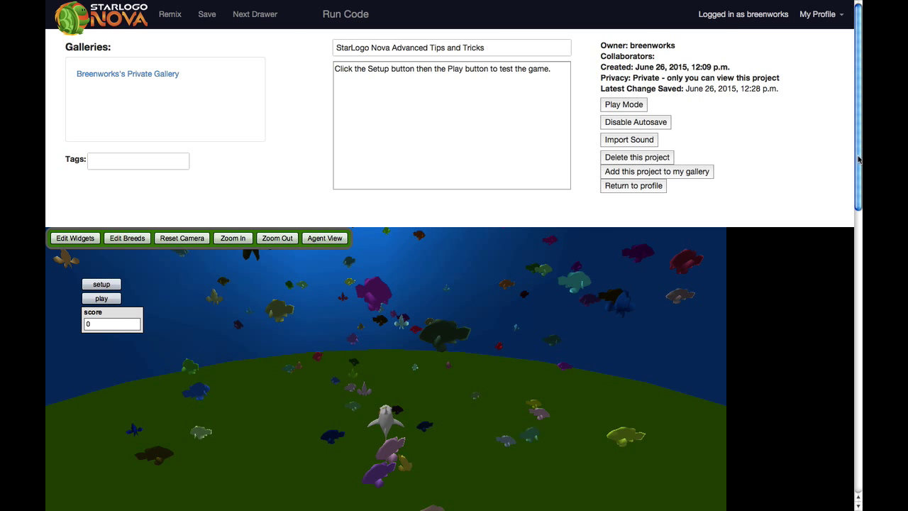
pyautogui.scroll(-3)
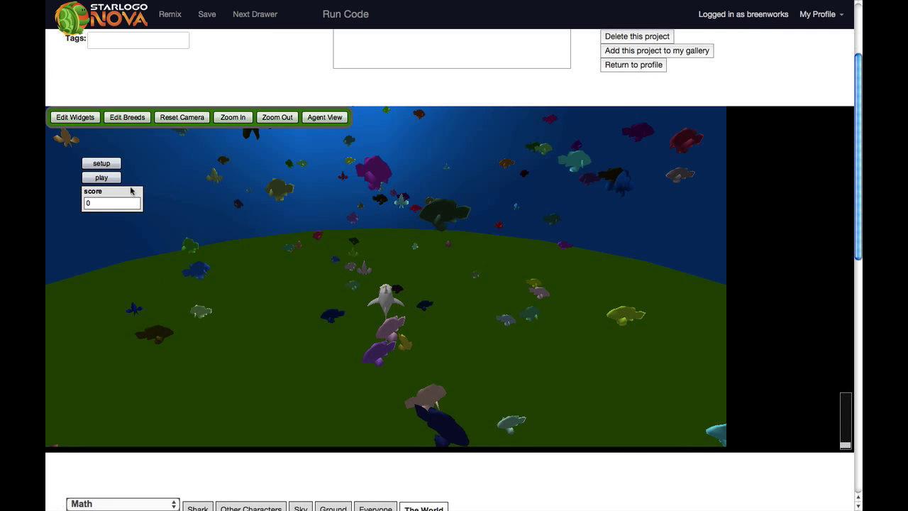
pyautogui.click(100, 177)
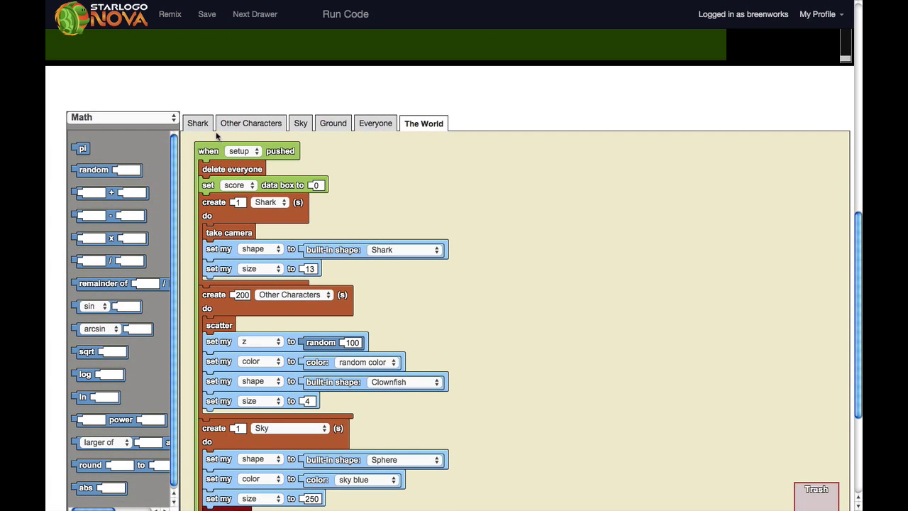
# In the Shark code, duplicate the arrow-key while-play loop and place the copy beside the other scripts.
pyautogui.click(198, 122)
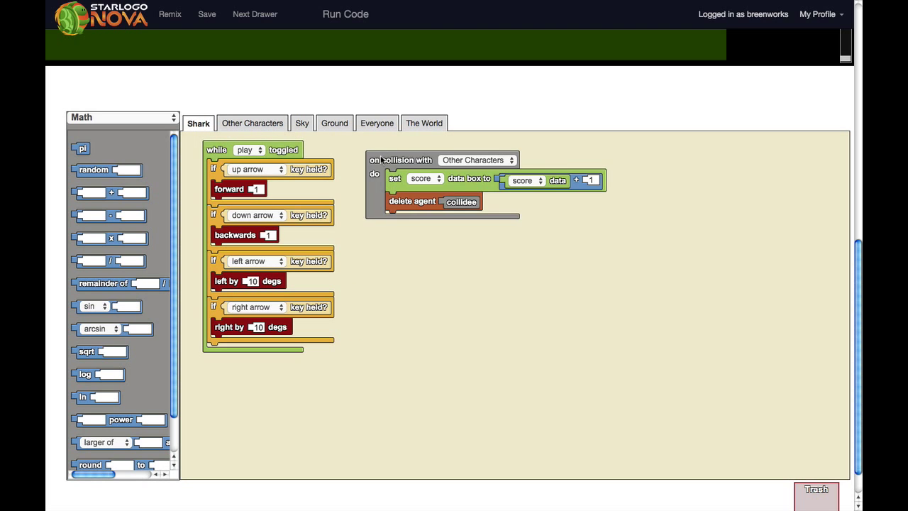
pyautogui.moveTo(399, 158); pyautogui.dragTo(581, 153)
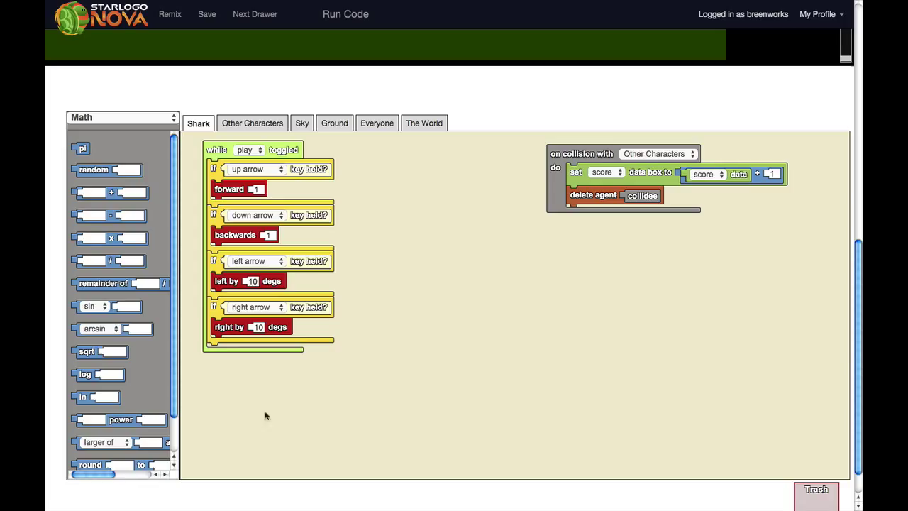
pyautogui.rightClick(286, 423)
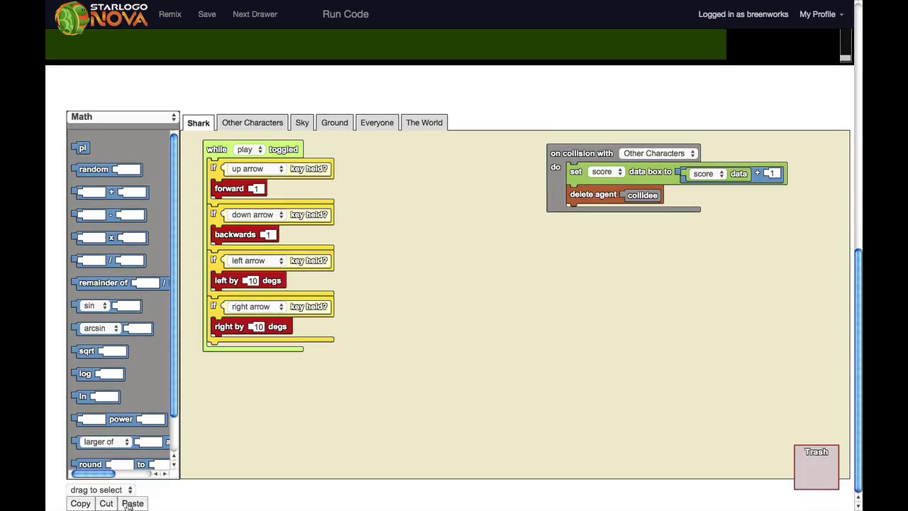
pyautogui.click(132, 503)
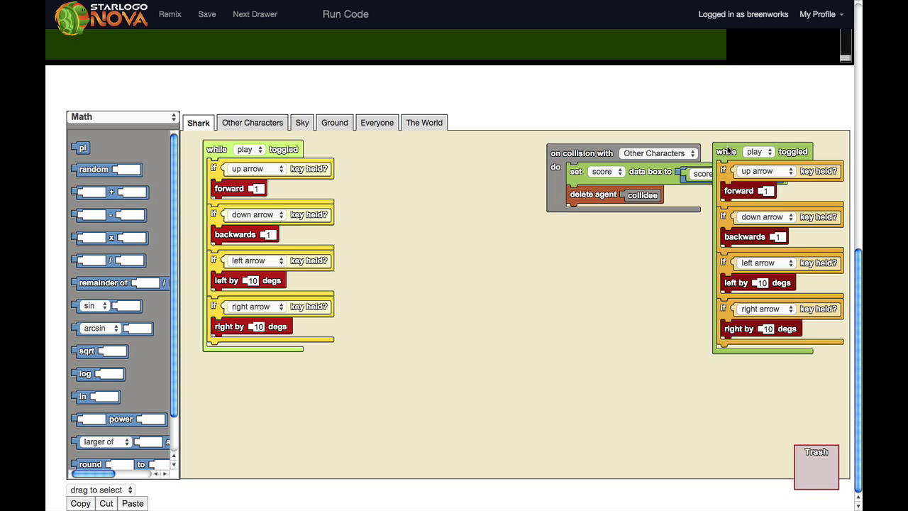
pyautogui.moveTo(726, 151); pyautogui.dragTo(387, 153)
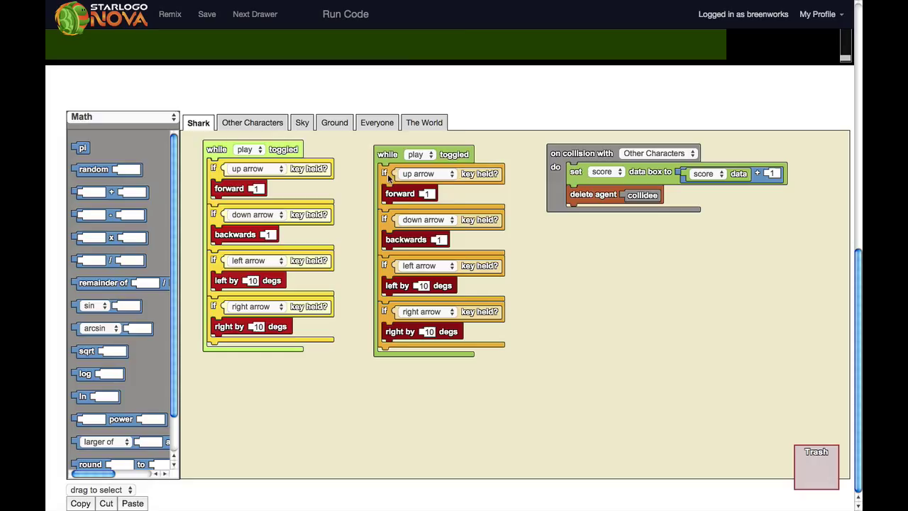
# Make the copied loop use shift/ctrl with up and down movement blocks, remove the turn checks, and run the code.
pyautogui.click(427, 173)
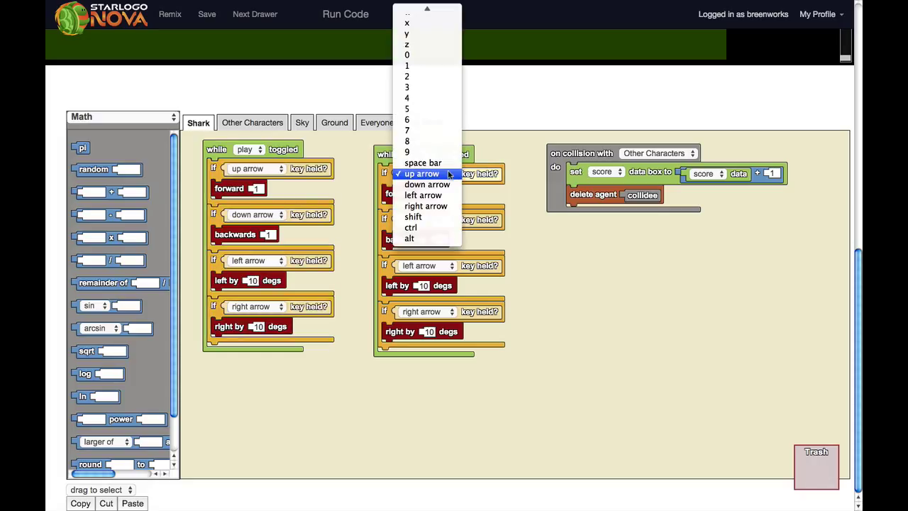
pyautogui.moveTo(414, 215)
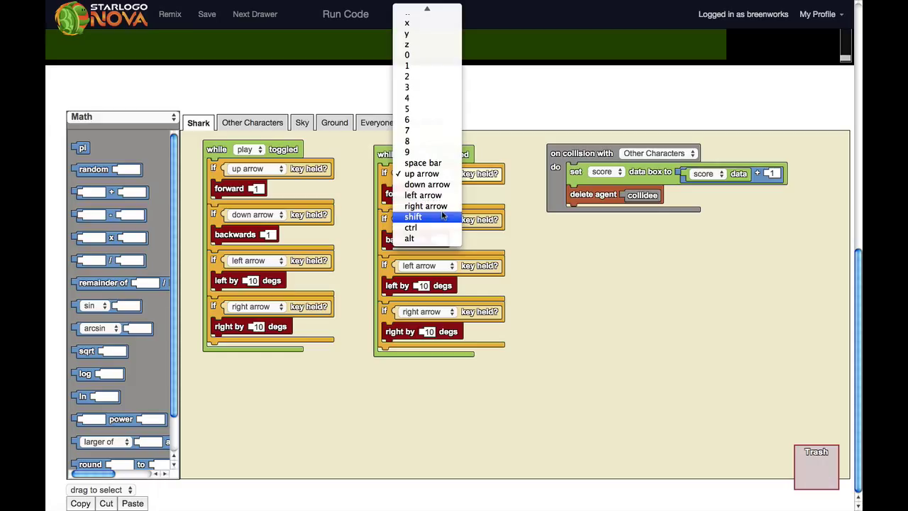
pyautogui.moveTo(410, 227)
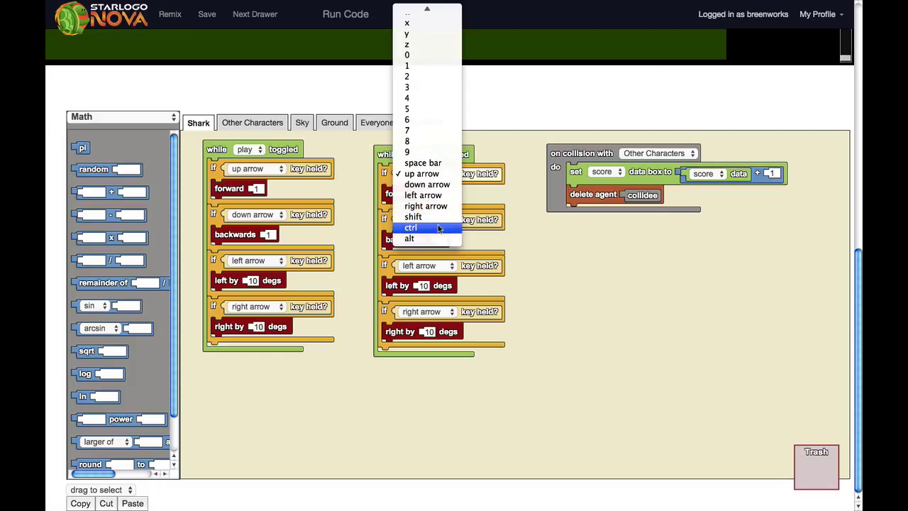
pyautogui.moveTo(422, 215)
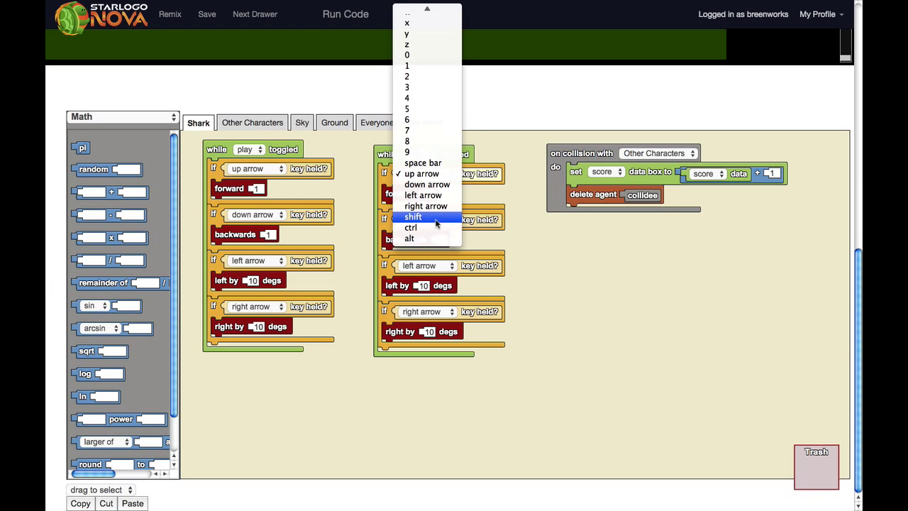
pyautogui.click(414, 216)
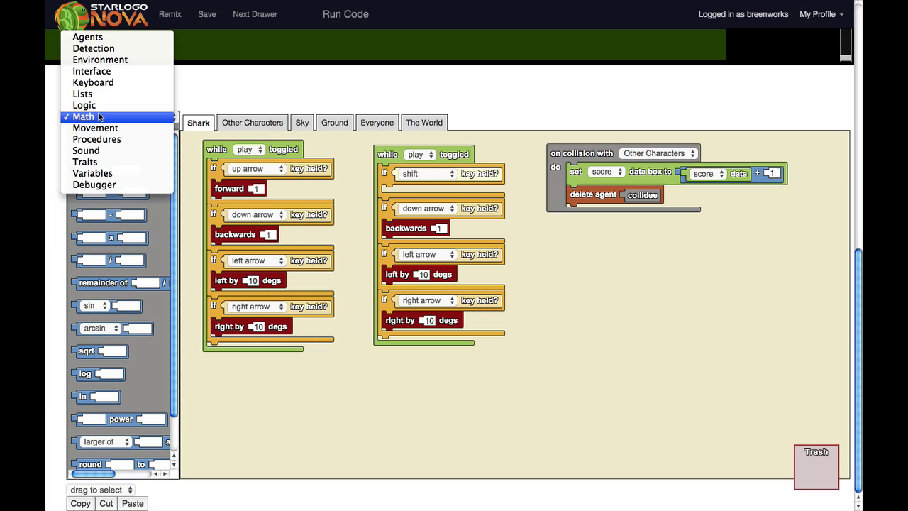
pyautogui.click(84, 116)
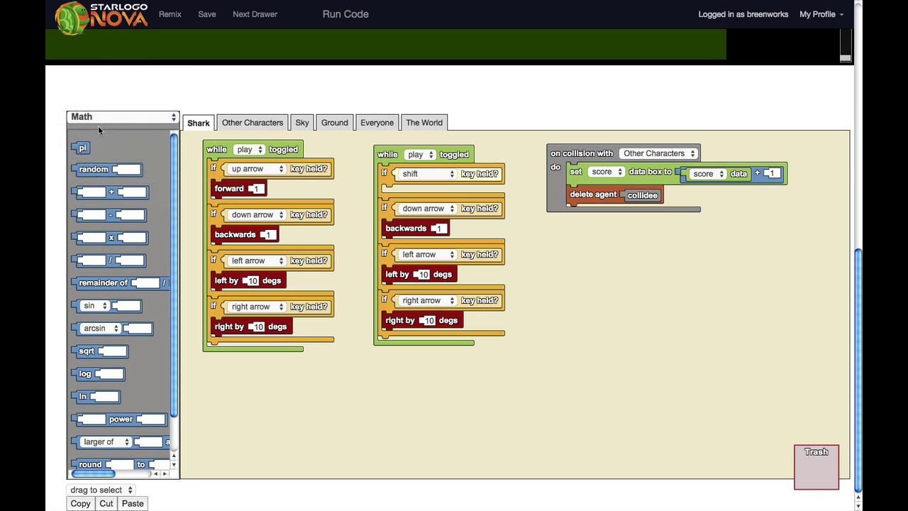
pyautogui.click(122, 116)
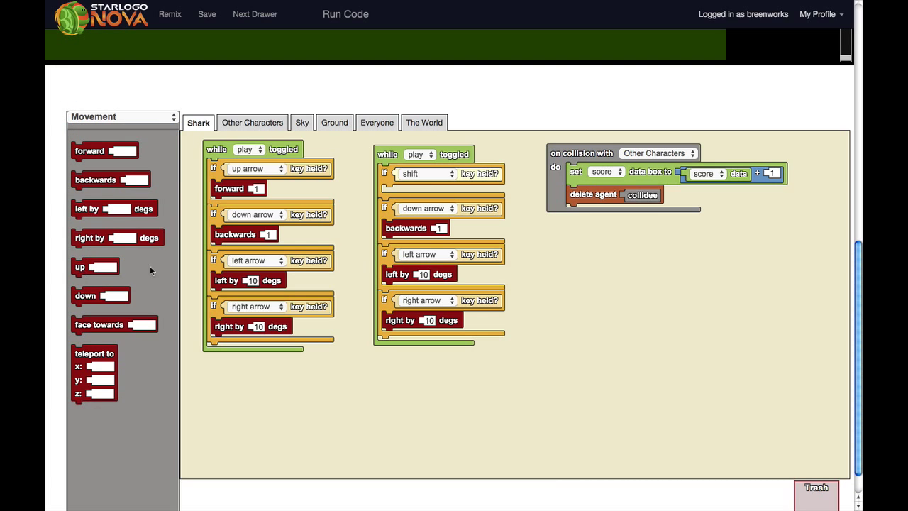
pyautogui.click(448, 173)
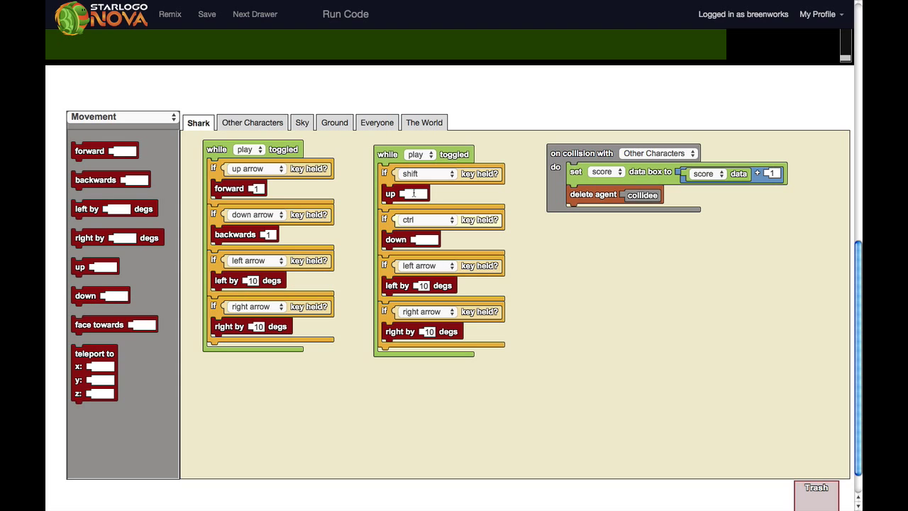
pyautogui.write('1')
pyautogui.click(424, 238)
pyautogui.write('2')
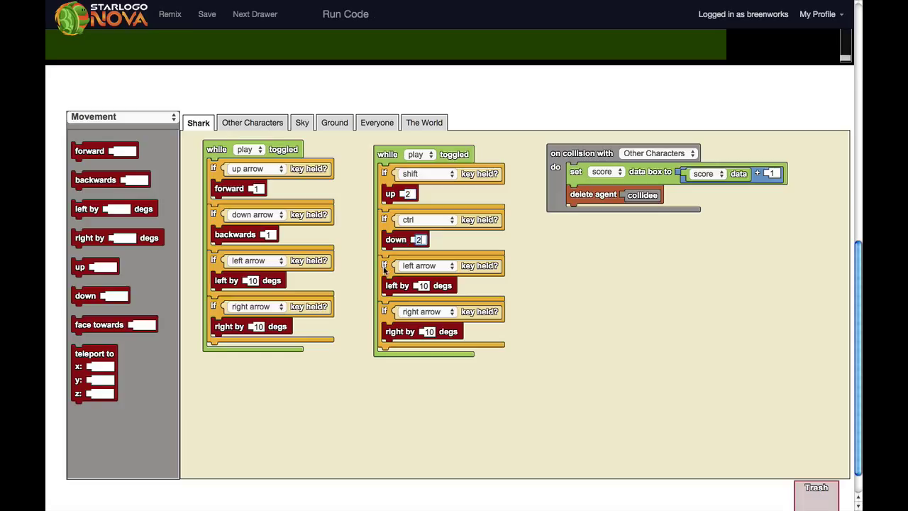
pyautogui.moveTo(418, 265); pyautogui.dragTo(759, 419)
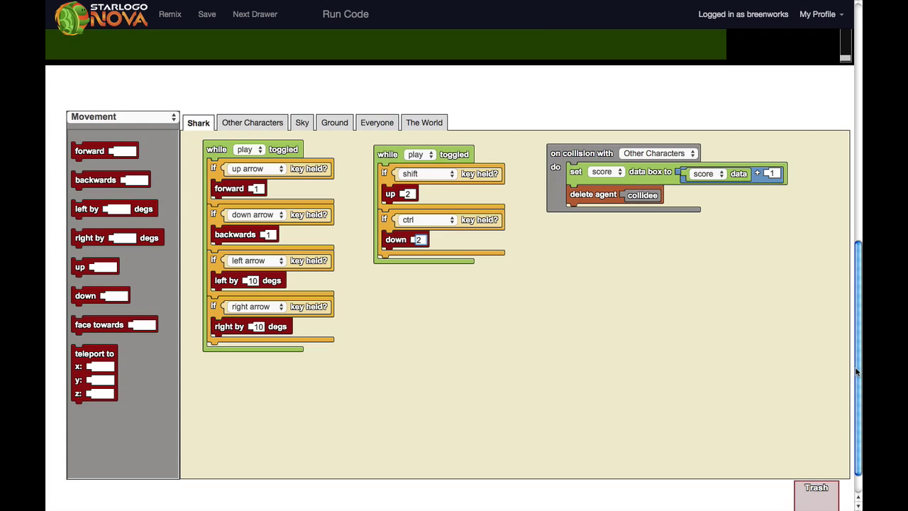
pyautogui.click(346, 14)
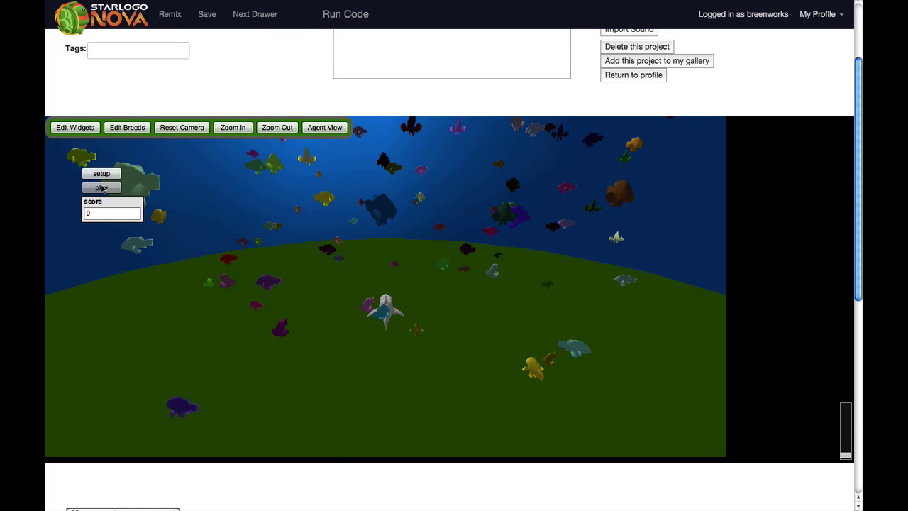
# Play the game steering the shark with the new vertical controls until the score reaches 37.
pyautogui.click(102, 187)
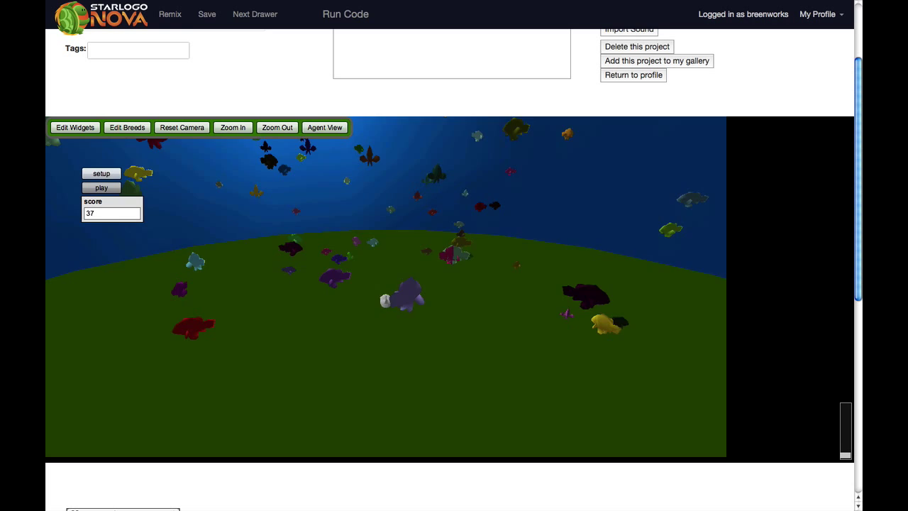
pyautogui.click(324, 128)
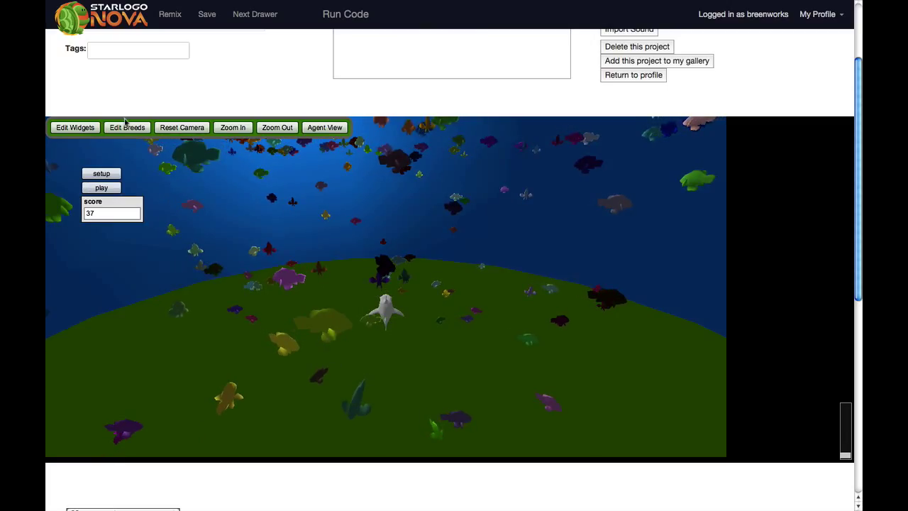
# Add a new breed named Surface through Edit Breeds and confirm it.
pyautogui.click(128, 128)
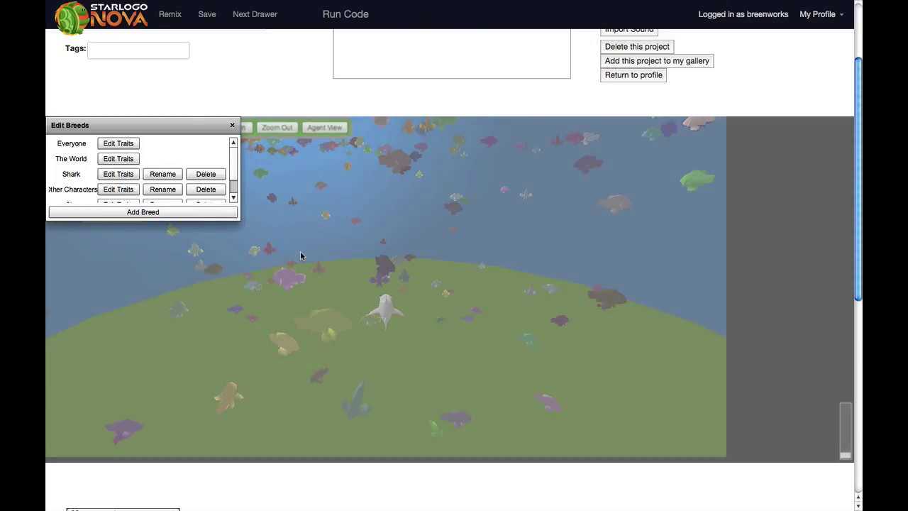
pyautogui.click(142, 212)
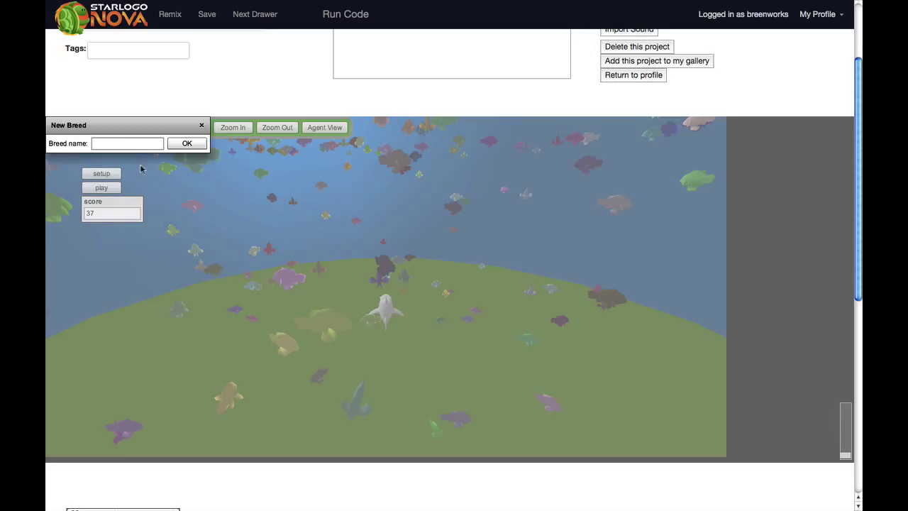
pyautogui.write('Surad')
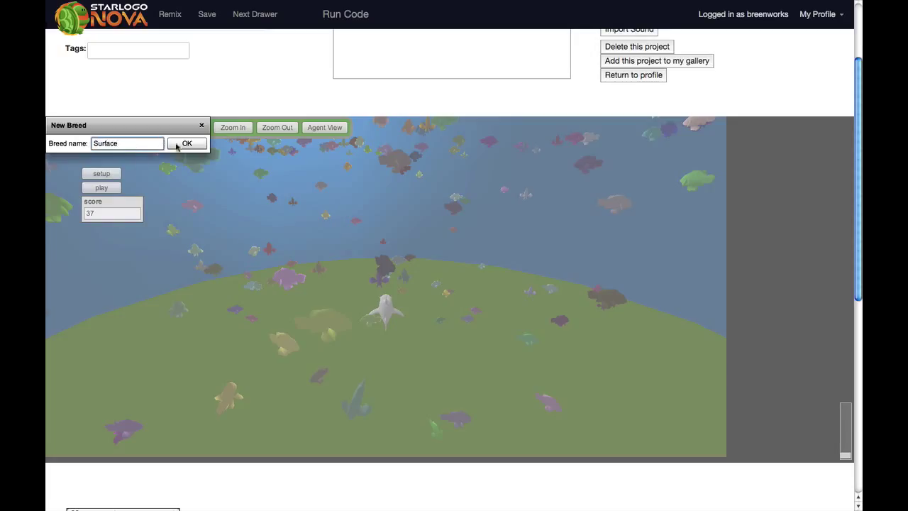
pyautogui.click(187, 144)
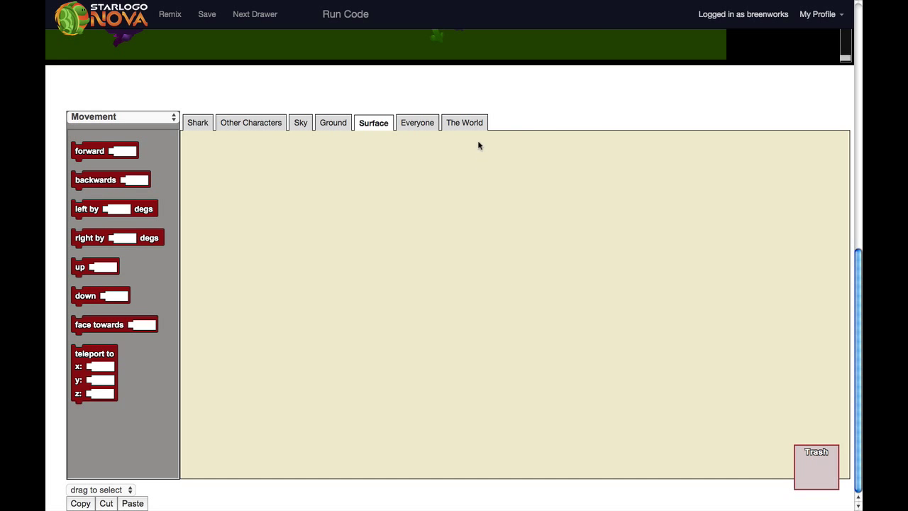
# In The World setup, set a copied Sky creation block aside and change it to create a Surface.
pyautogui.click(463, 122)
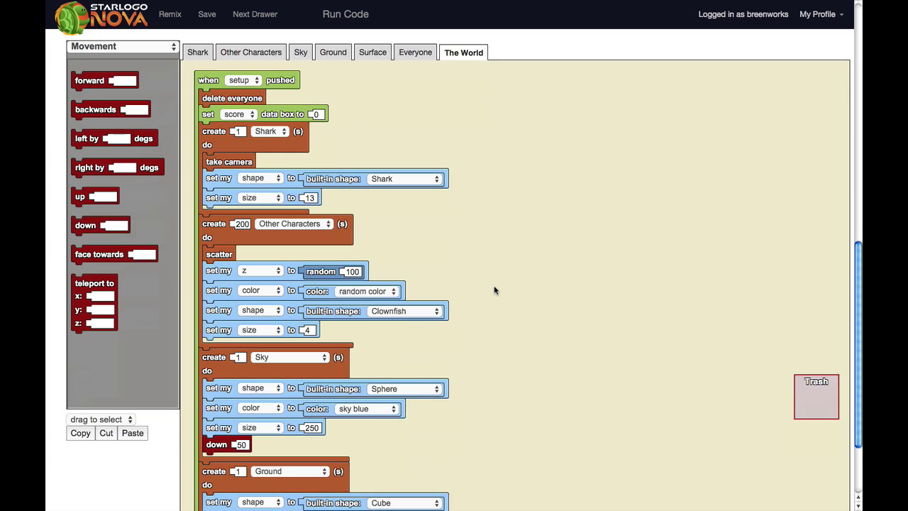
pyautogui.scroll(-3)
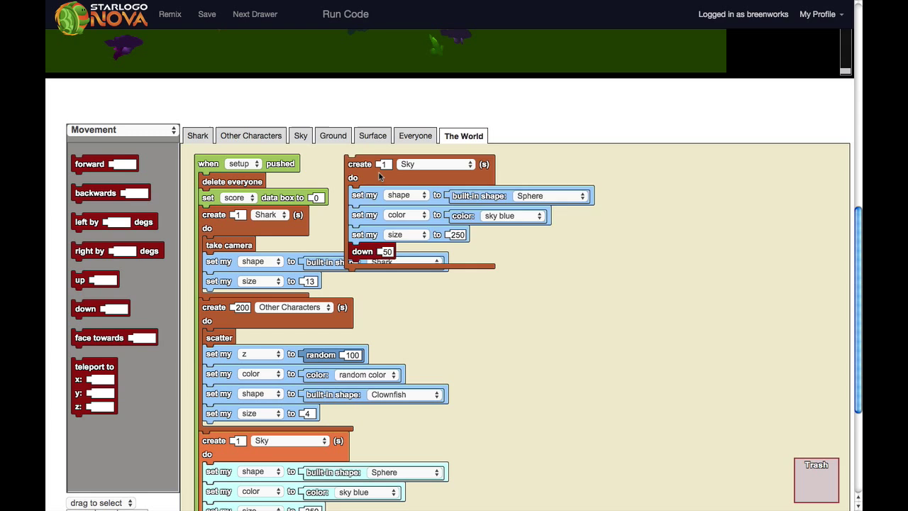
pyautogui.moveTo(360, 165); pyautogui.dragTo(519, 315)
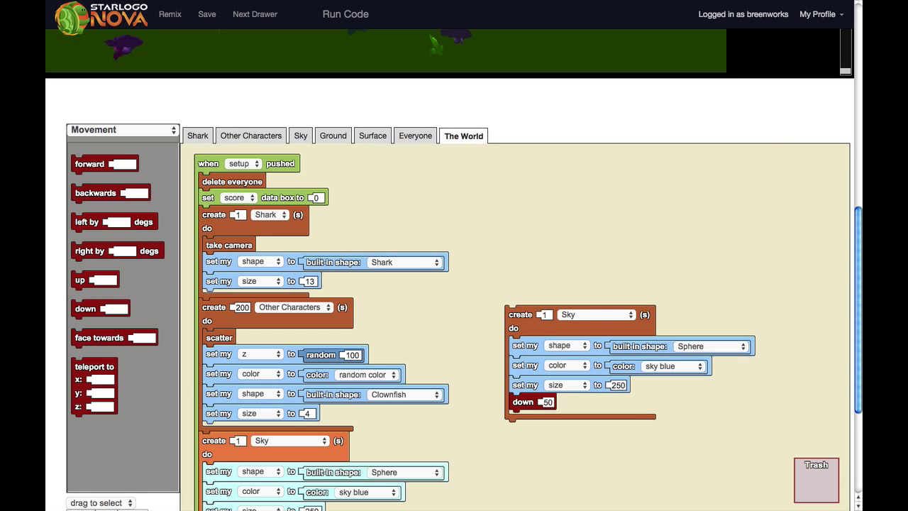
pyautogui.scroll(-3)
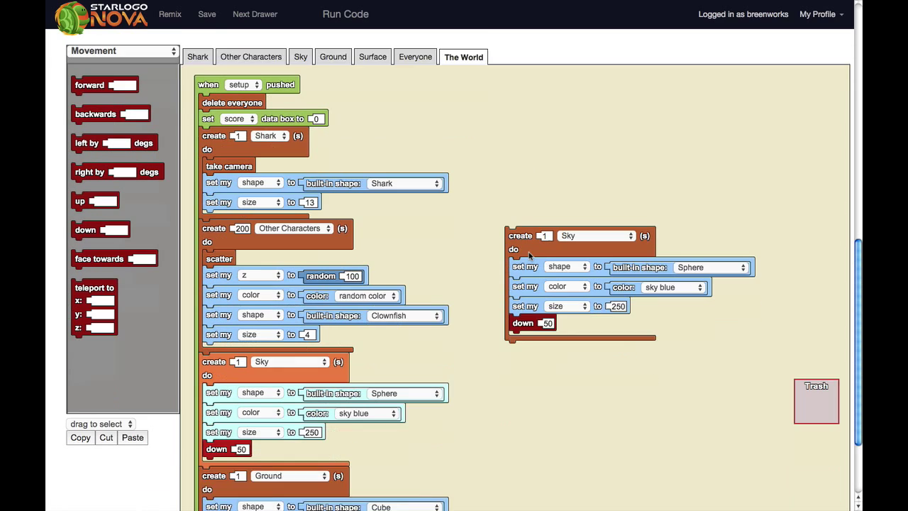
pyautogui.scroll(-3)
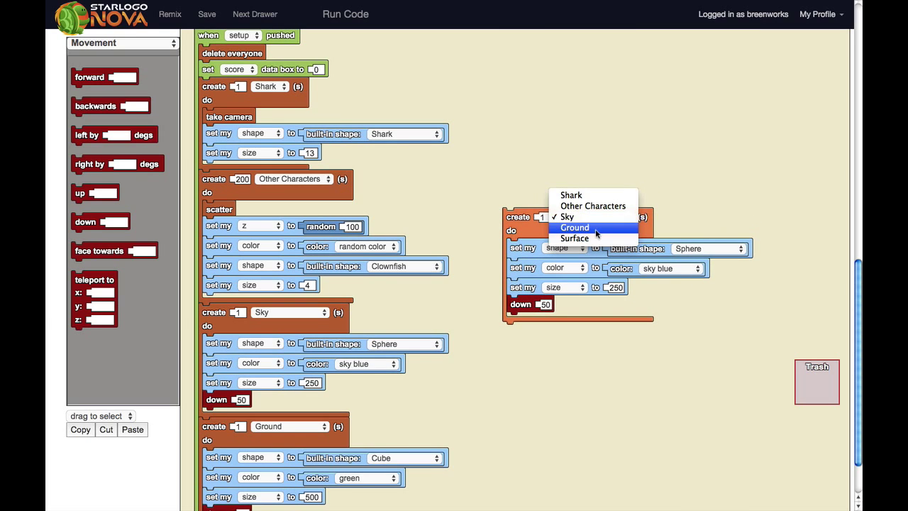
pyautogui.click(573, 238)
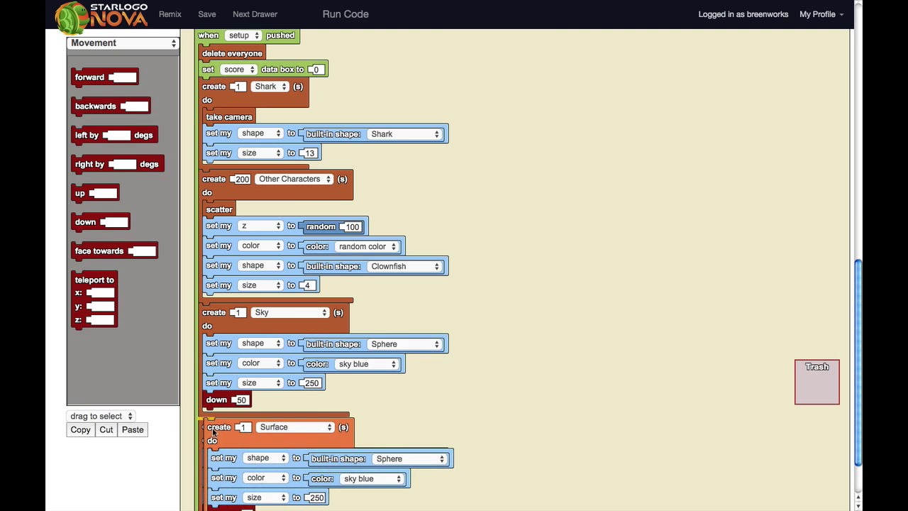
# Move the 'create 1 Sky' block below the Ground block in the setup script.
pyautogui.scroll(-3)
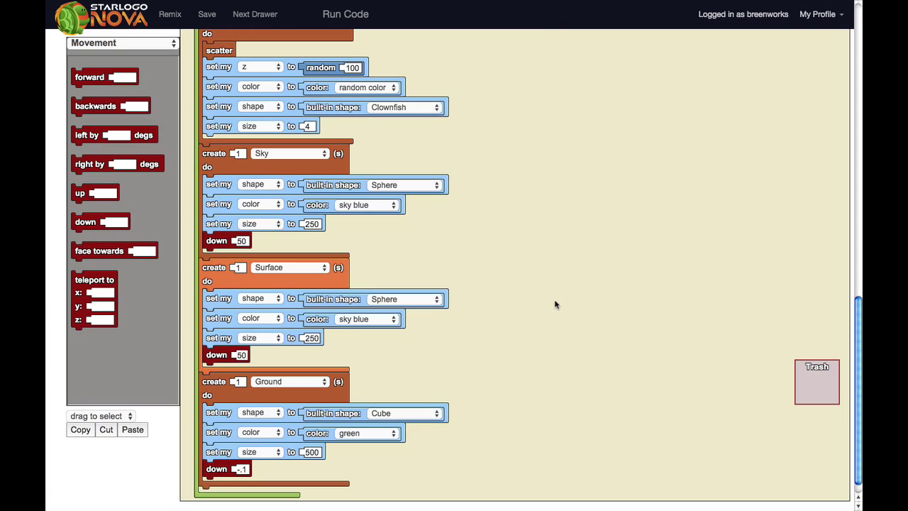
pyautogui.scroll(-3)
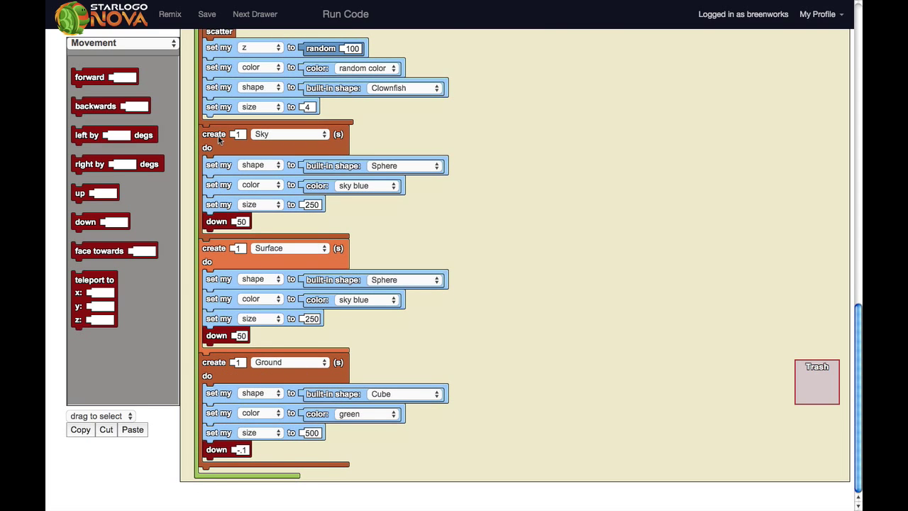
pyautogui.moveTo(212, 134); pyautogui.dragTo(514, 139)
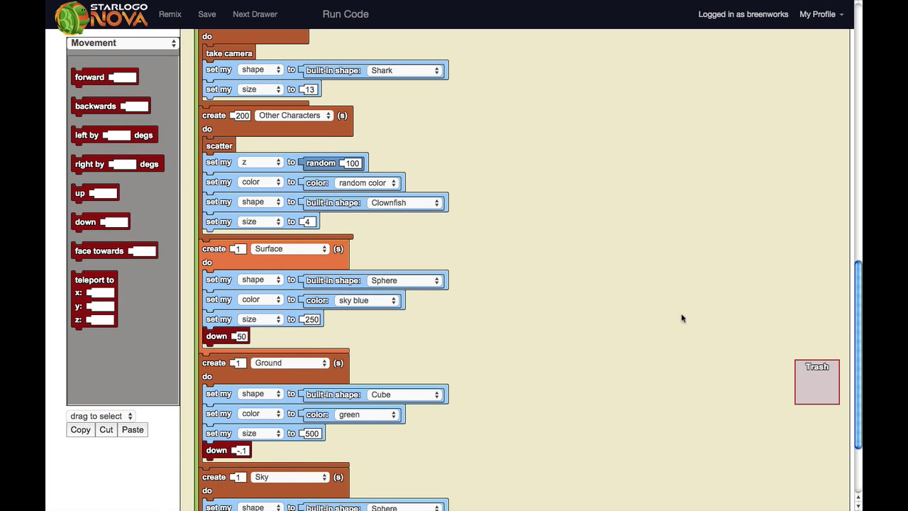
pyautogui.scroll(-3)
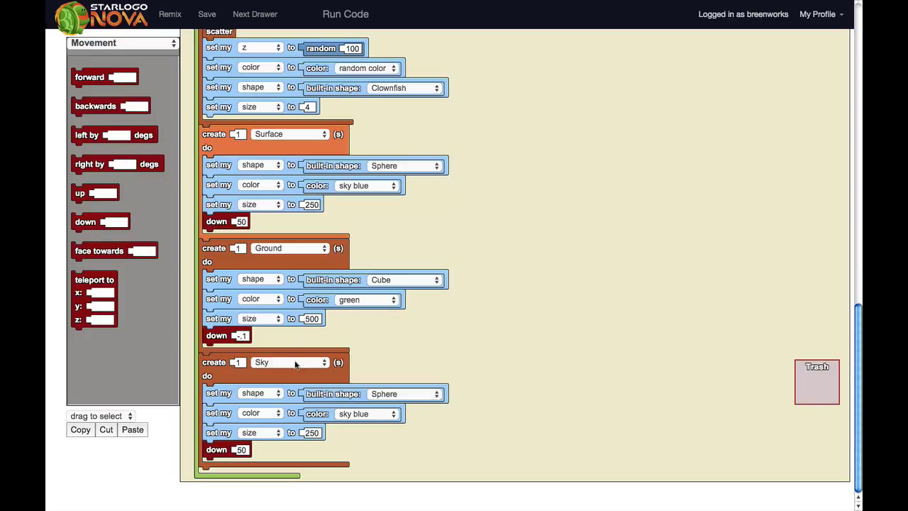
pyautogui.moveTo(320, 149)
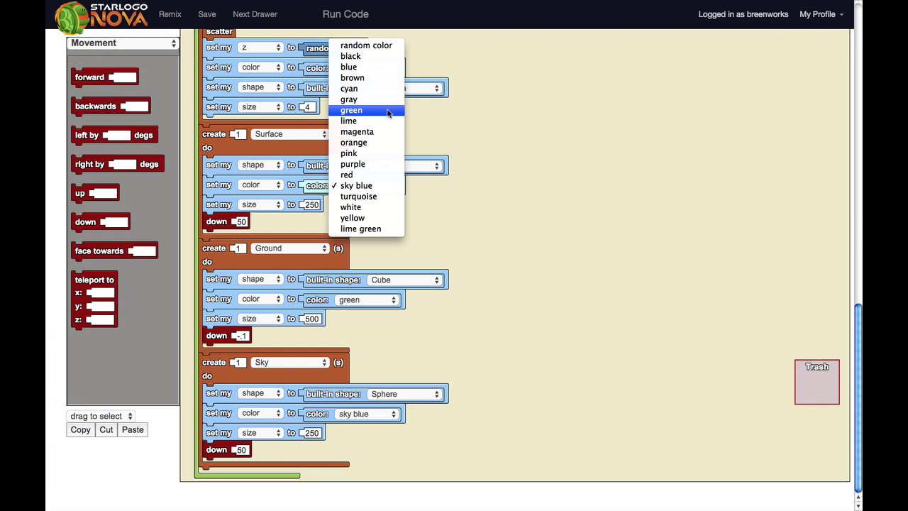
pyautogui.moveTo(357, 185)
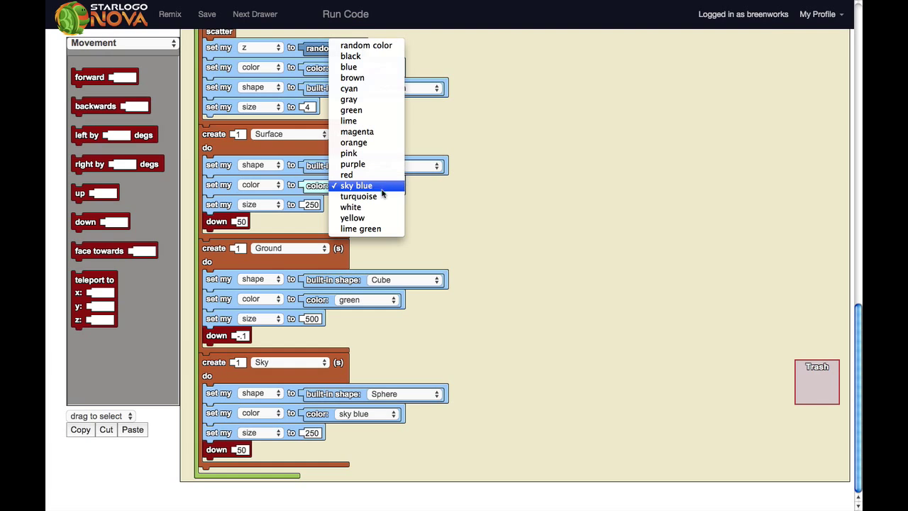
pyautogui.moveTo(350, 207)
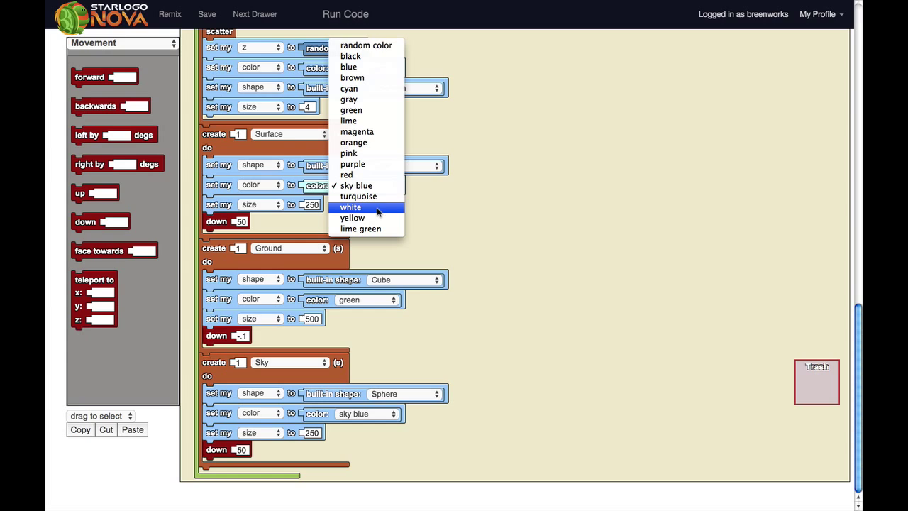
pyautogui.moveTo(377, 184)
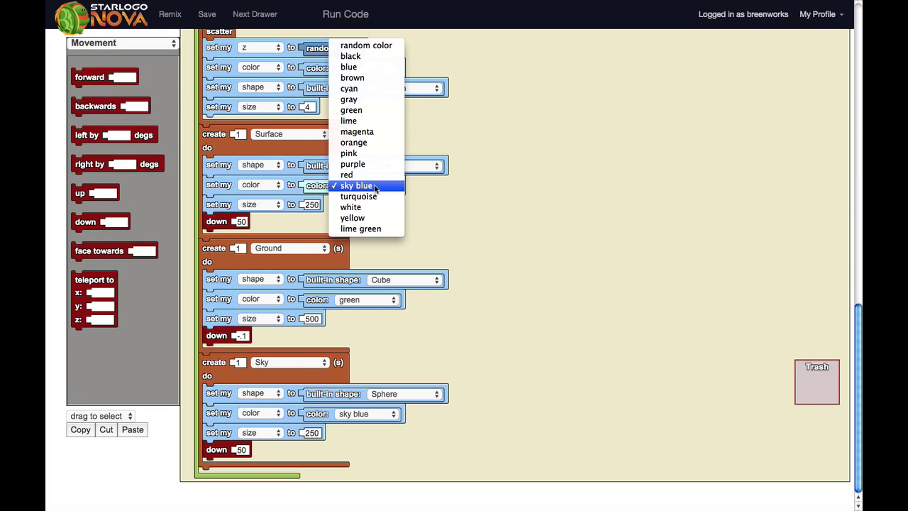
pyautogui.moveTo(349, 66)
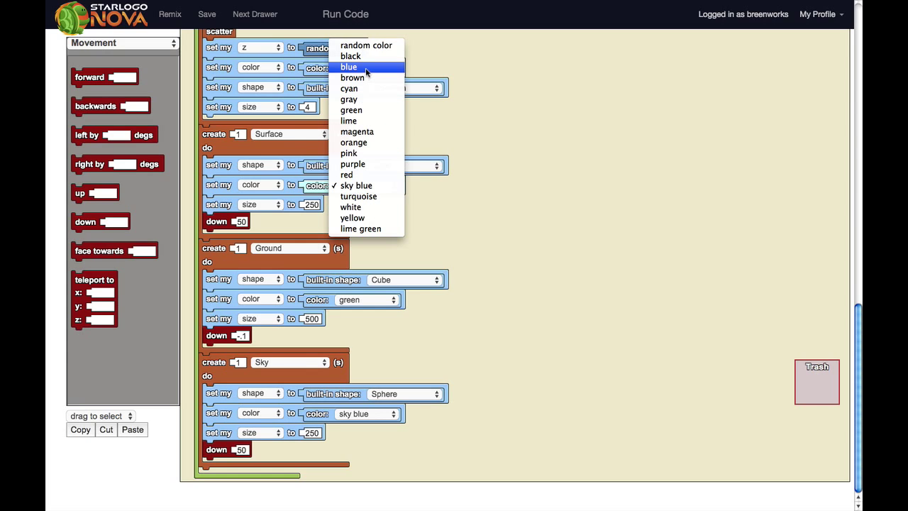
# Choose blue as the Surface agent's colour in the setup block.
pyautogui.click(351, 67)
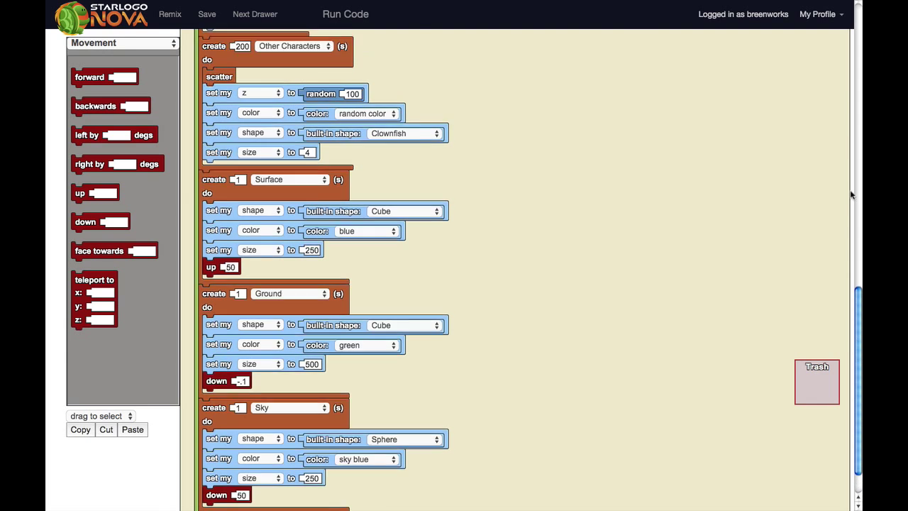
# Run the code, reset the world with setup, and play to check the blue cube Surface overhead.
pyautogui.click(345, 14)
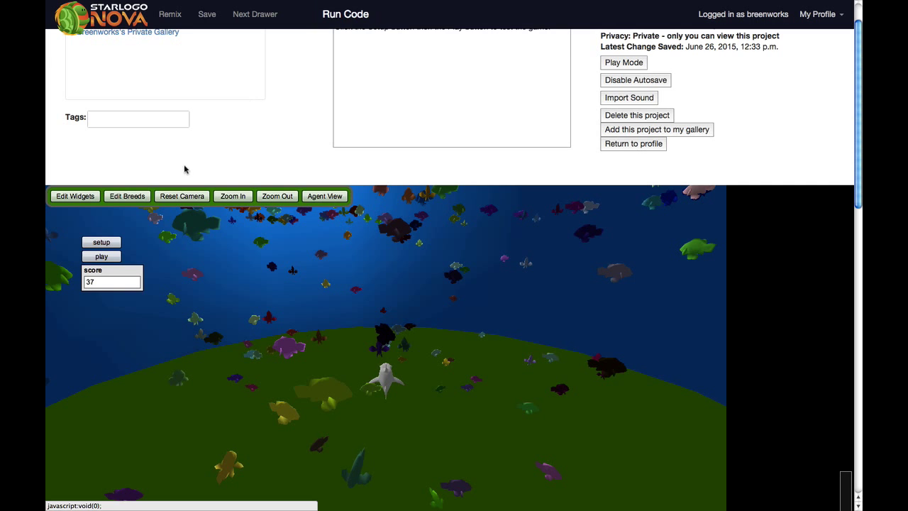
pyautogui.click(101, 241)
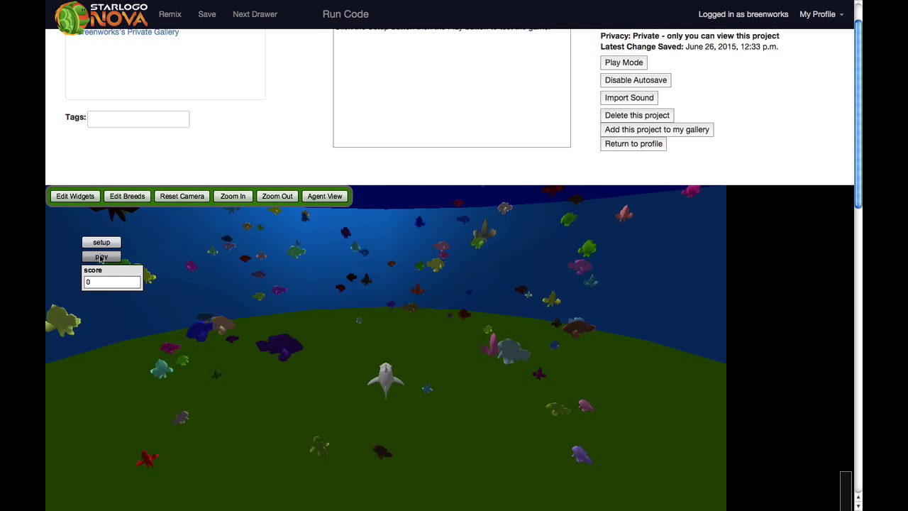
pyautogui.click(101, 257)
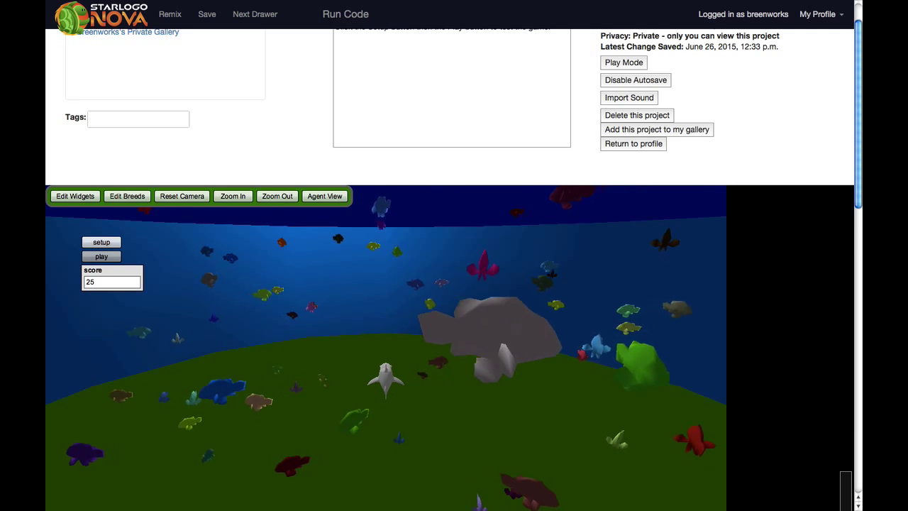
pyautogui.scroll(-3)
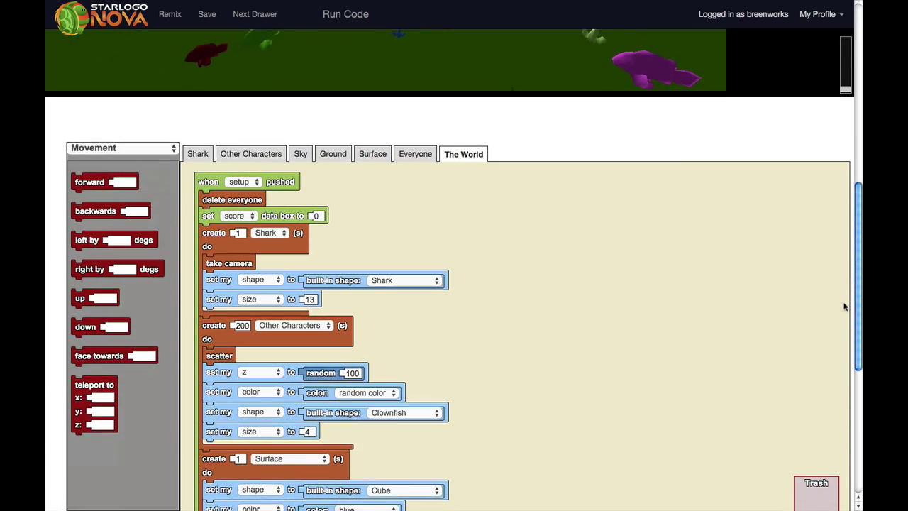
# Return from the code to watching the running game world.
pyautogui.scroll(-3)
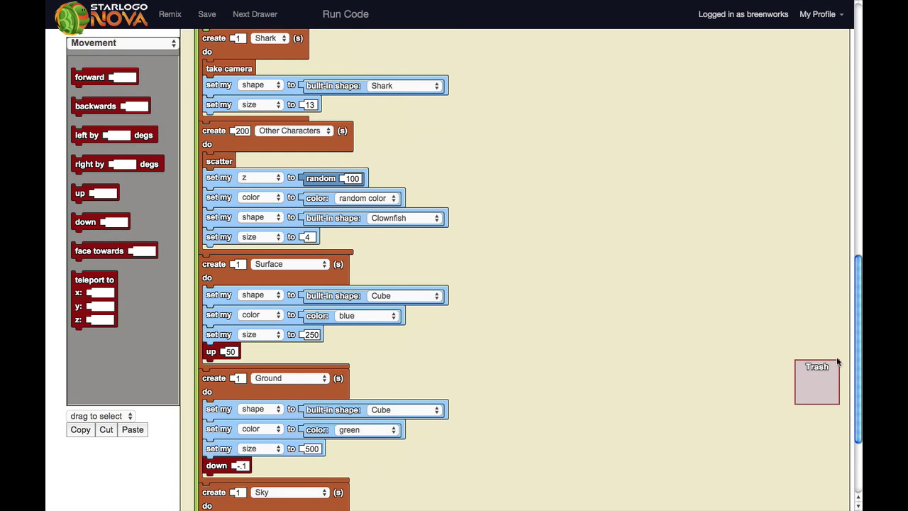
pyautogui.click(205, 14)
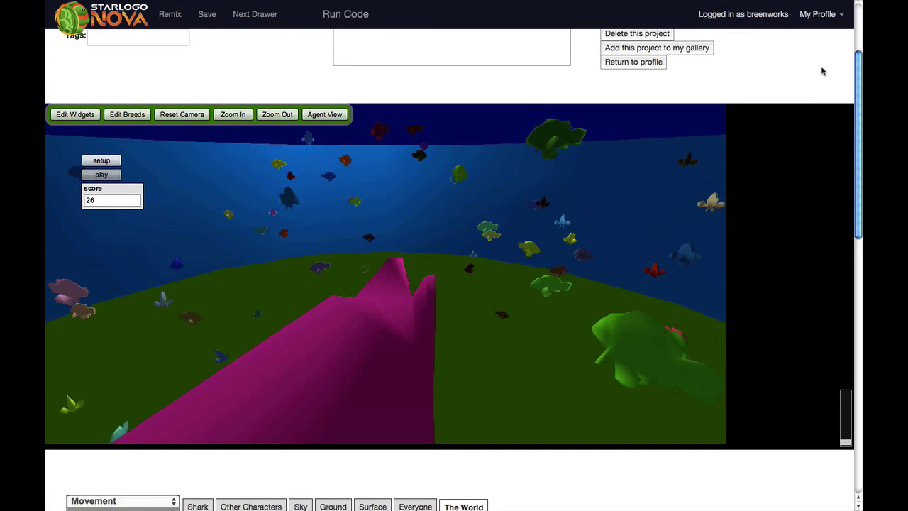
pyautogui.click(344, 14)
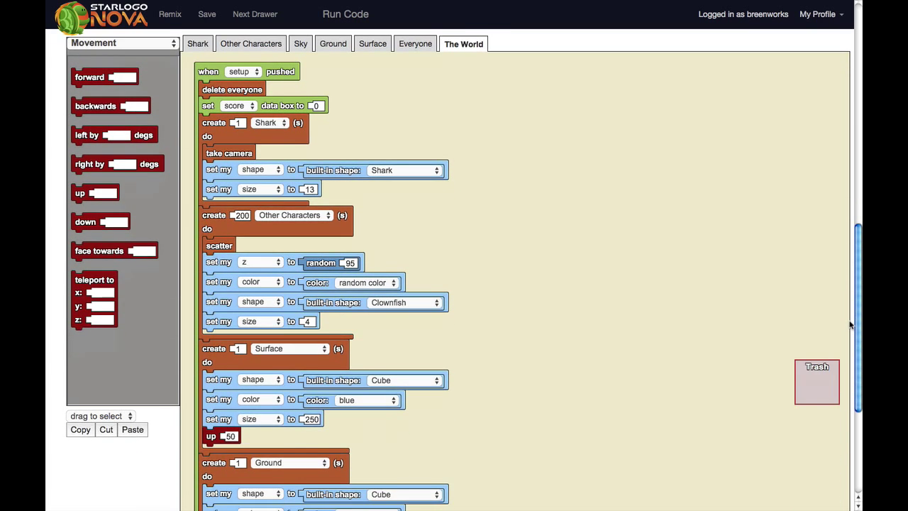
# Set the clownfish's random z height range to 85.
pyautogui.scroll(-3)
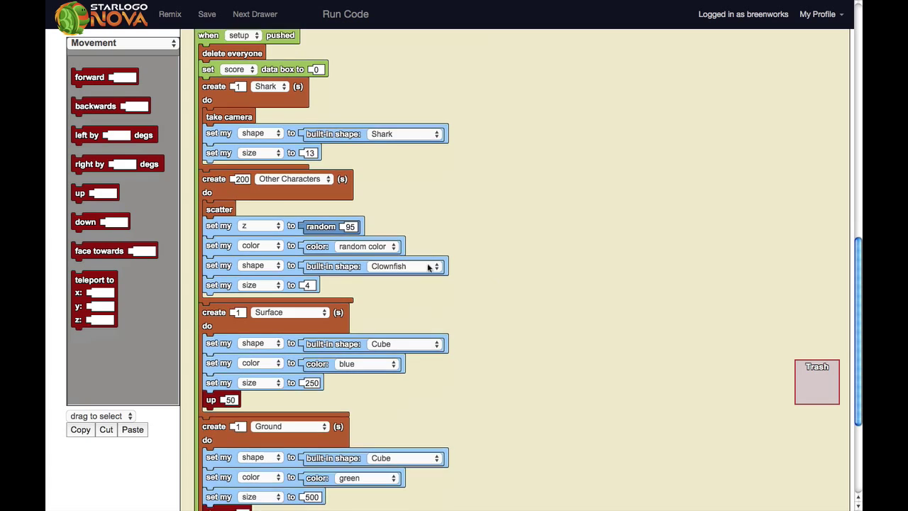
pyautogui.scroll(-3)
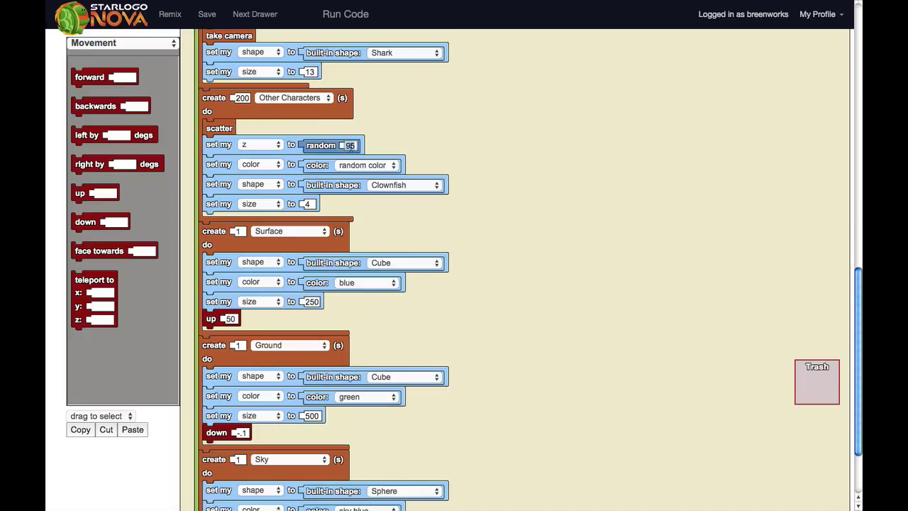
pyautogui.write('85')
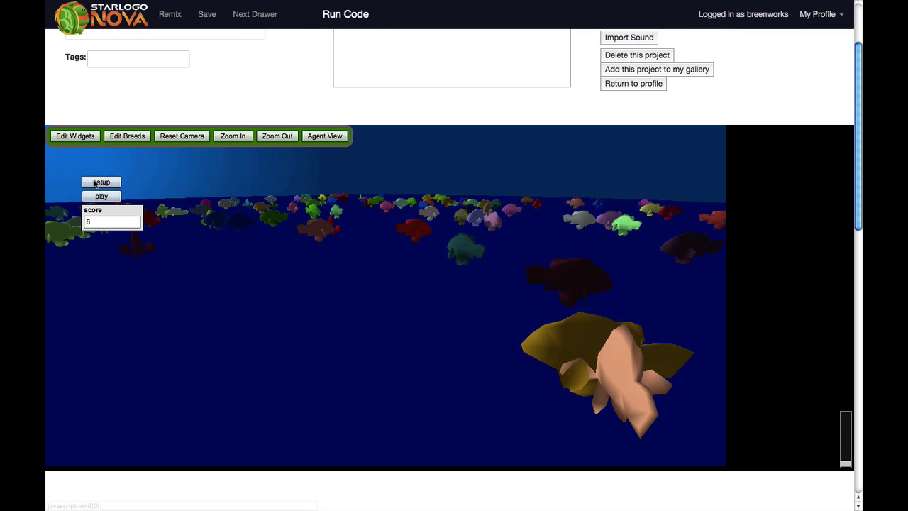
# Rebuild the world with setup to see the fish at the new heights.
pyautogui.click(102, 182)
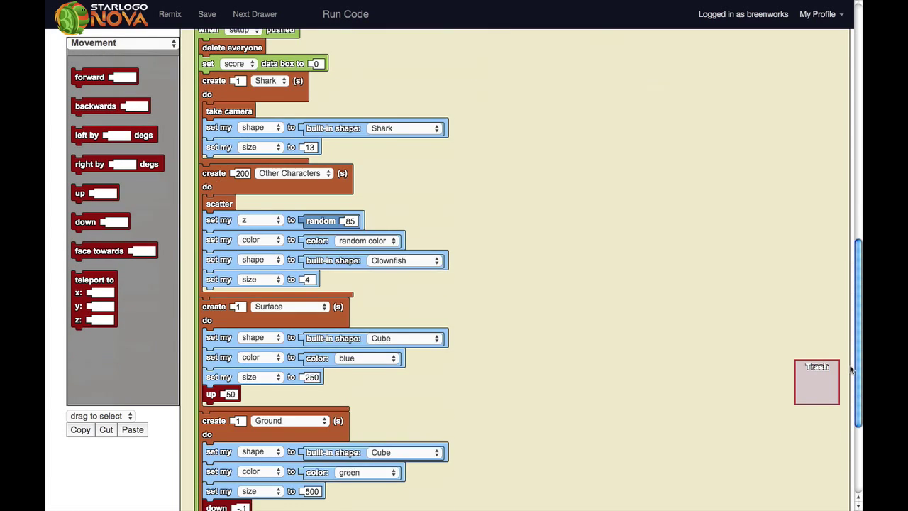
# Change the fish height range to 70, then reset and play the world to test it.
pyautogui.scroll(-3)
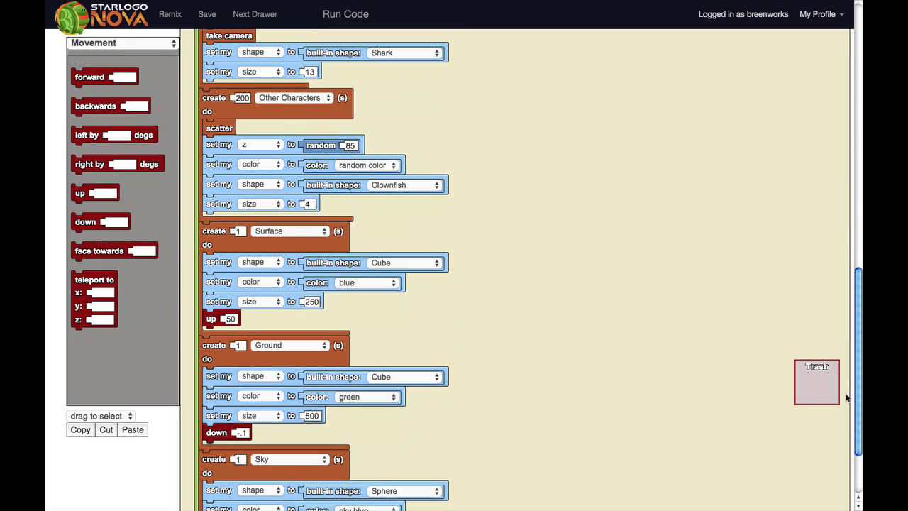
pyautogui.scroll(-3)
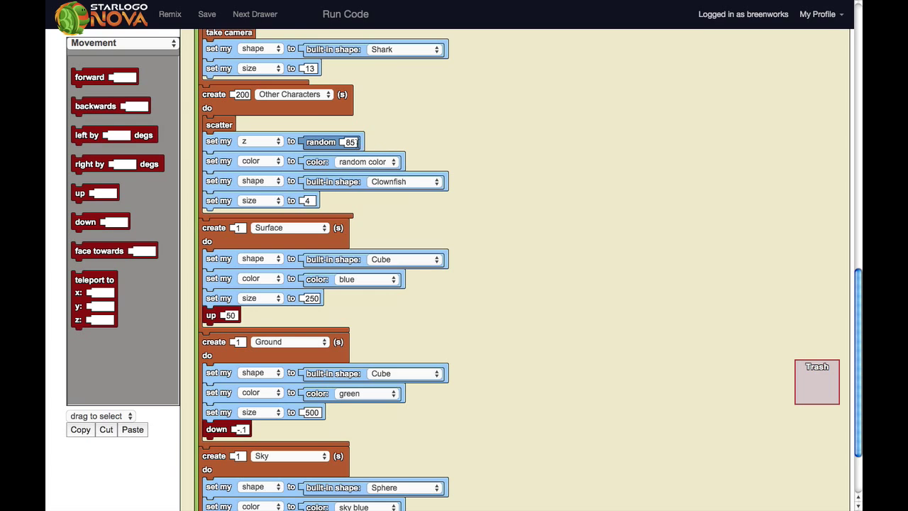
pyautogui.write('70')
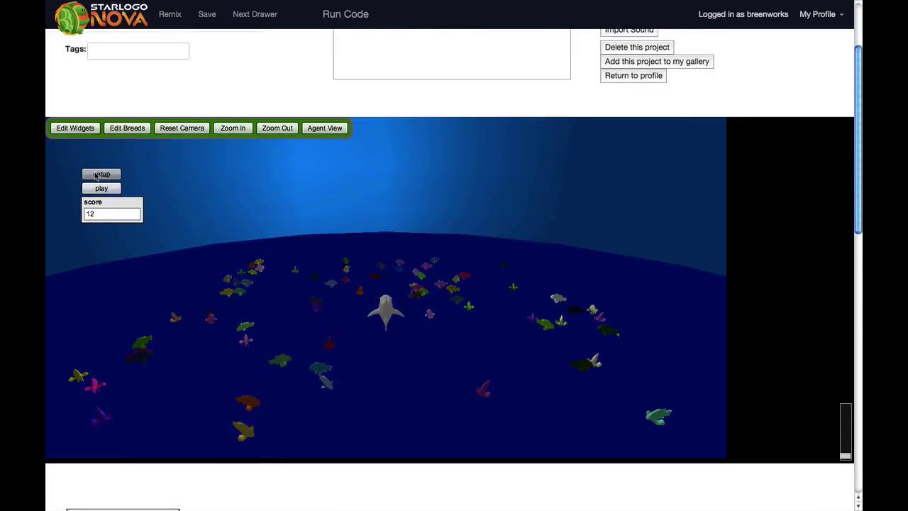
pyautogui.click(100, 173)
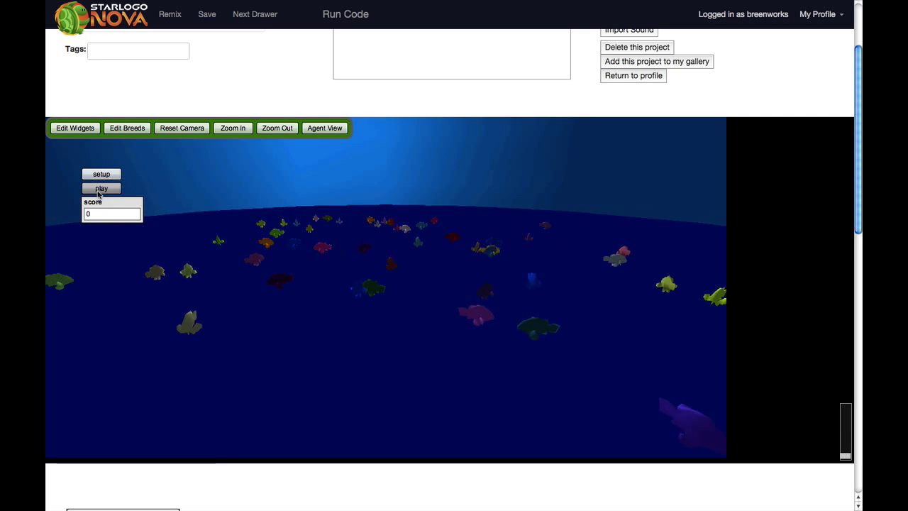
pyautogui.click(101, 187)
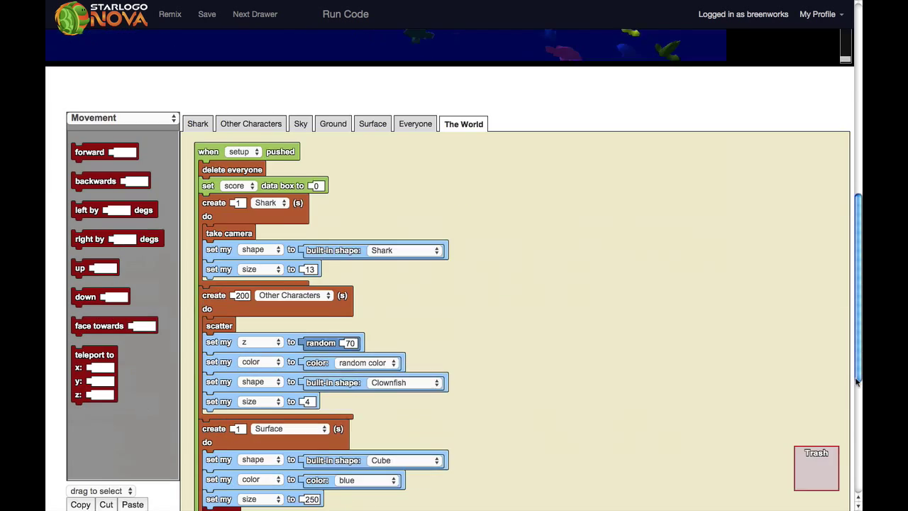
# Change the height range to 35, run the code, and replay the game.
pyautogui.scroll(-3)
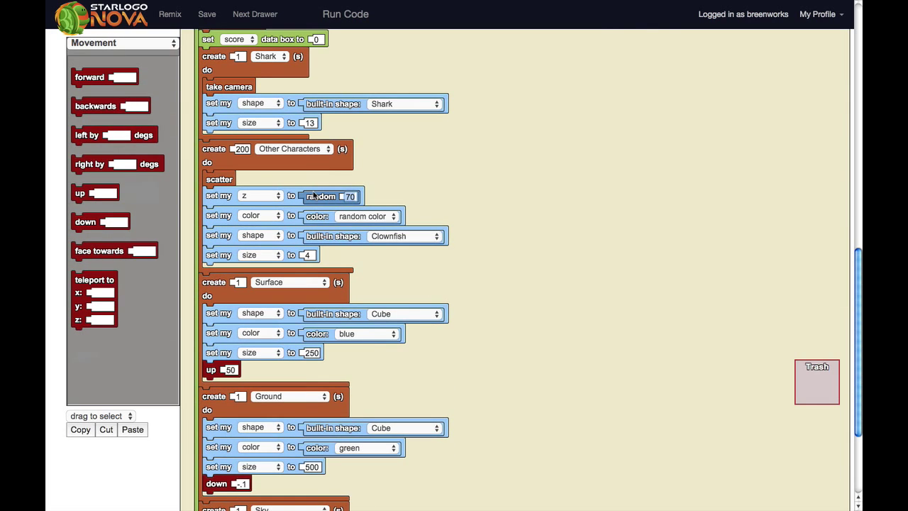
pyautogui.write('35')
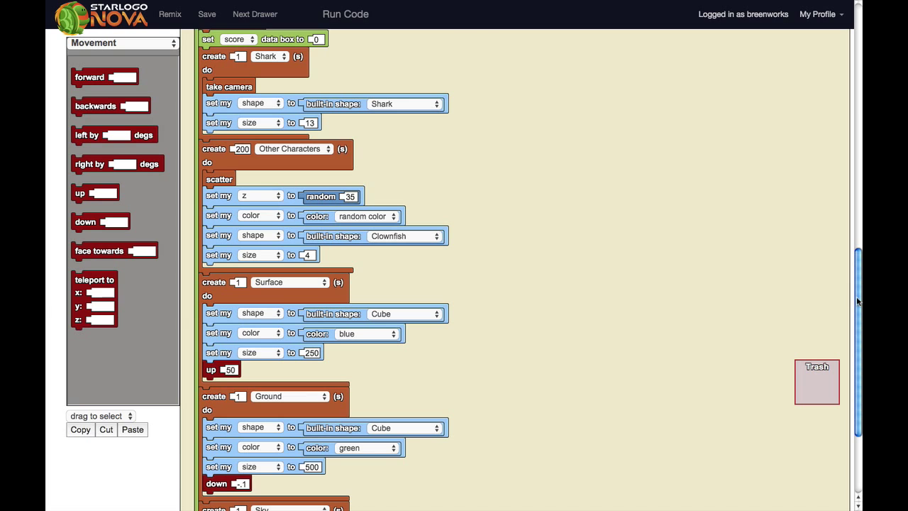
pyautogui.click(346, 14)
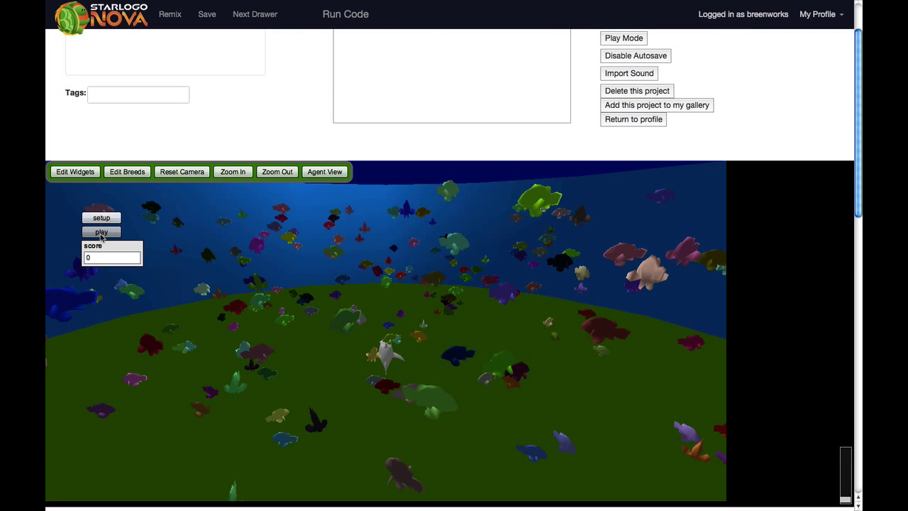
pyautogui.click(102, 232)
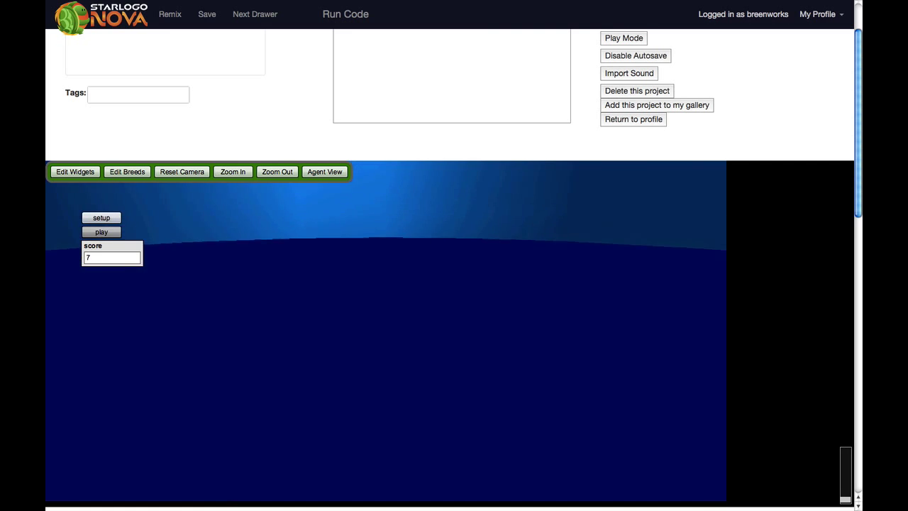
pyautogui.click(102, 218)
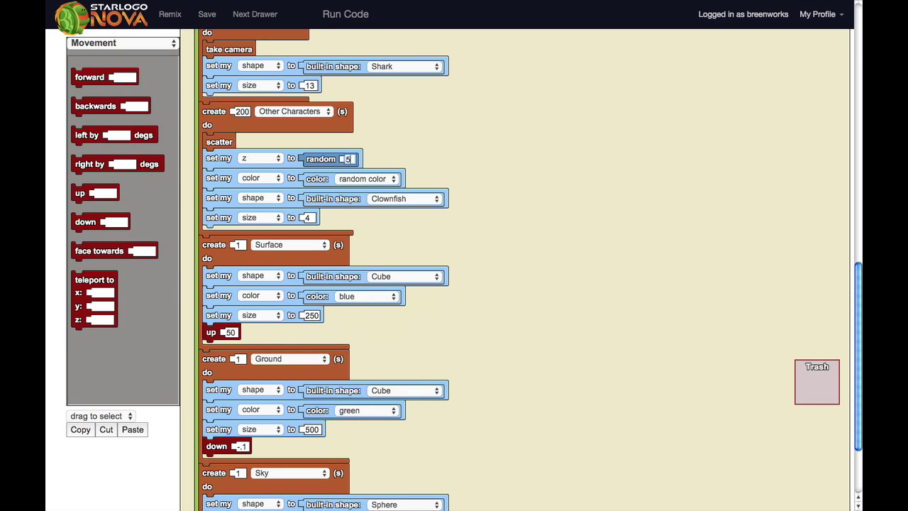
# Change the height range to 50, run the code, and replay the game.
pyautogui.write('50')
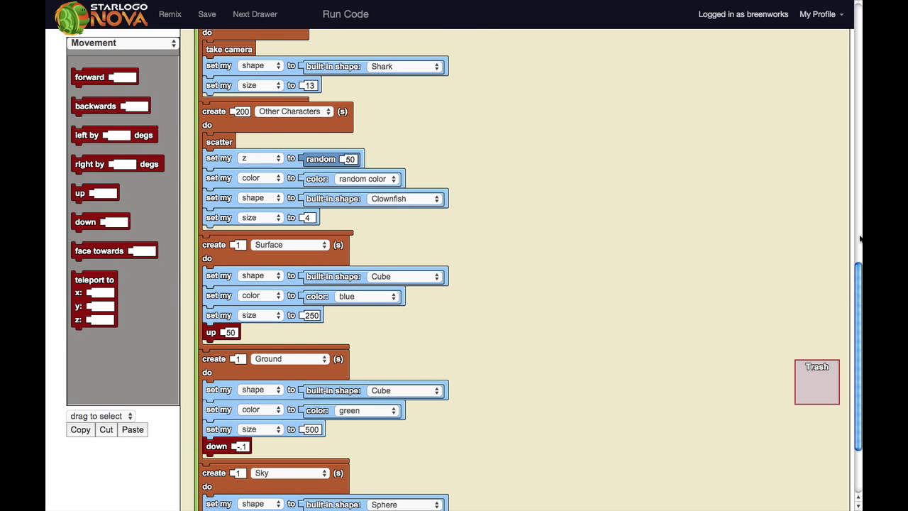
pyautogui.click(344, 14)
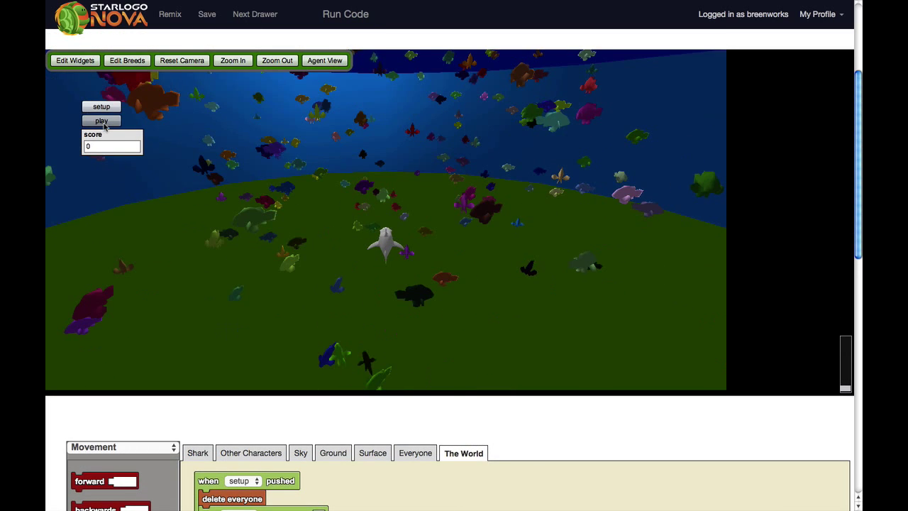
pyautogui.click(100, 120)
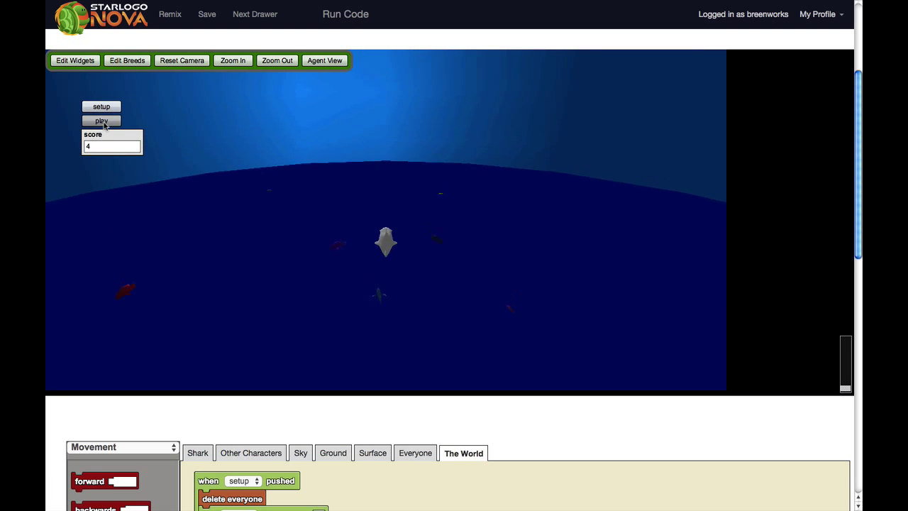
pyautogui.click(102, 121)
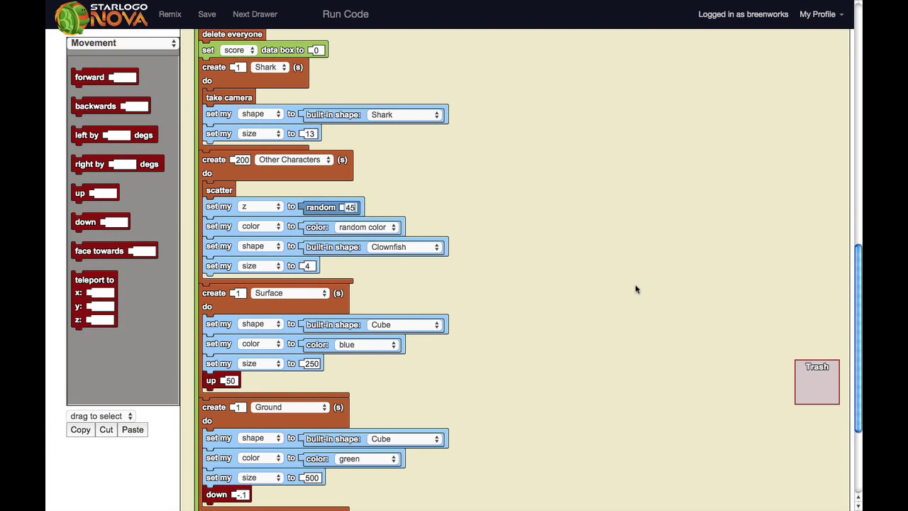
pyautogui.moveTo(857, 306)
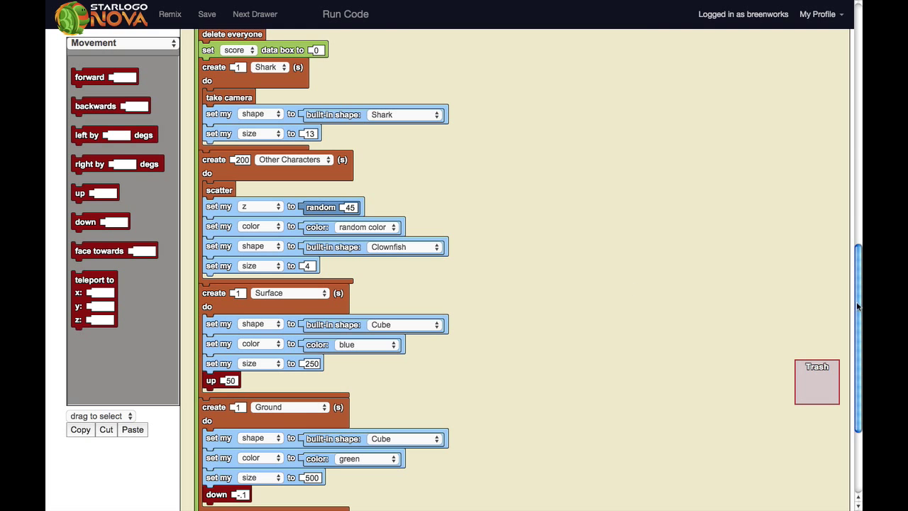
# Rerun the code and repeatedly reset and play the world with fresh sets of fish.
pyautogui.click(346, 14)
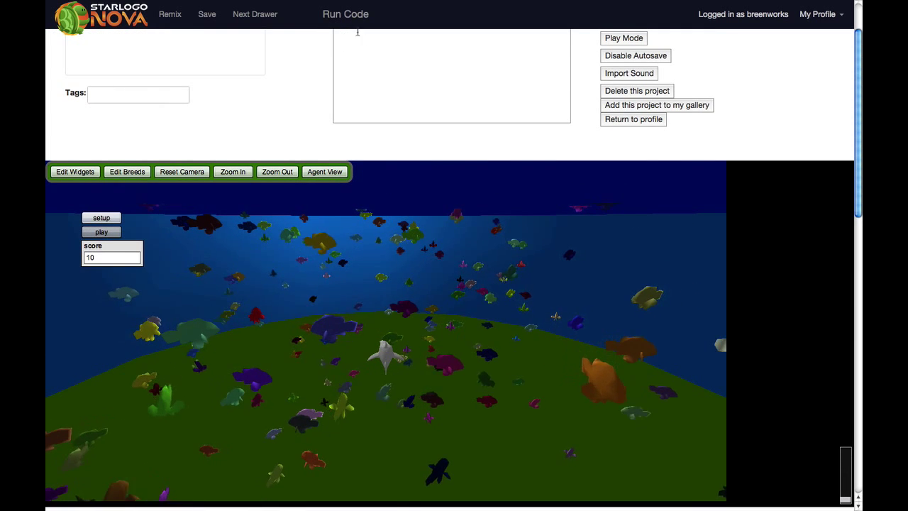
pyautogui.click(102, 233)
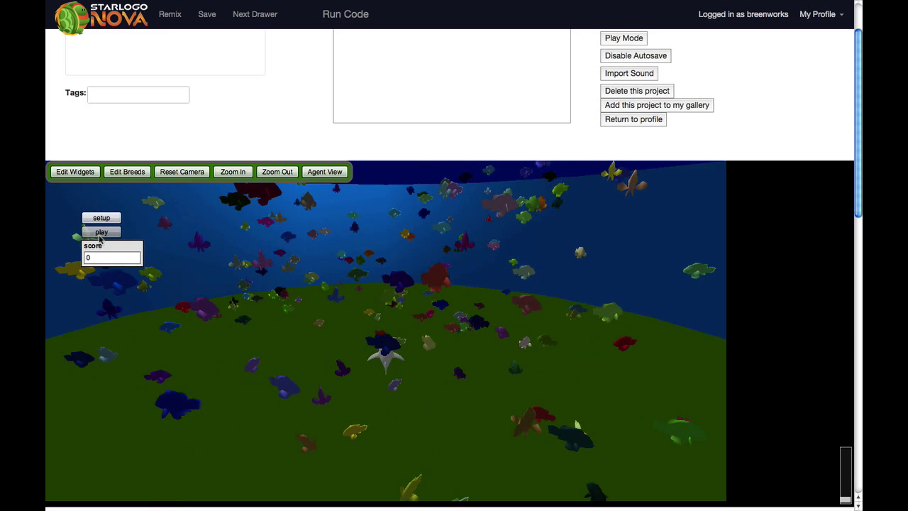
pyautogui.click(102, 219)
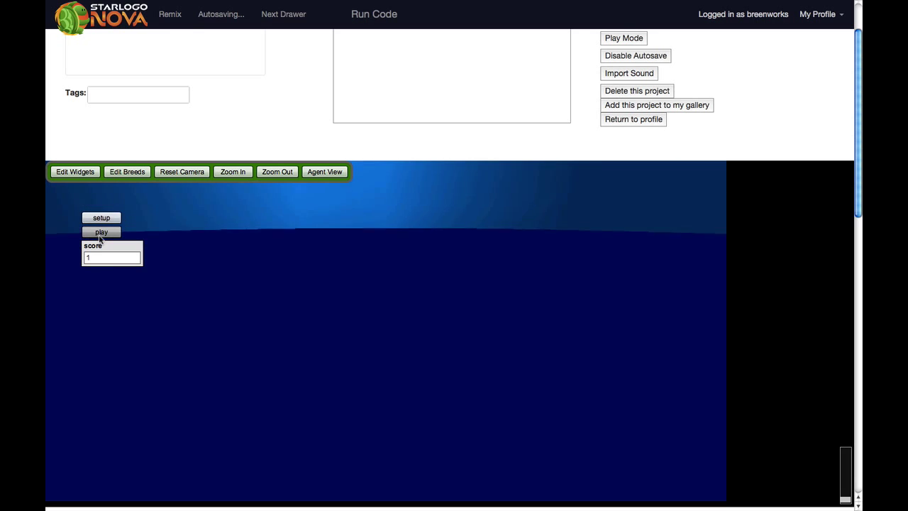
pyautogui.click(103, 218)
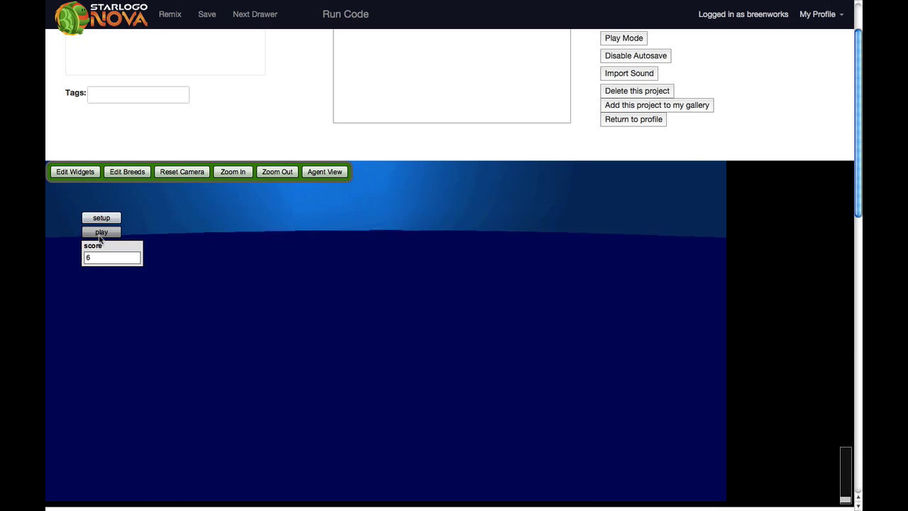
pyautogui.click(101, 233)
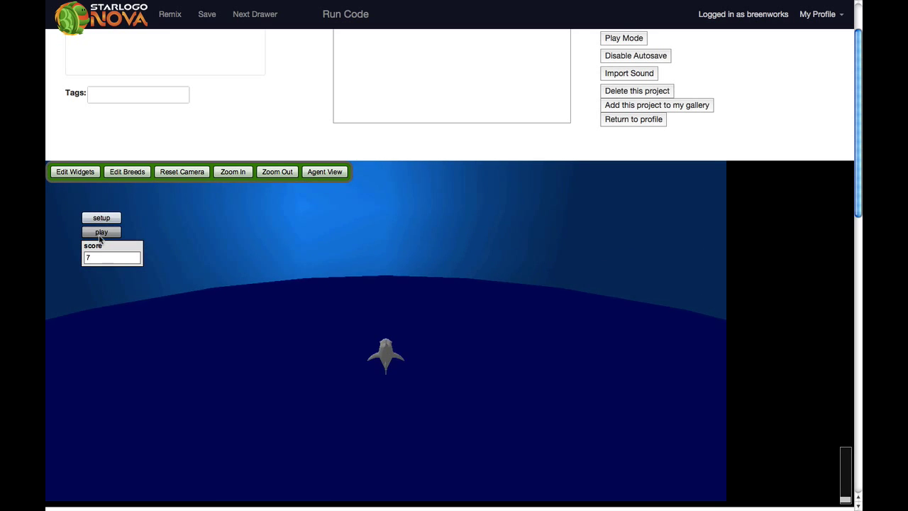
pyautogui.click(100, 233)
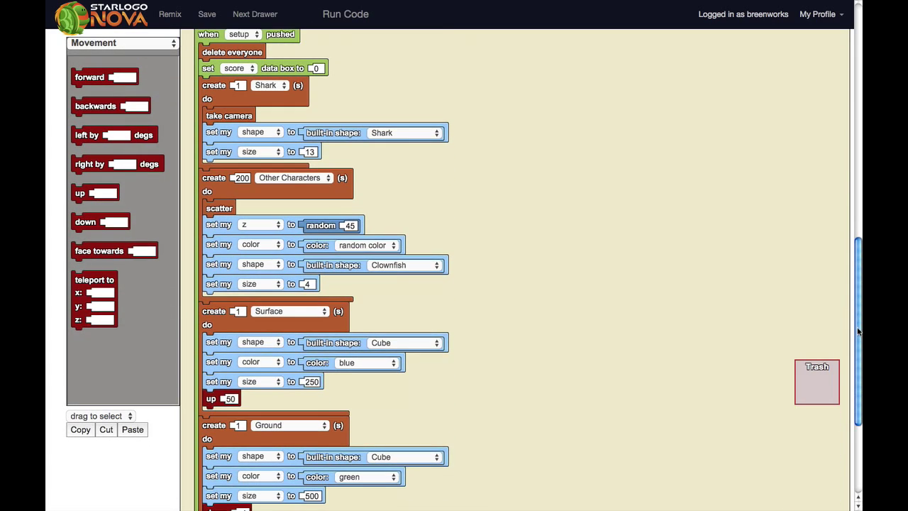
pyautogui.moveTo(362, 282)
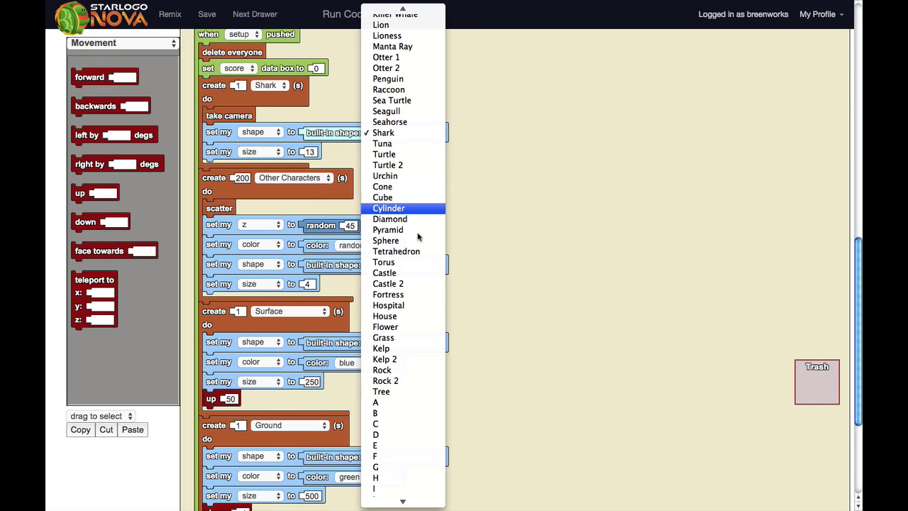
# Give the player the Spaceship 1 shape in place of the shark.
pyautogui.scroll(-3)
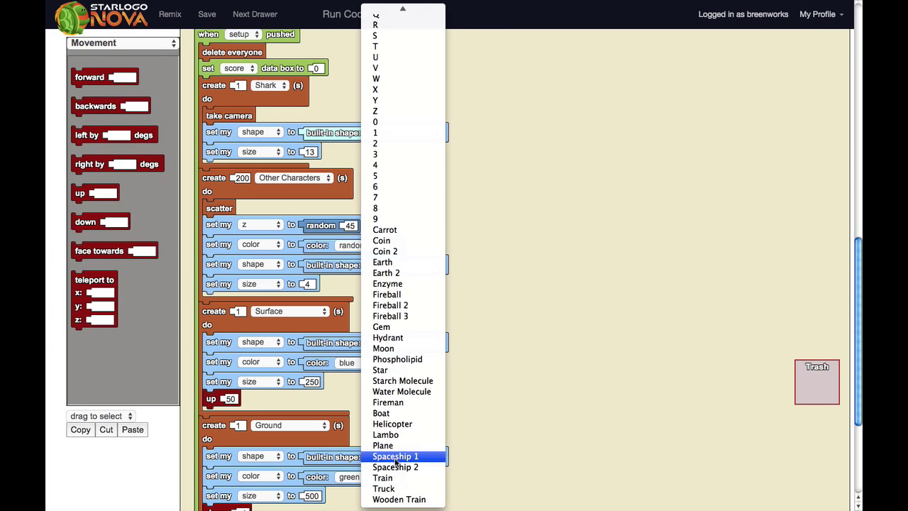
pyautogui.click(394, 456)
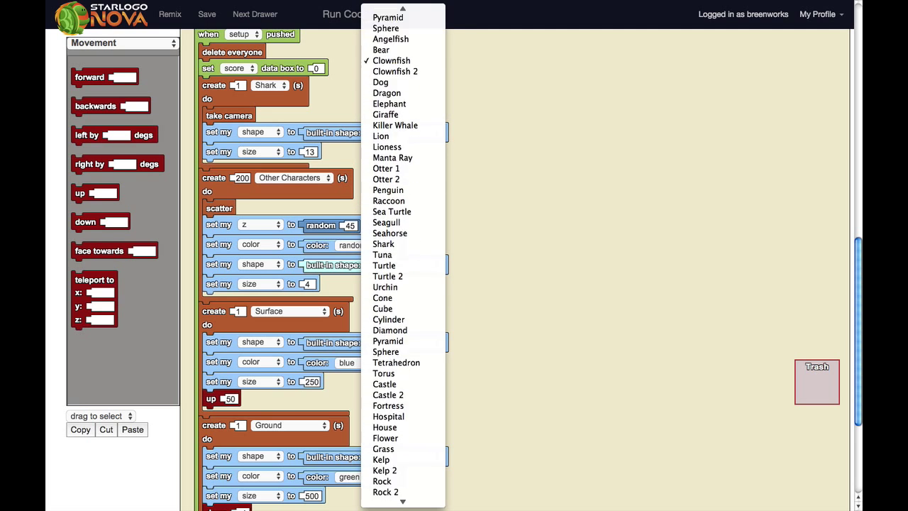
pyautogui.scroll(-3)
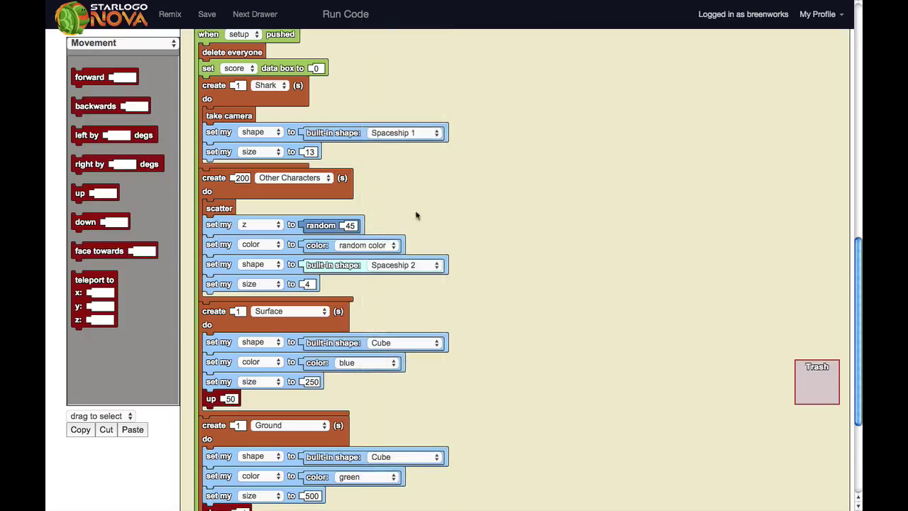
pyautogui.moveTo(391, 255)
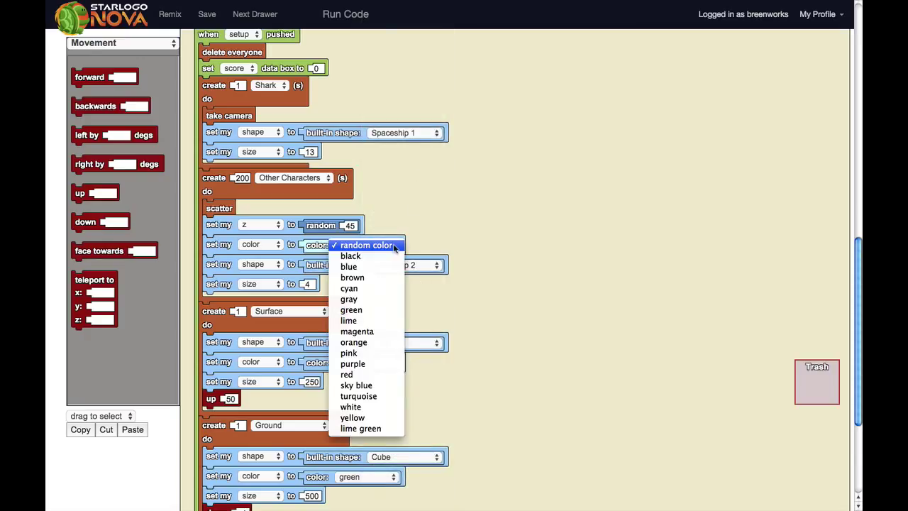
pyautogui.moveTo(353, 342)
pyautogui.write('35')
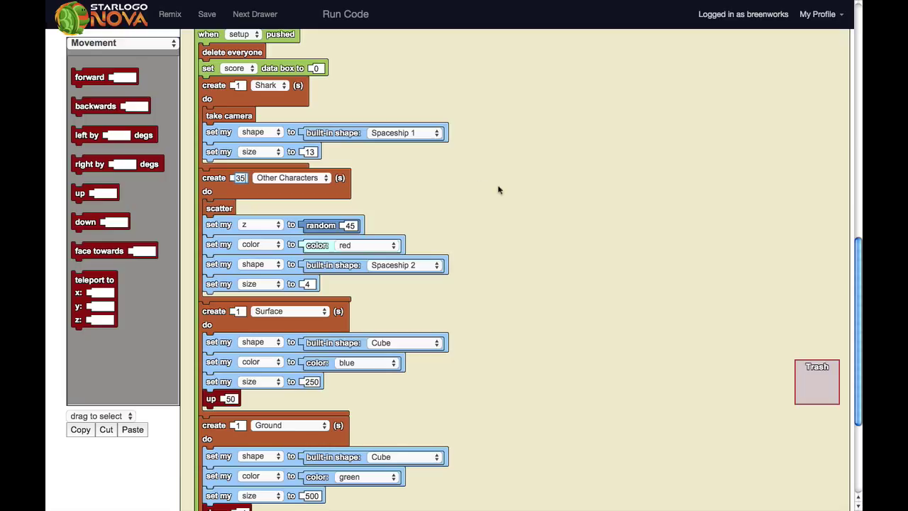
pyautogui.moveTo(571, 246)
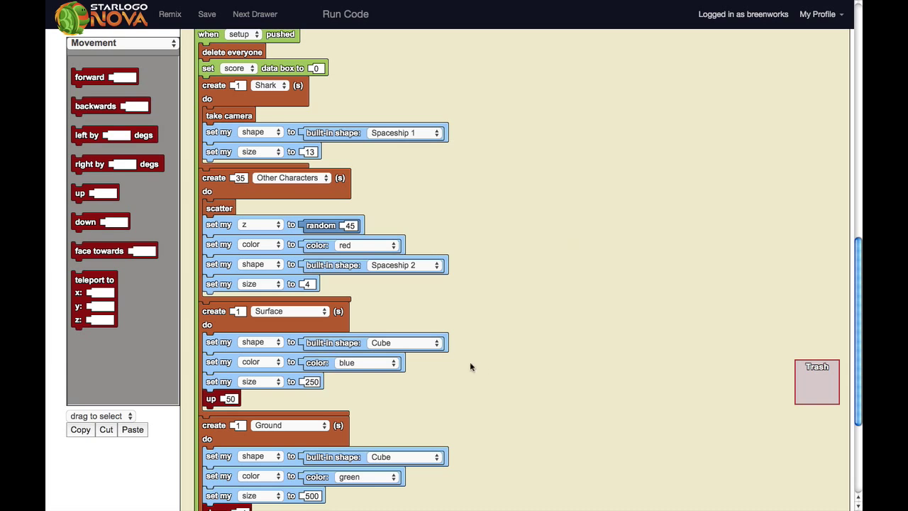
pyautogui.moveTo(392, 363)
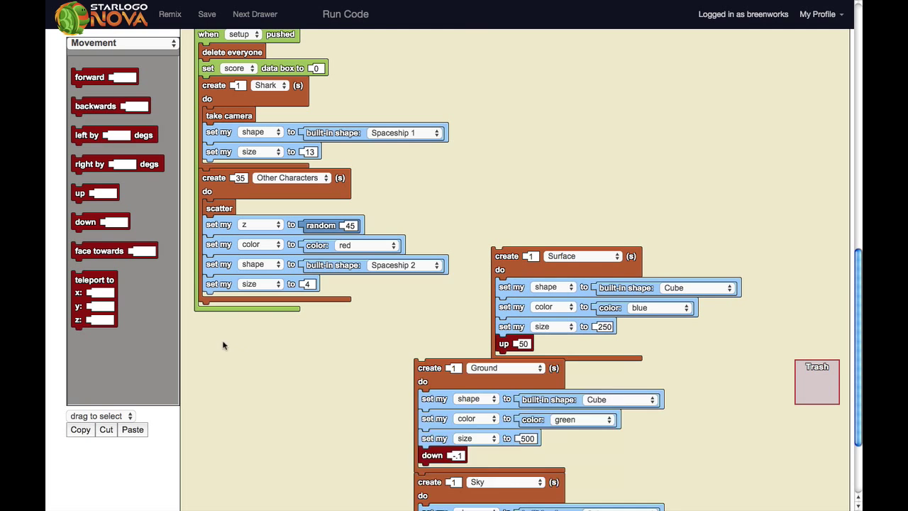
# Pull the Ground creation block out of the setup stack.
pyautogui.scroll(-3)
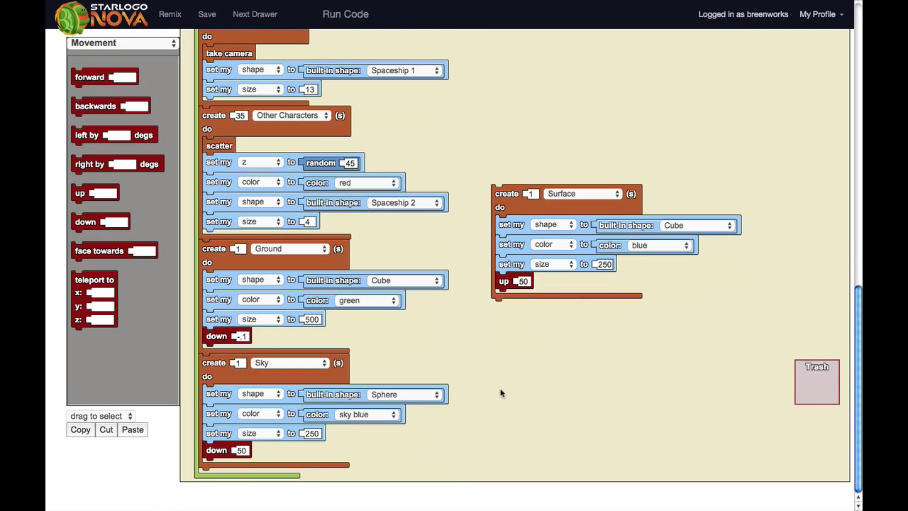
pyautogui.moveTo(271, 341)
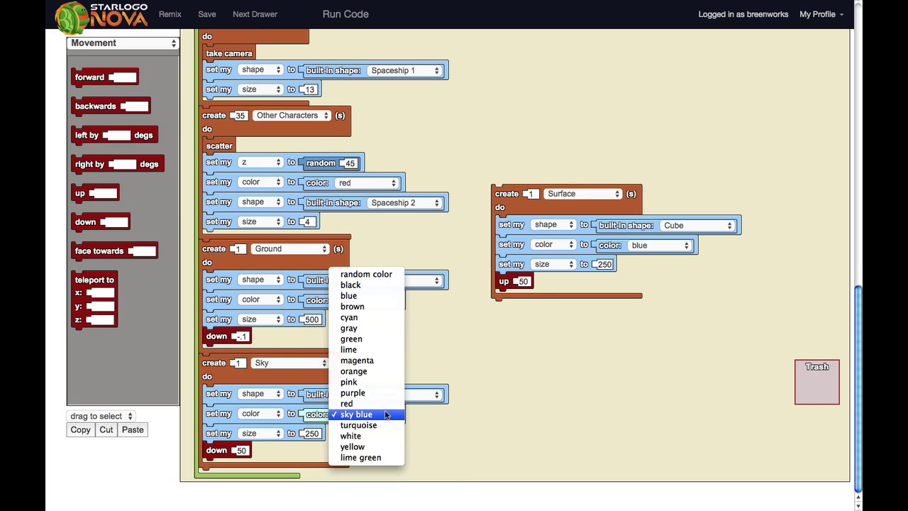
pyautogui.moveTo(375, 289)
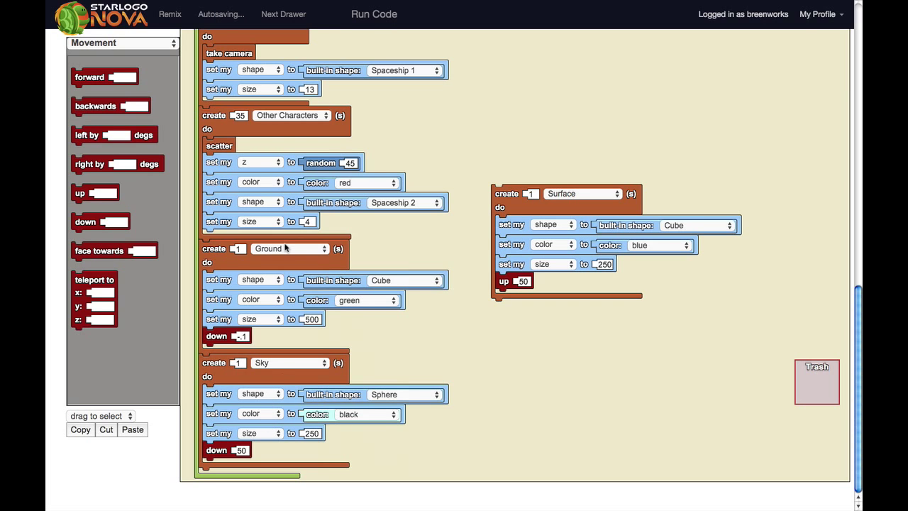
pyautogui.moveTo(214, 248); pyautogui.dragTo(565, 369)
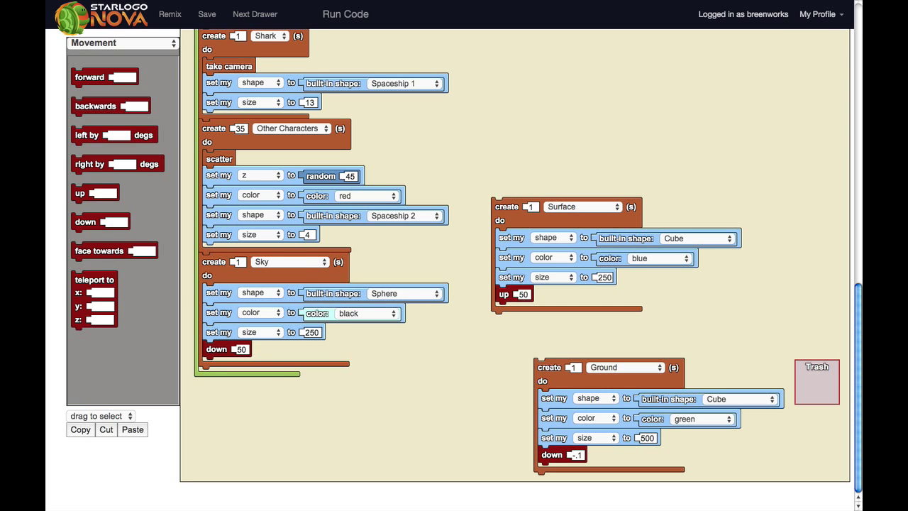
# Run the code, rebuild the world with setup, and play the space game.
pyautogui.click(344, 14)
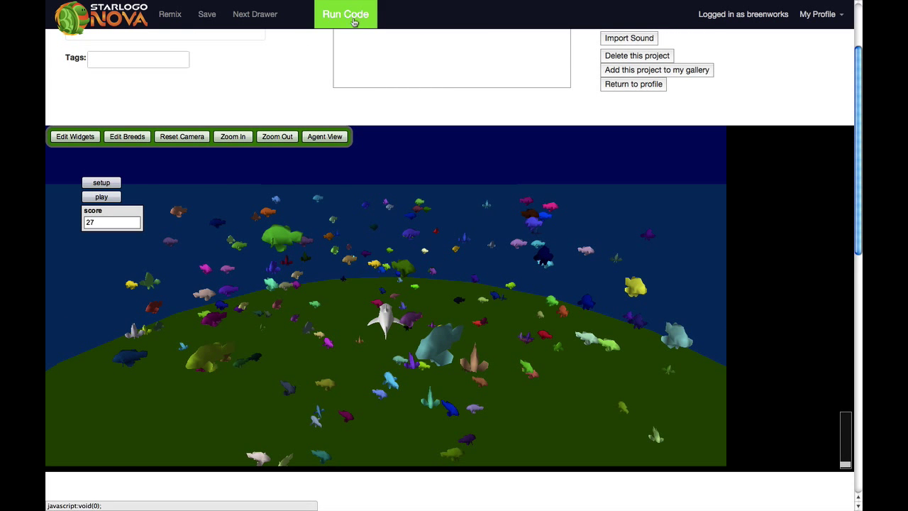
pyautogui.click(102, 181)
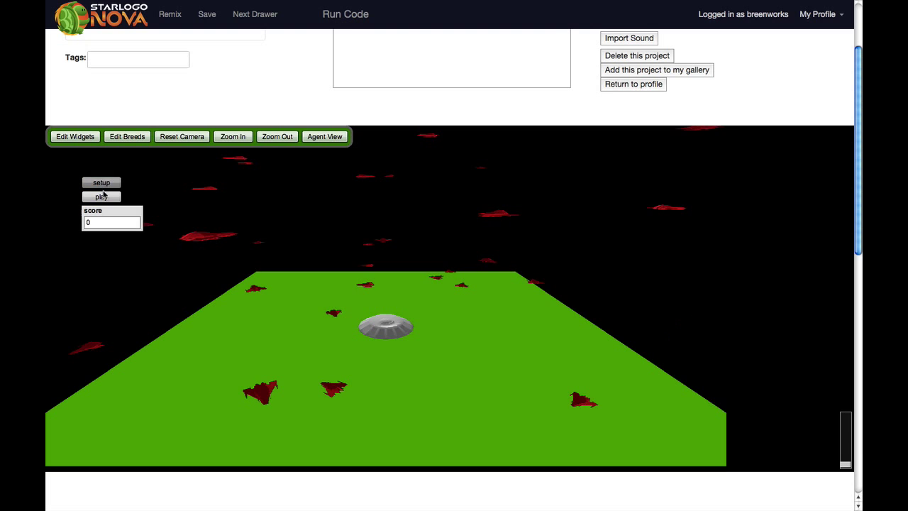
pyautogui.click(102, 196)
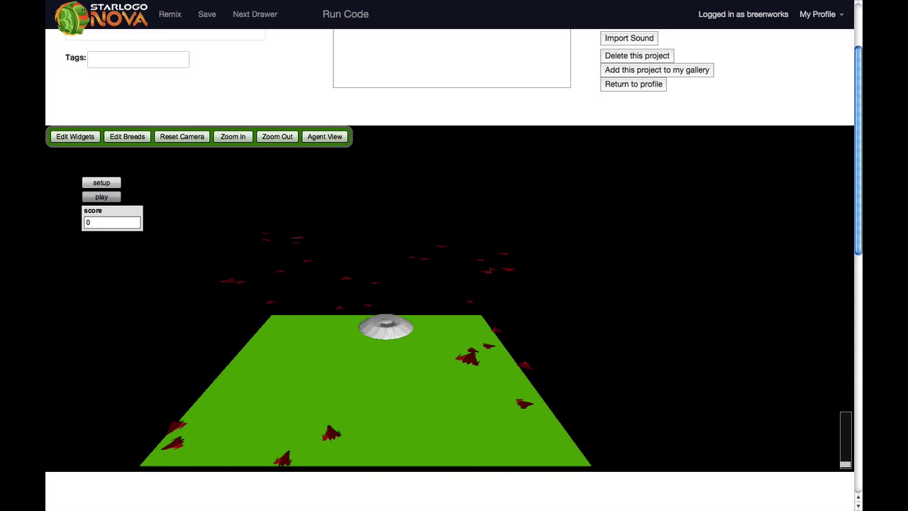
pyautogui.click(277, 136)
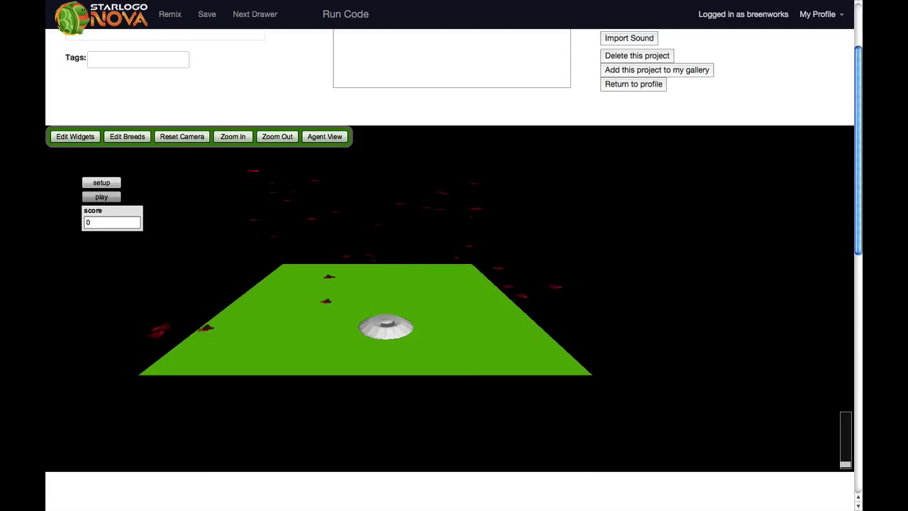
pyautogui.click(102, 195)
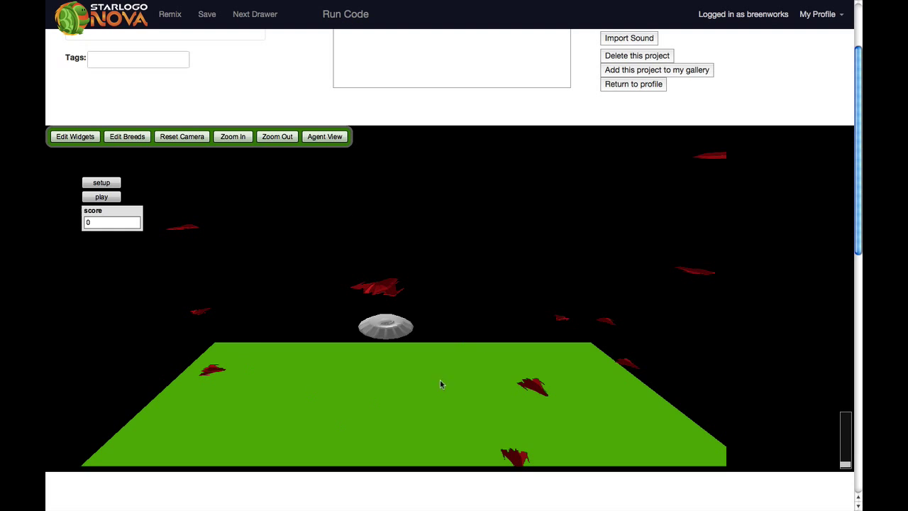
pyautogui.moveTo(409, 304)
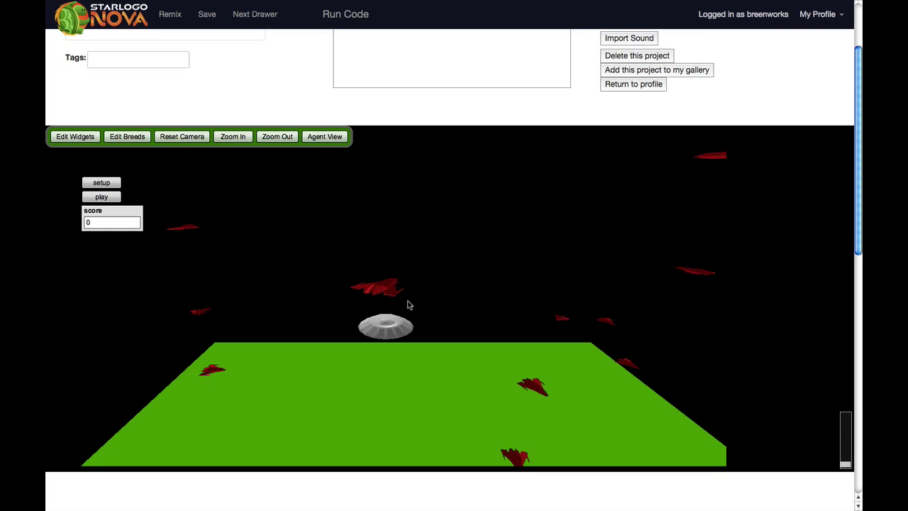